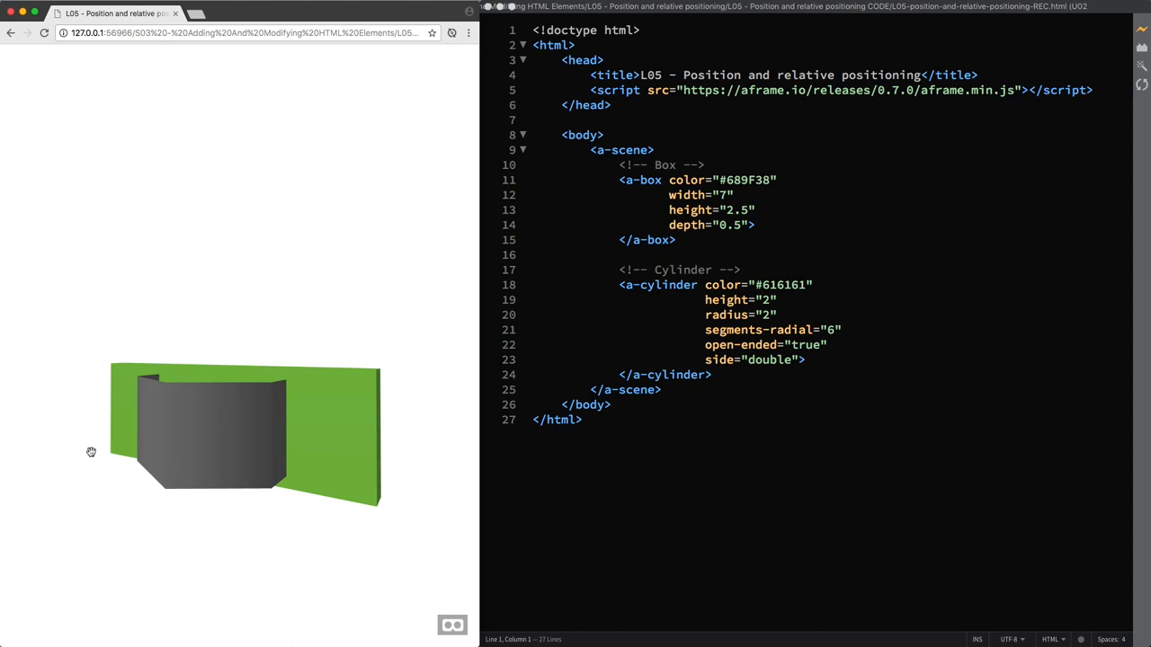
mouse_move(337, 343)
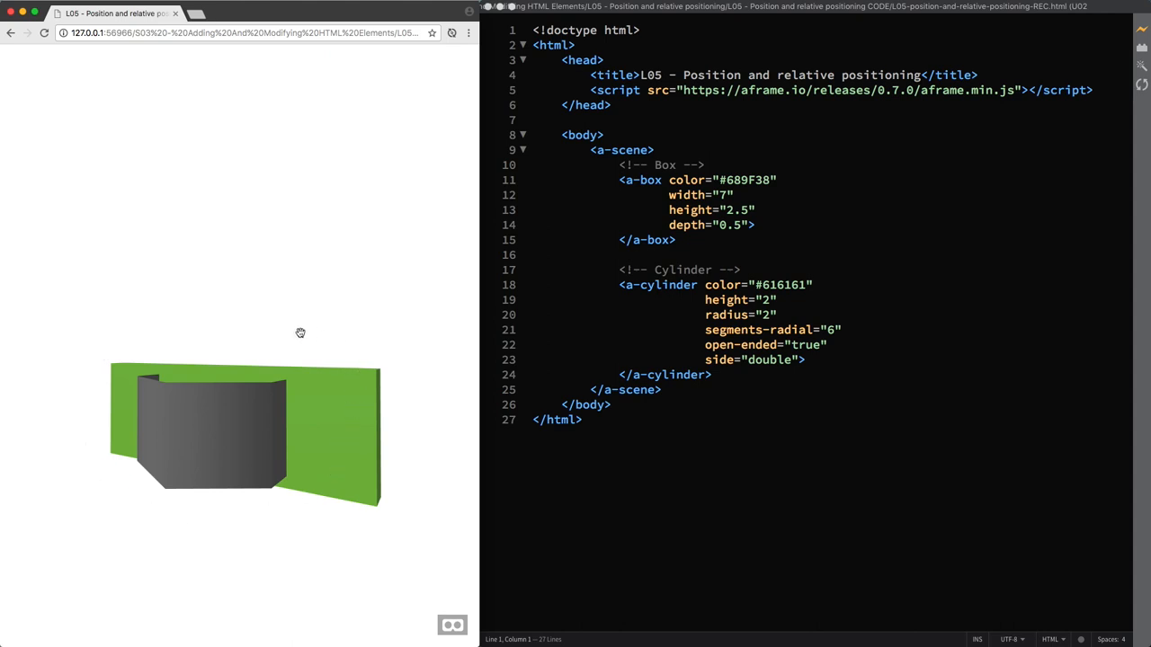
mouse_move(319, 322)
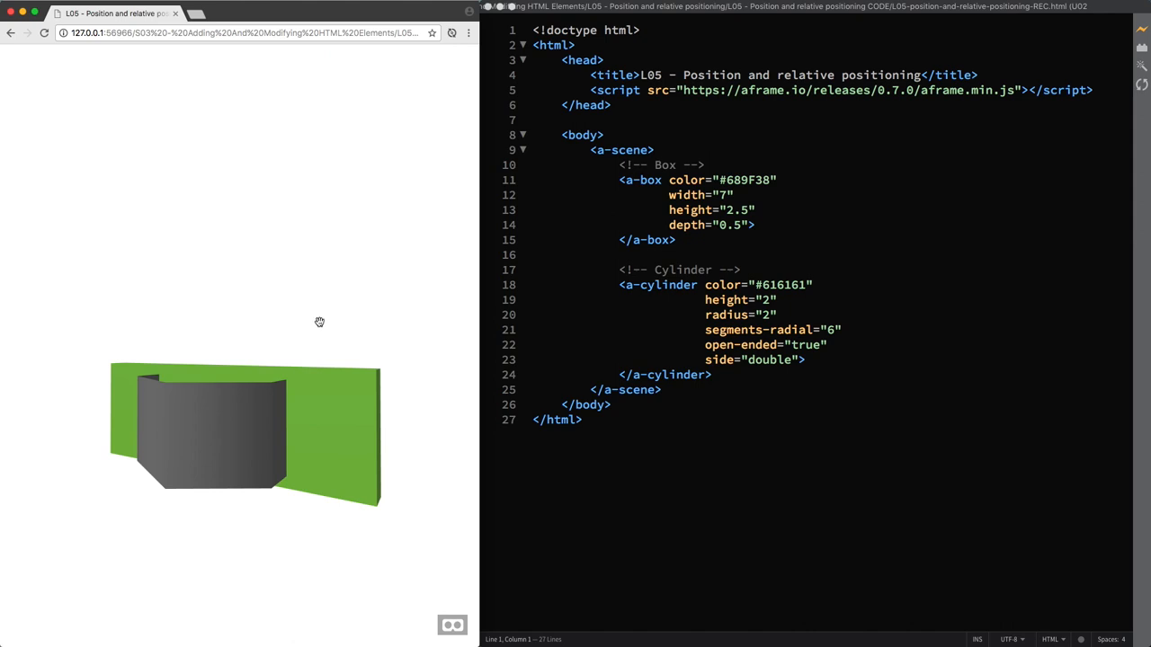
mouse_move(707, 138)
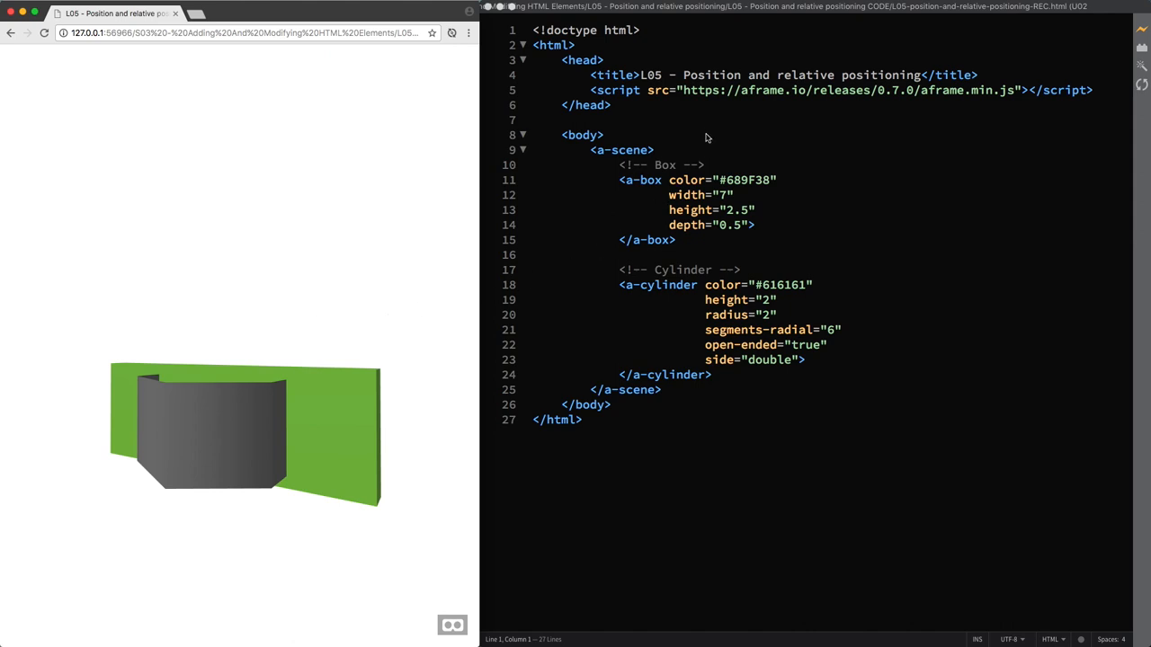
mouse_move(710, 125)
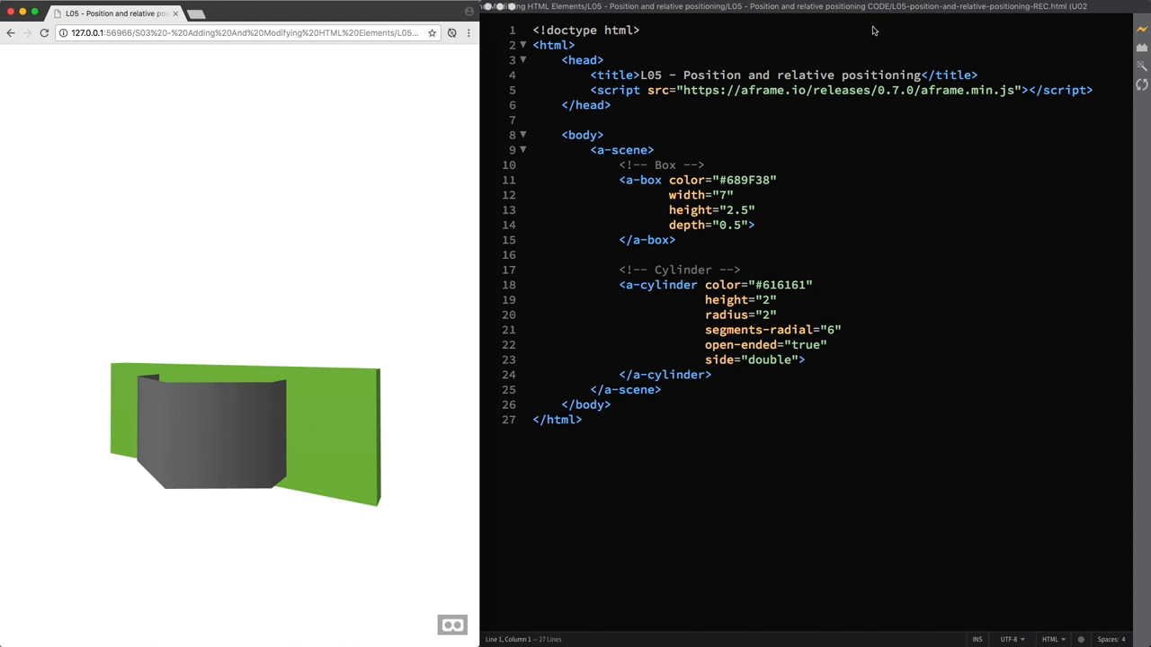
mouse_move(760, 93)
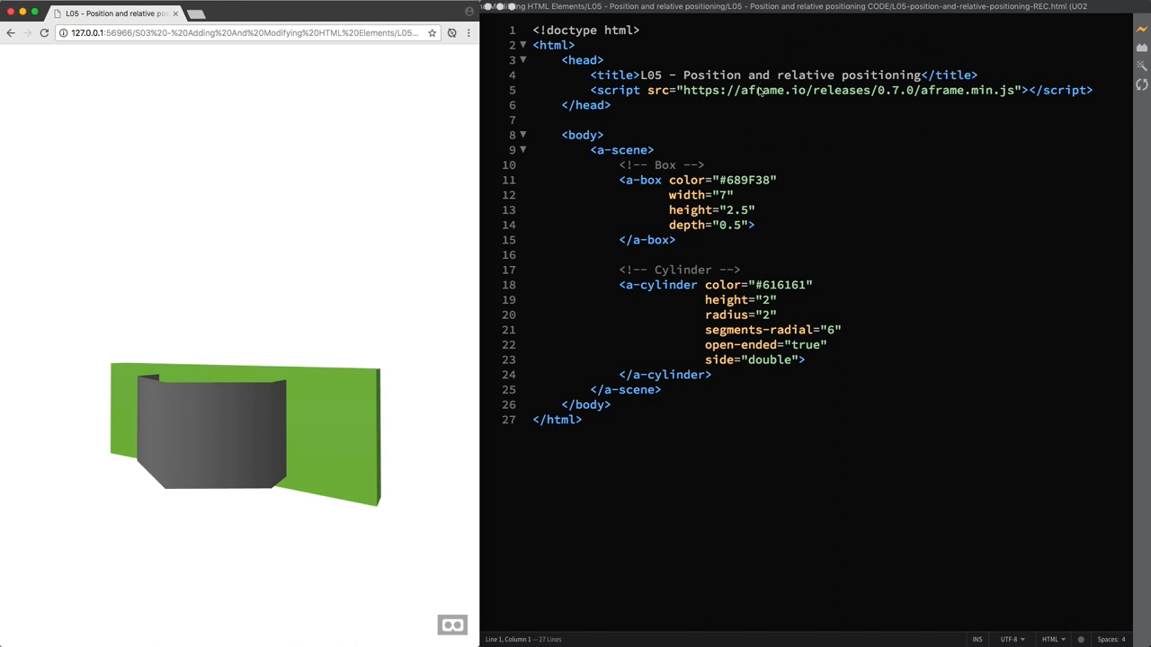
mouse_move(737, 136)
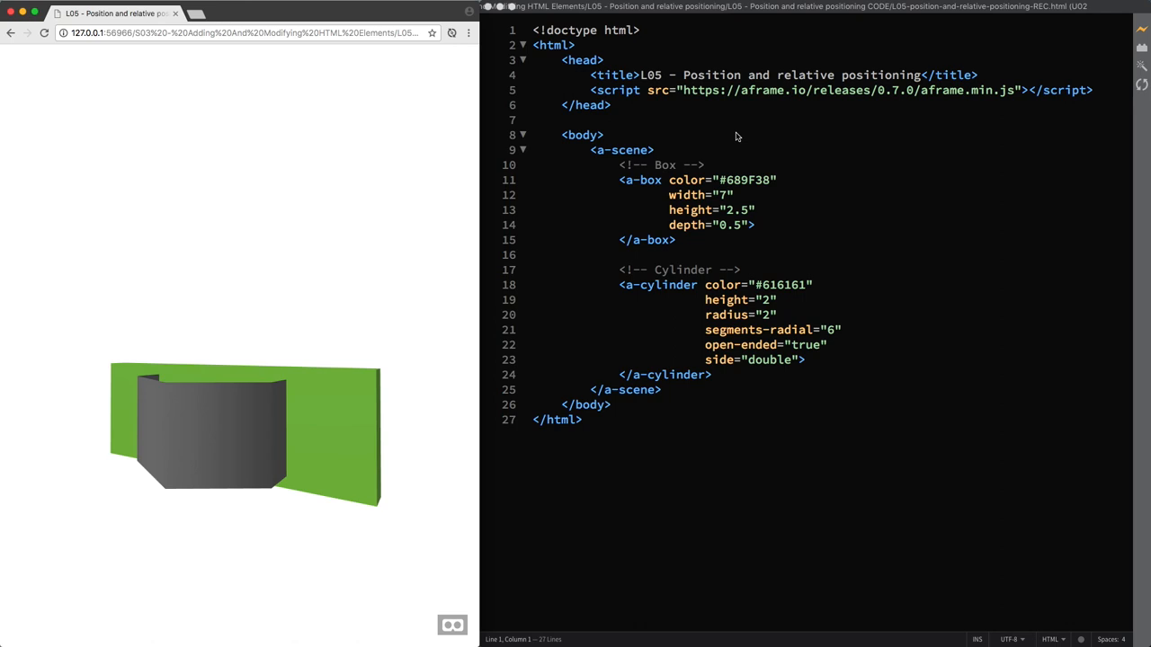
mouse_move(742, 139)
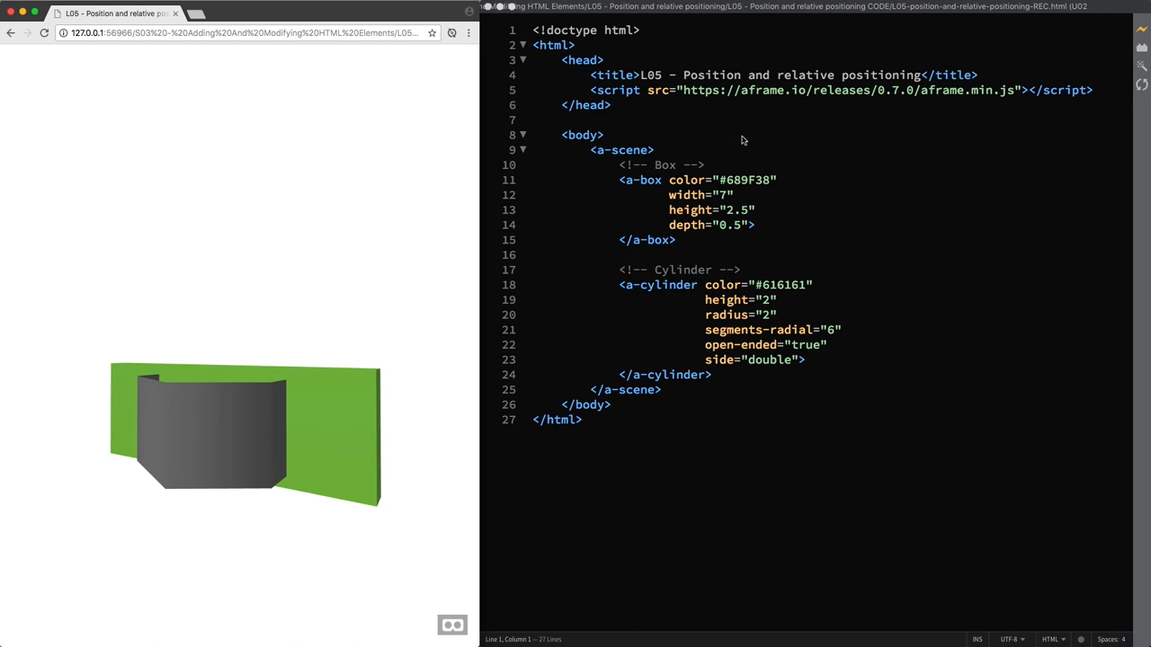
mouse_move(778, 206)
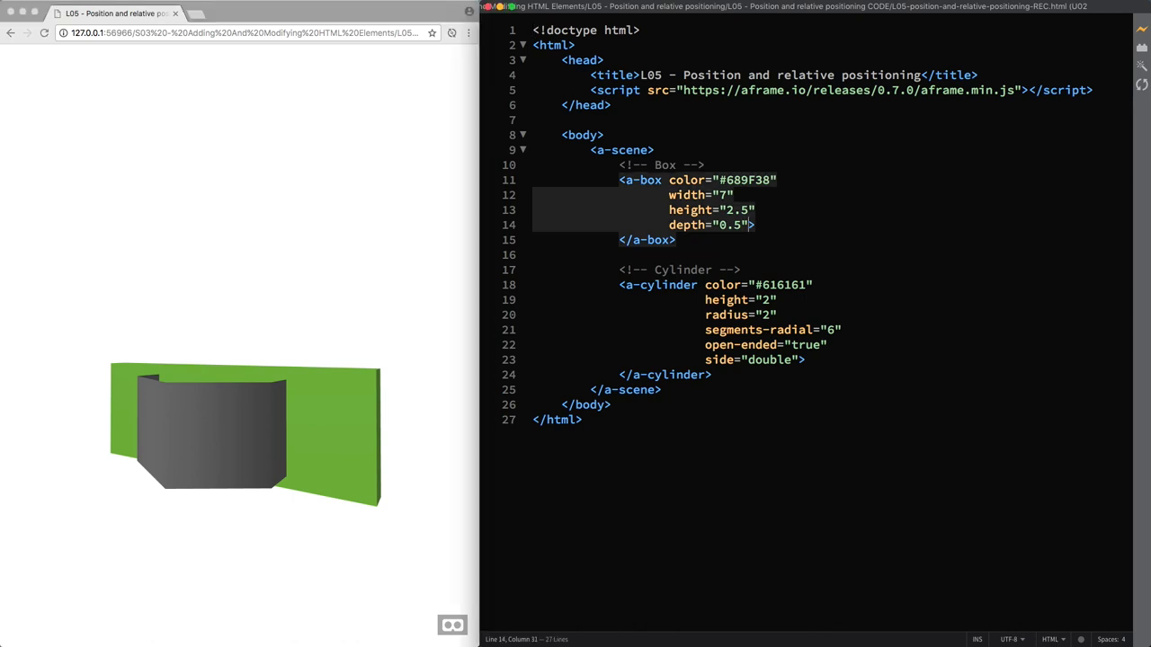
Step: Add position="0 0 0" to the green a-box element
text(positi>)
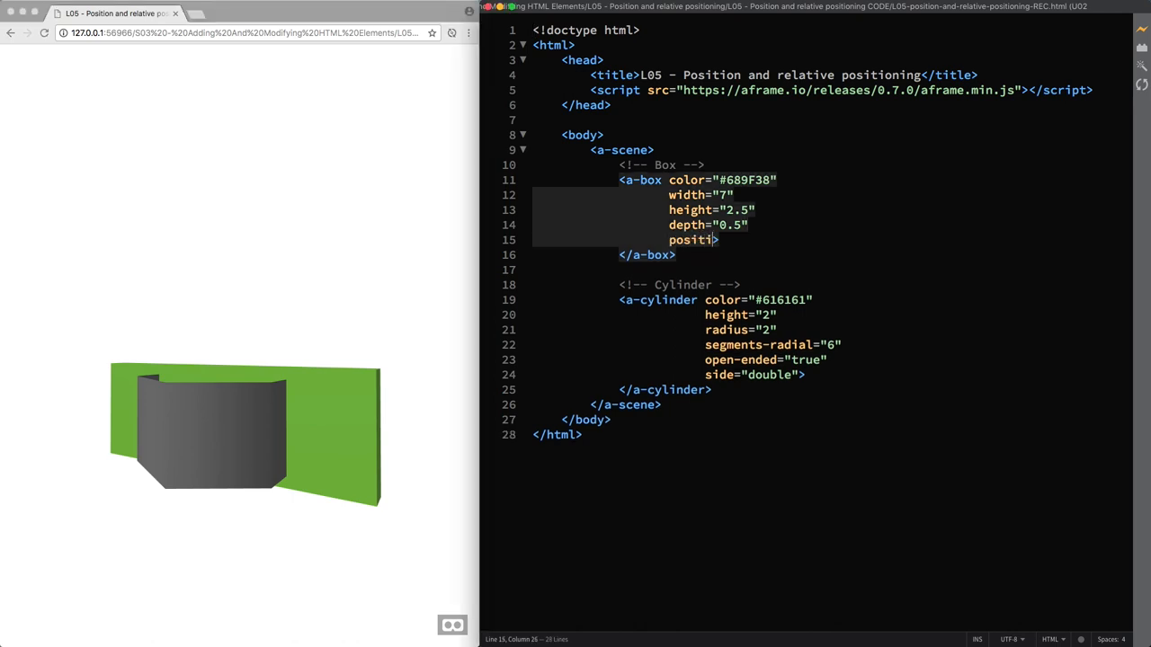
text(on="")
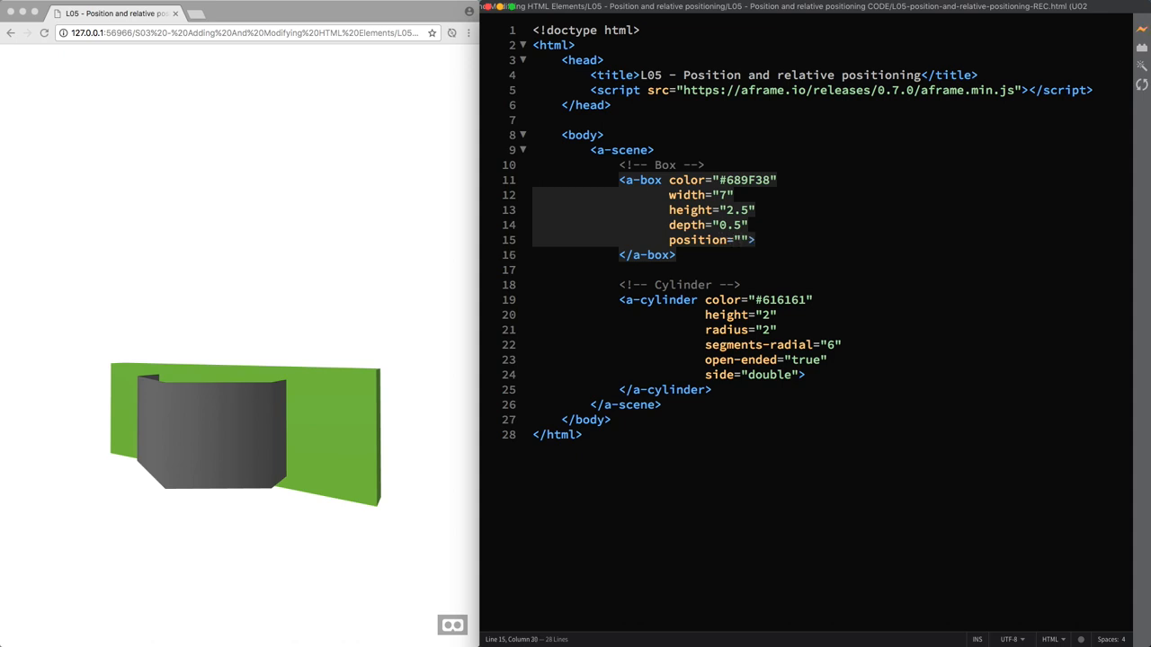
text(0)
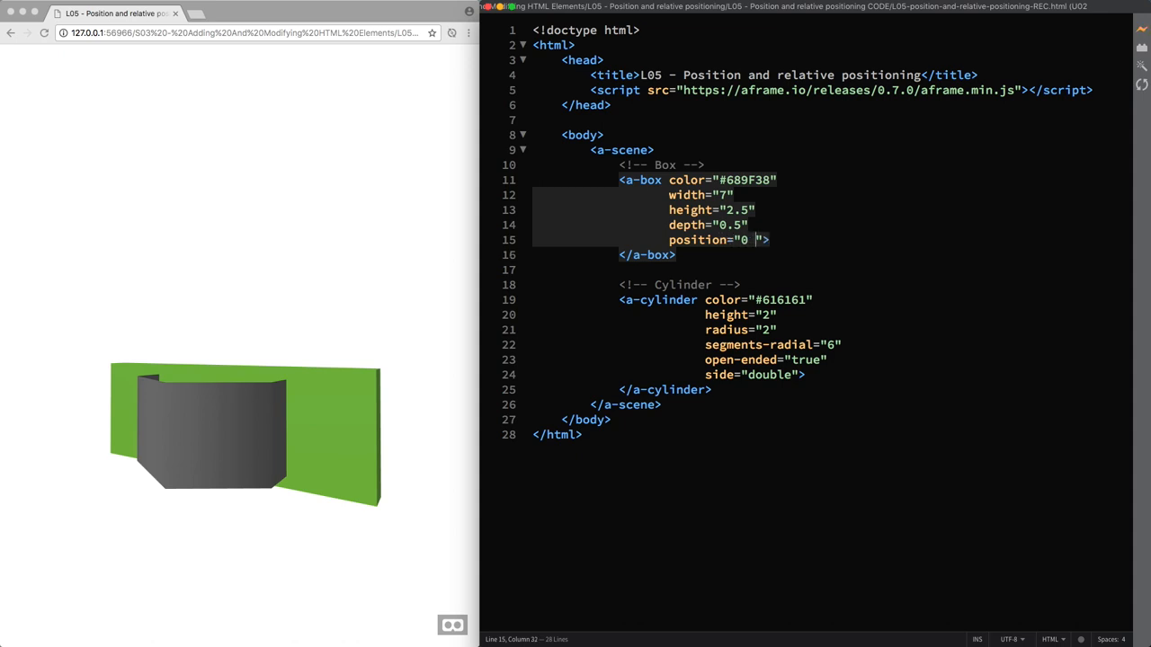
text(0 0)
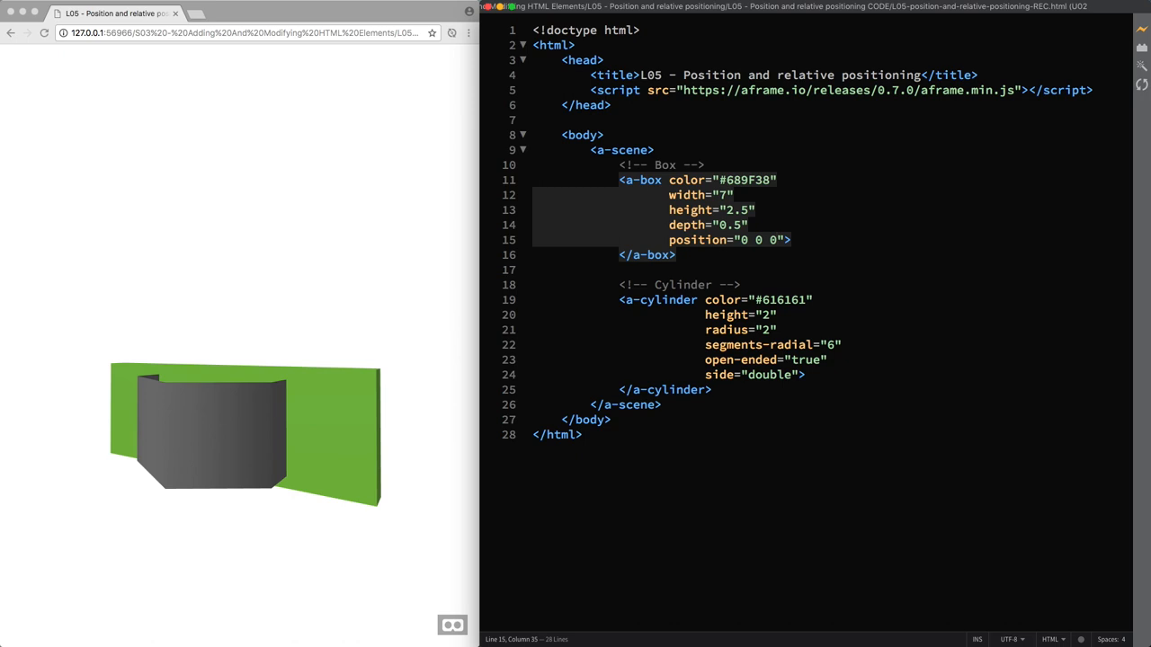
mouse_move(405, 274)
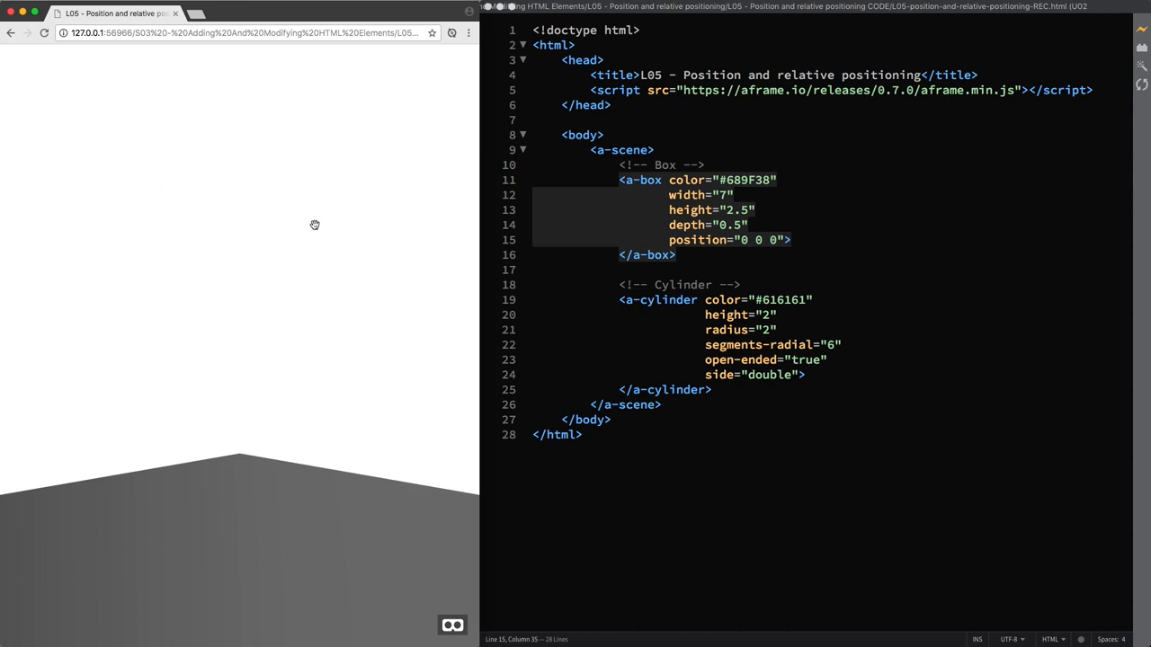
drag(315, 225, 315, 376)
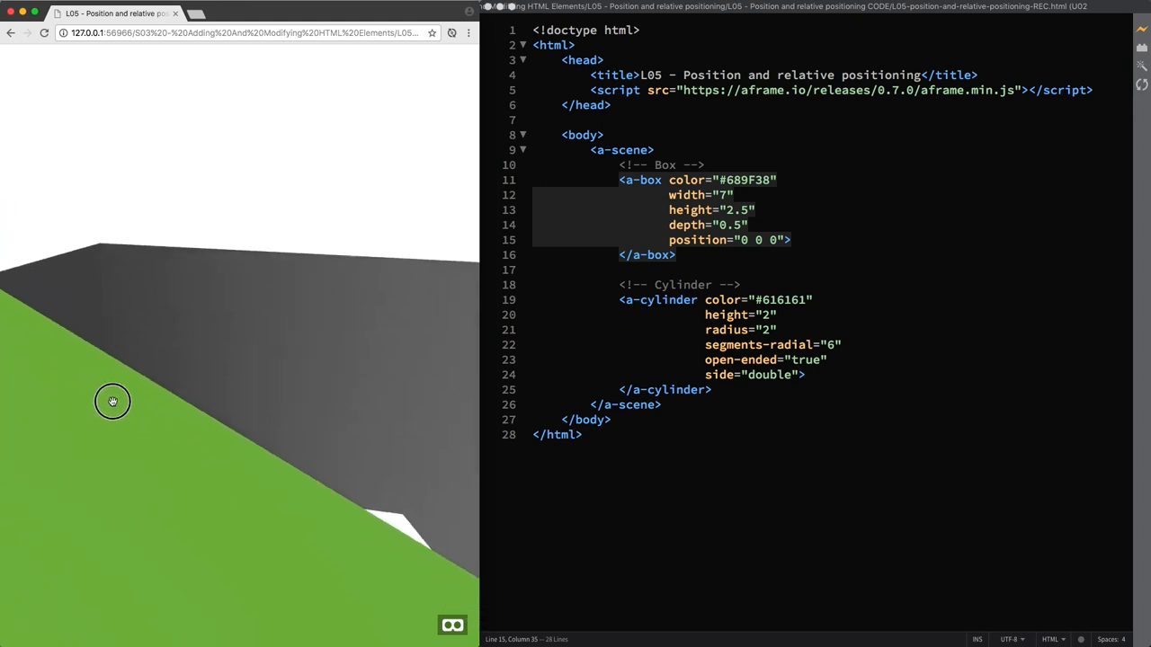
drag(113, 401, 363, 449)
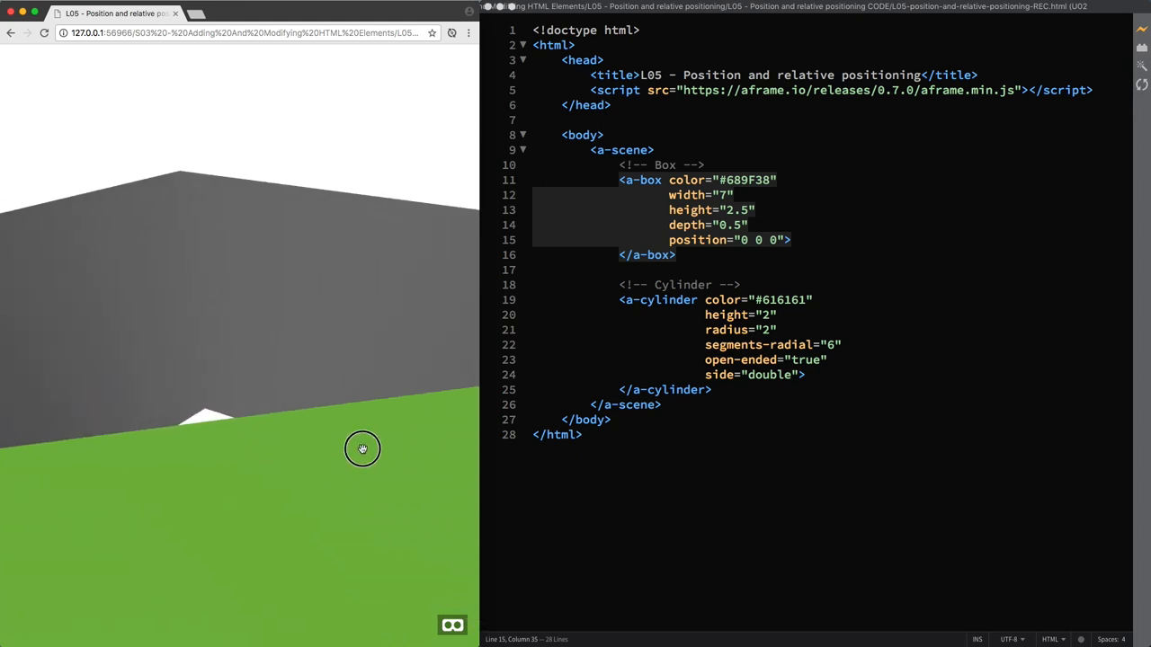
drag(363, 449, 562, 418)
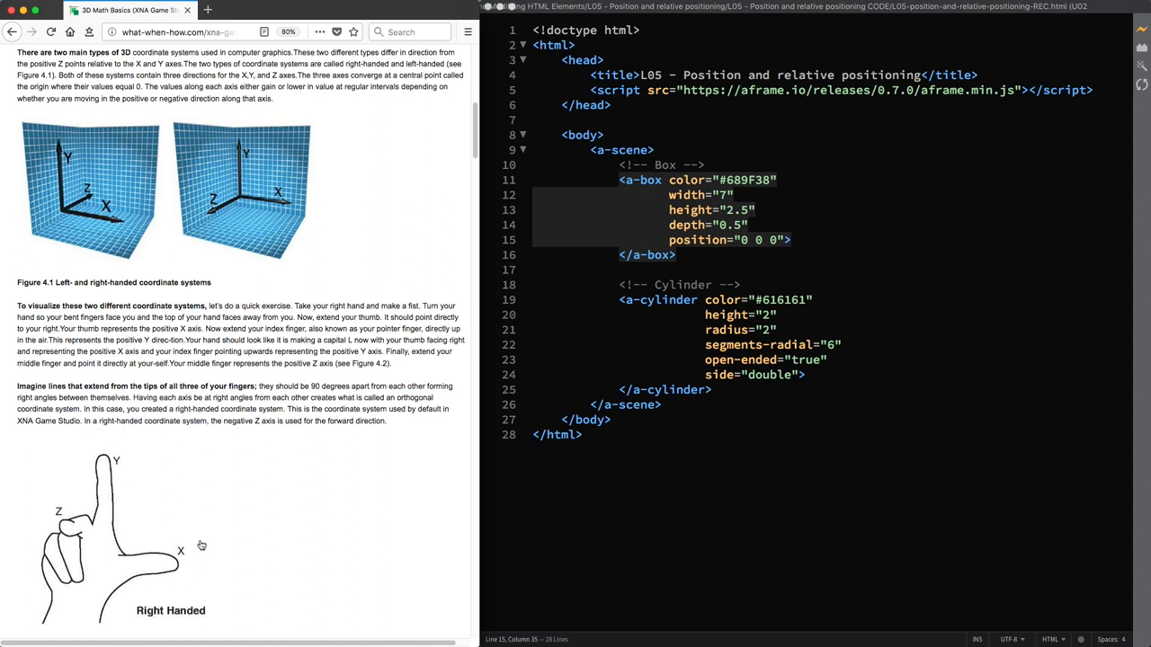
mouse_move(243, 205)
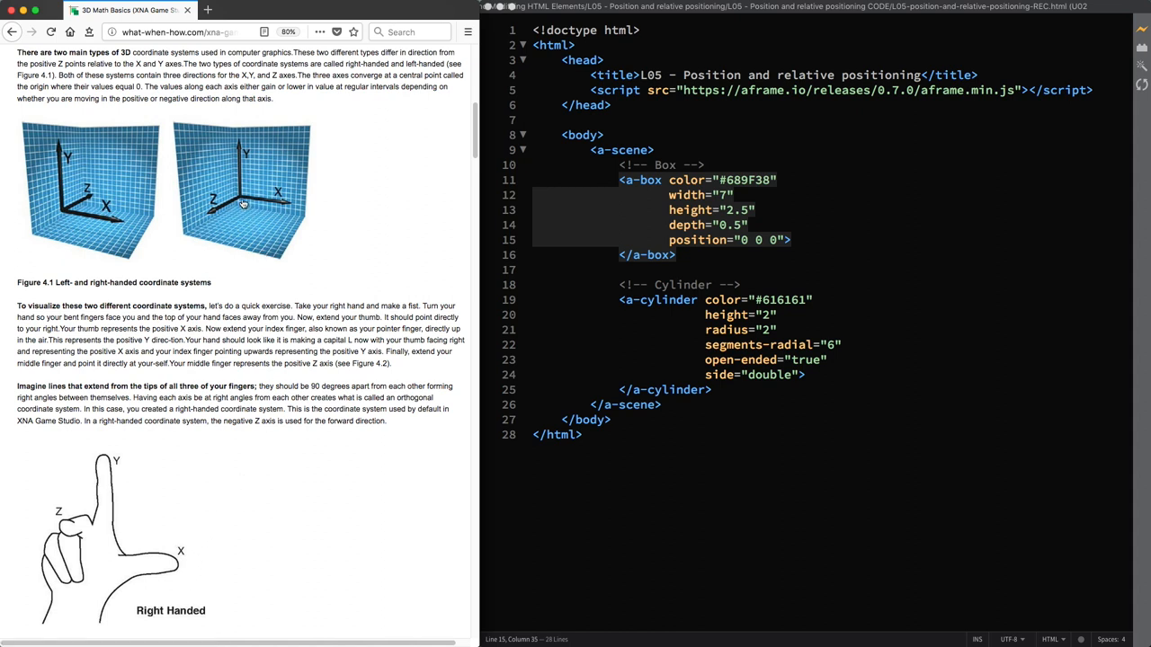
mouse_move(300, 274)
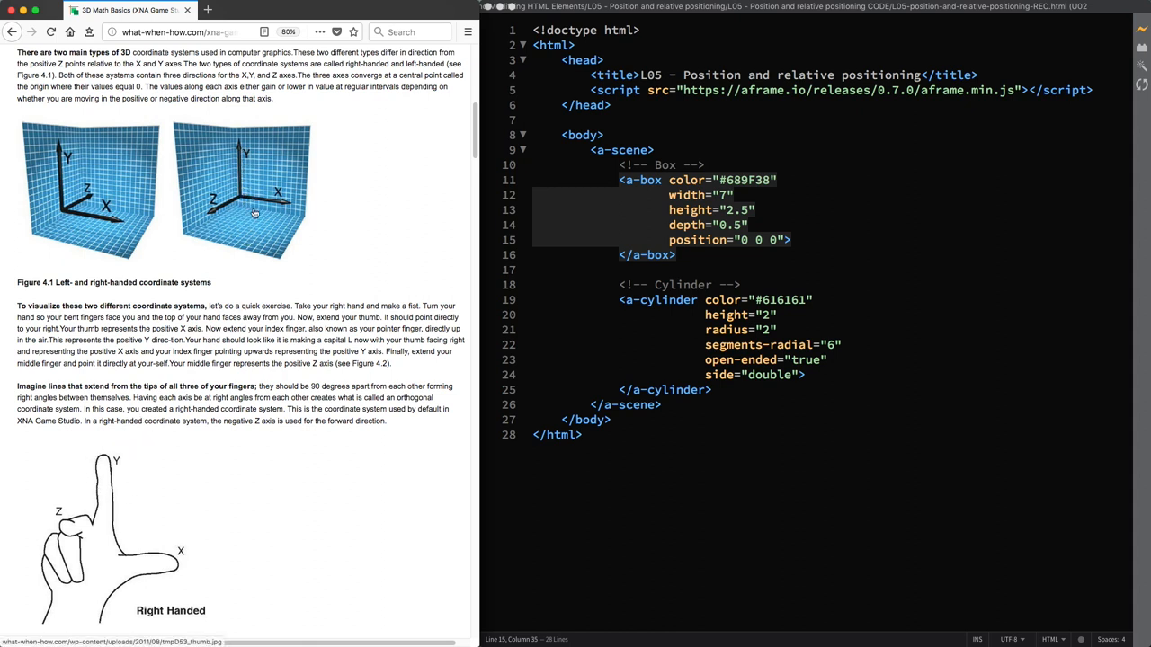
mouse_move(80, 510)
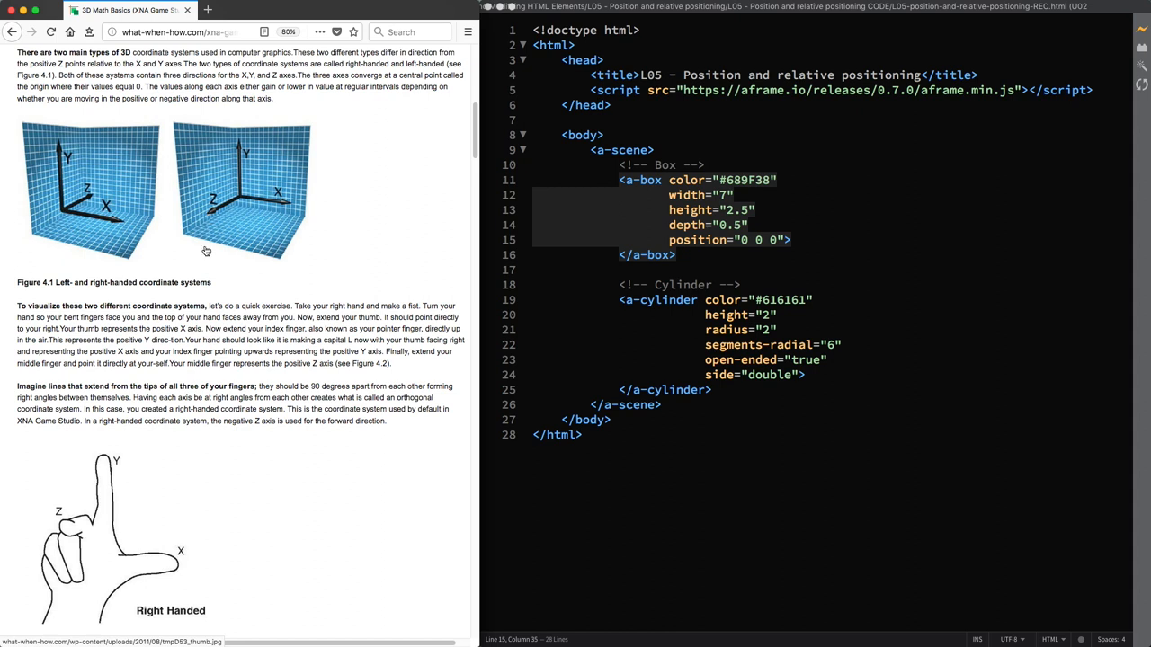
mouse_move(209, 350)
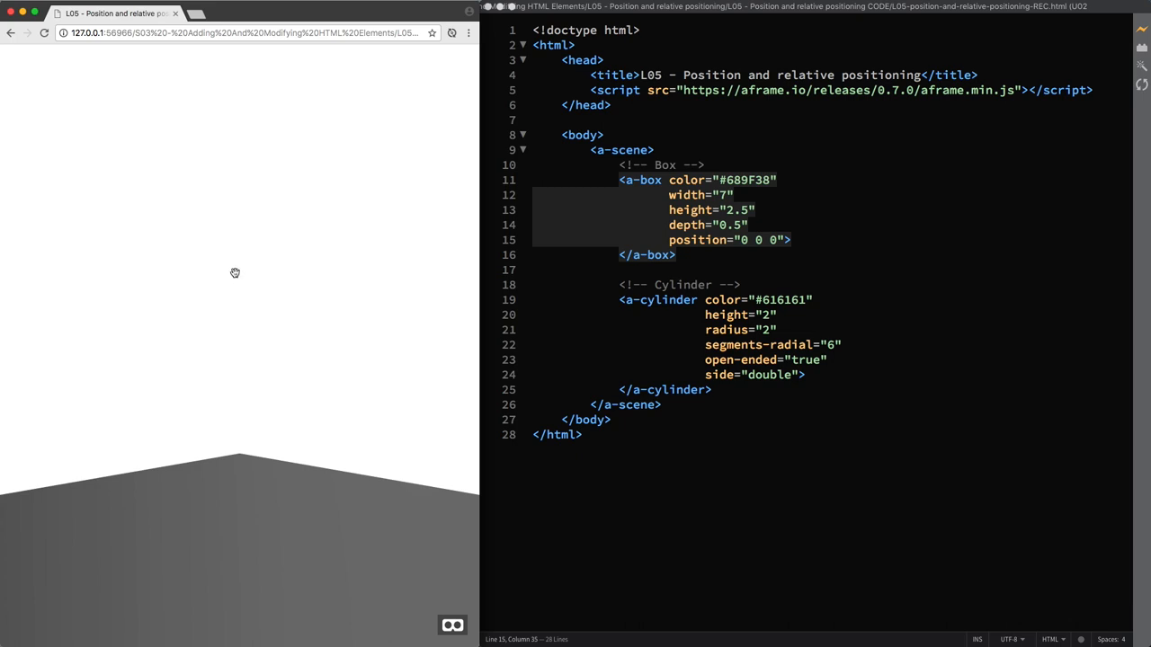
mouse_move(250, 276)
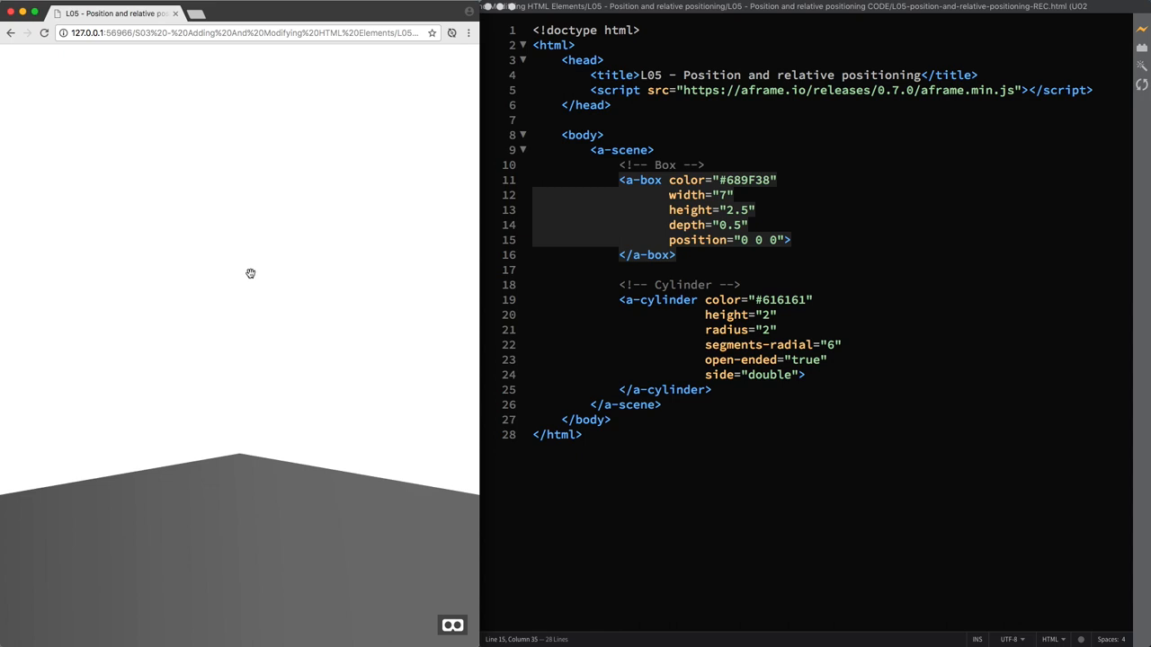
mouse_move(261, 315)
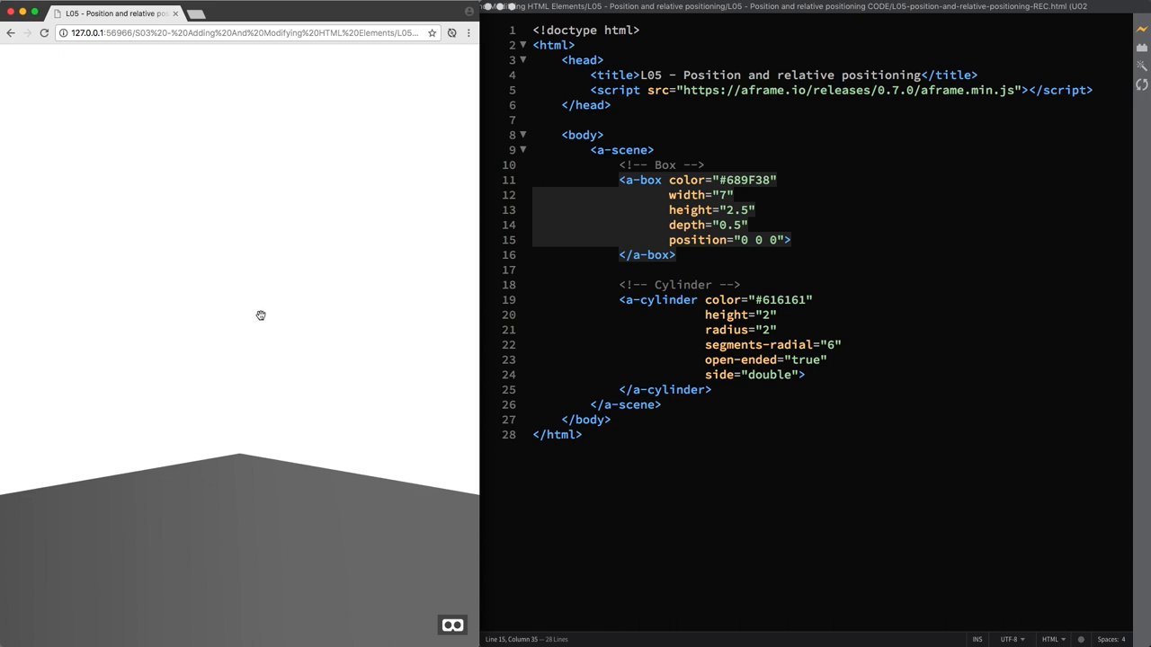
mouse_move(493, 301)
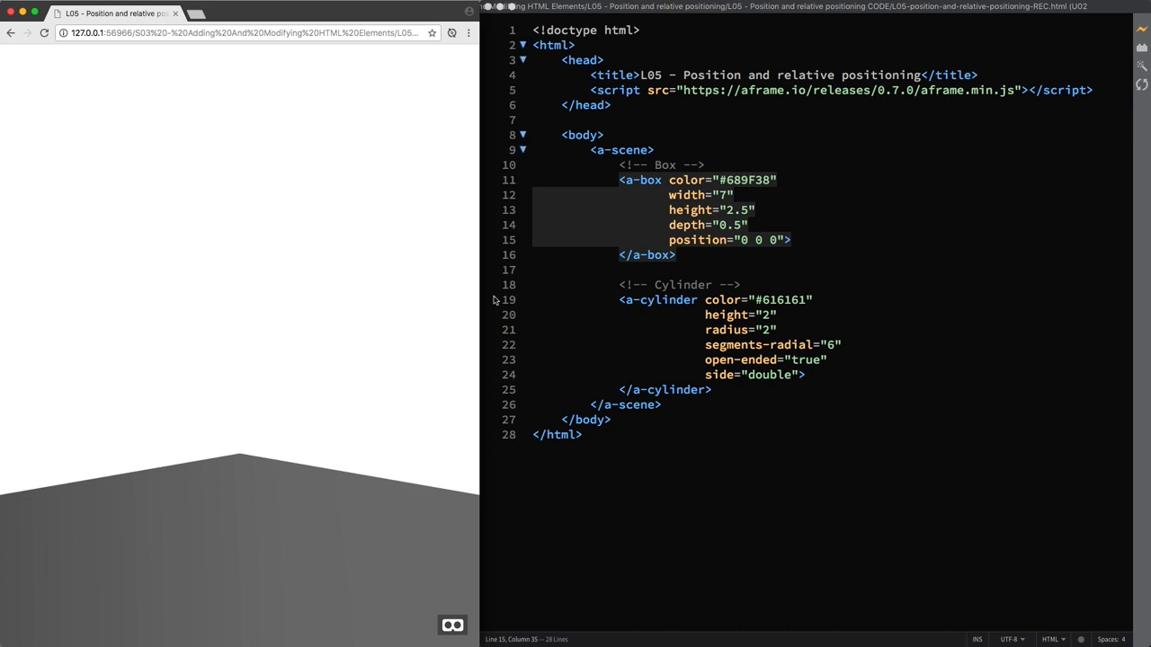
mouse_move(825, 248)
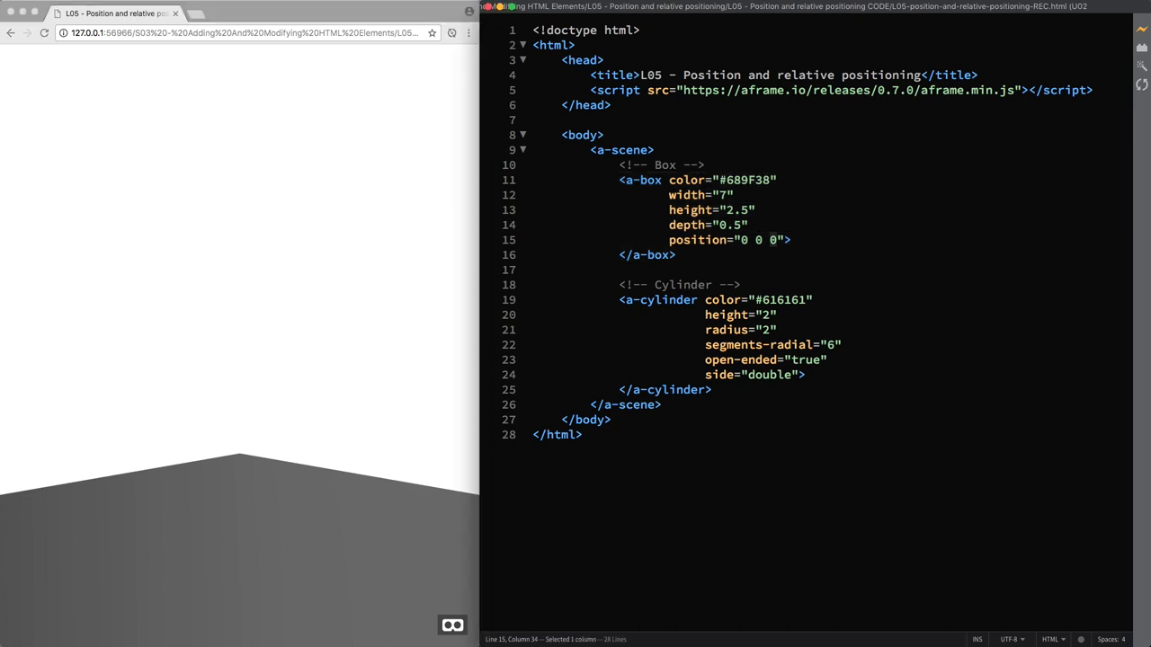
Step: Step the box's z position through -5 and -7 to -9, orbiting the preview to check
text(-5)
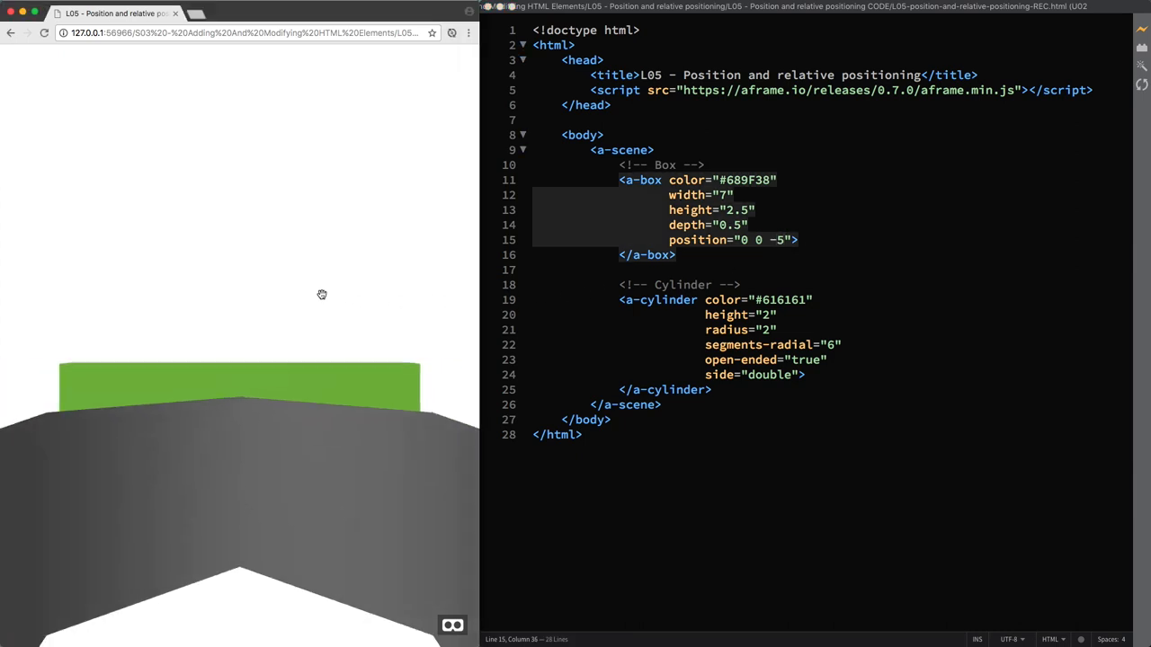
drag(322, 295, 358, 314)
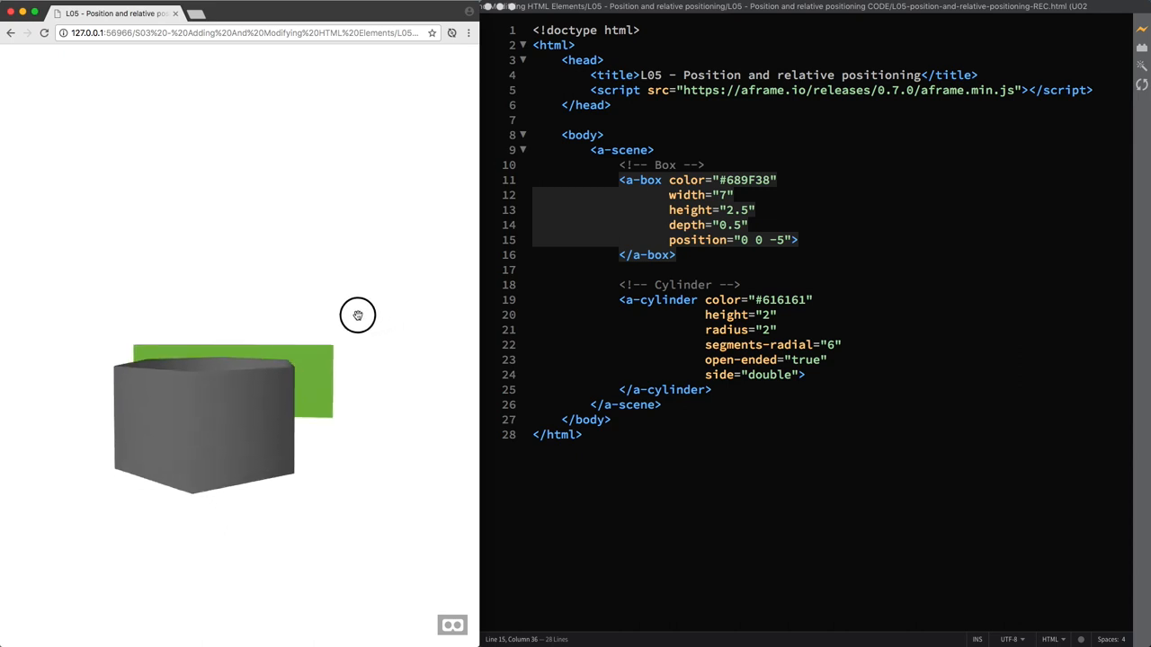
drag(358, 315, 241, 295)
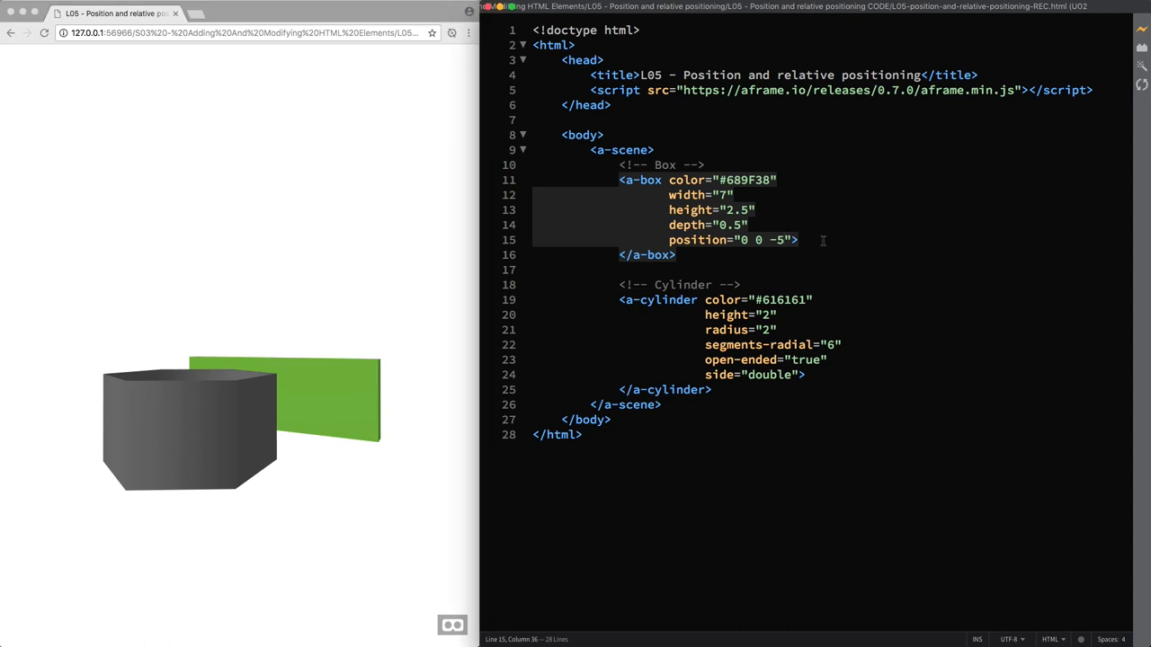
text(7)
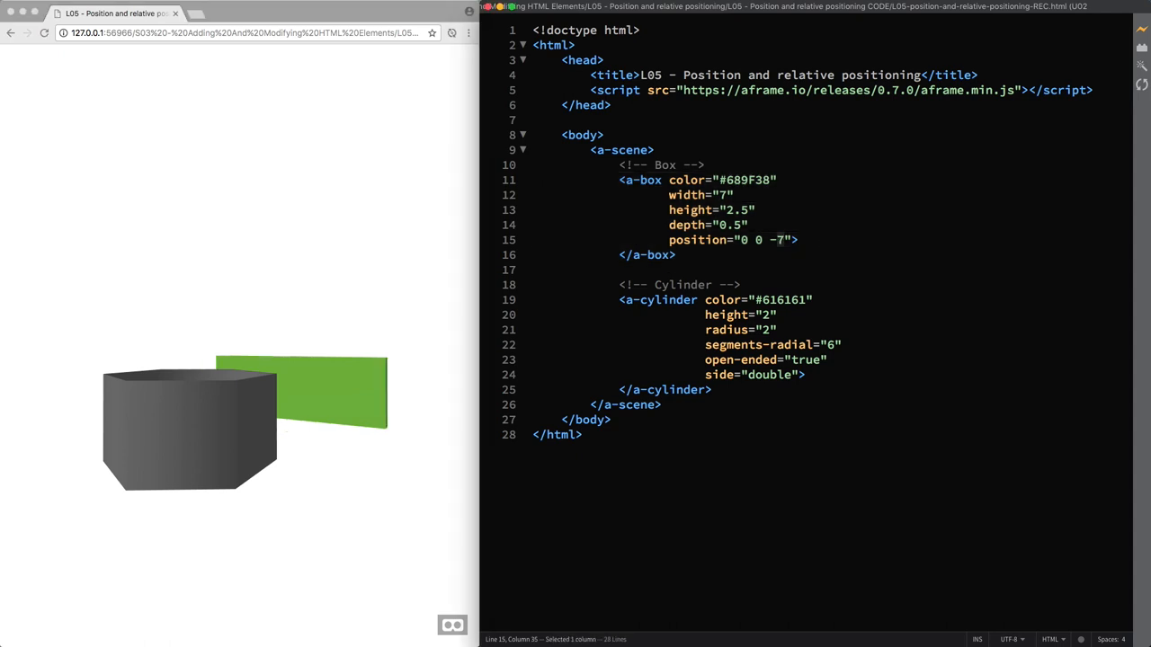
text(9)
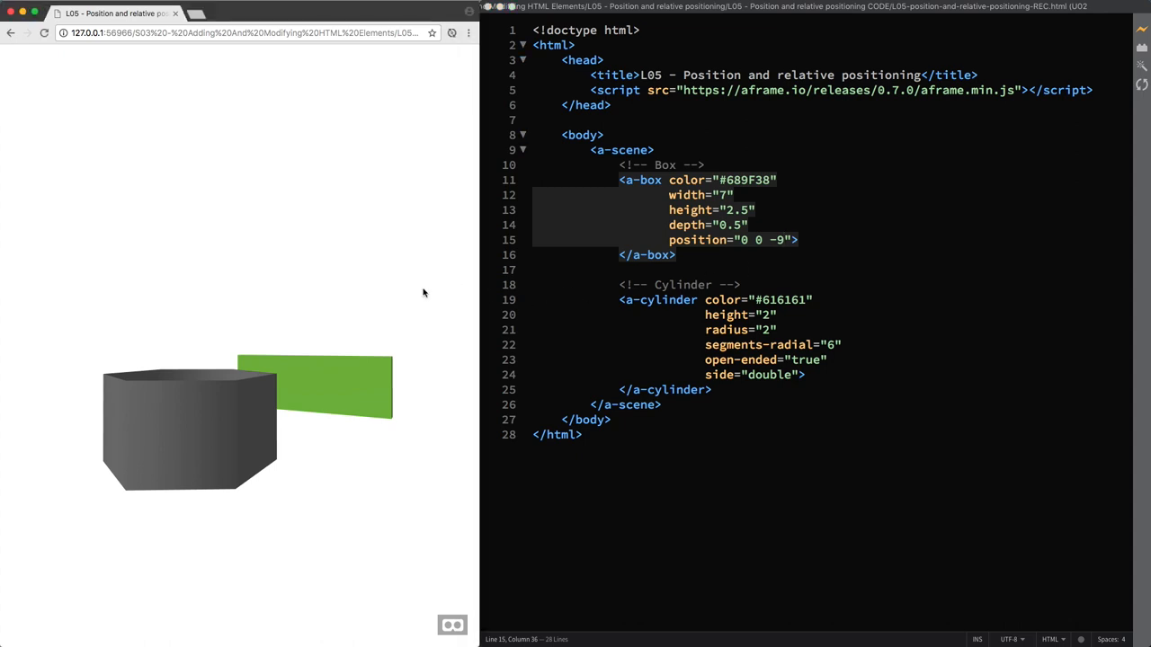
Step: Change the box's Y position to 3, so it reads 0 3 -7
click(44, 33)
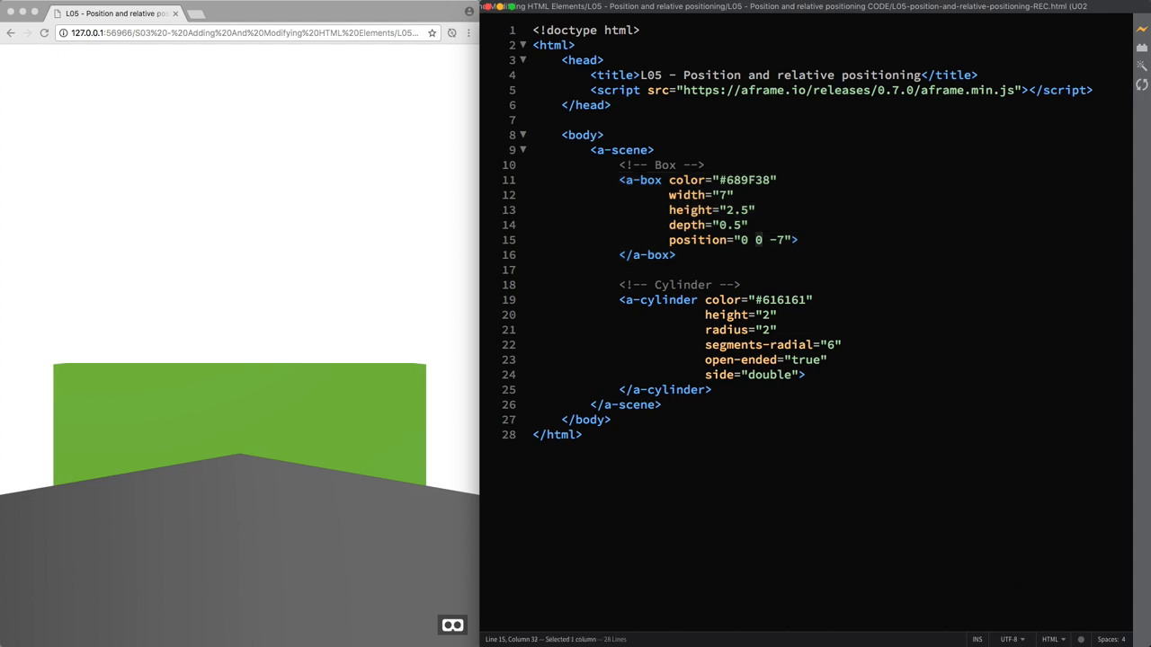
text(1)
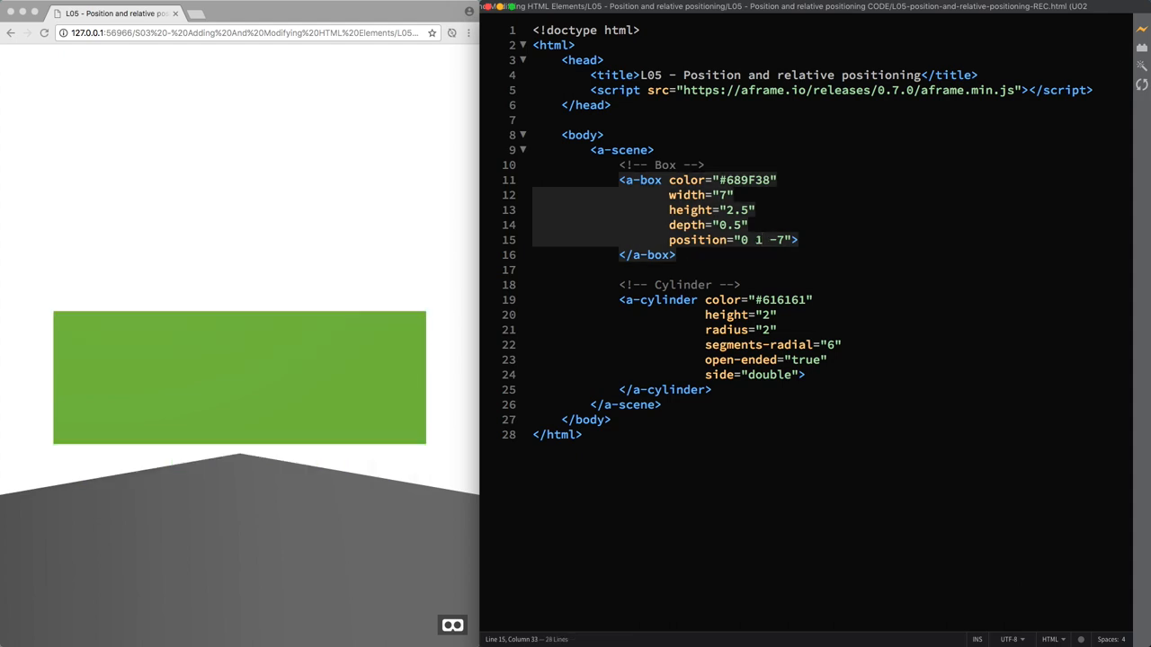
text(2)
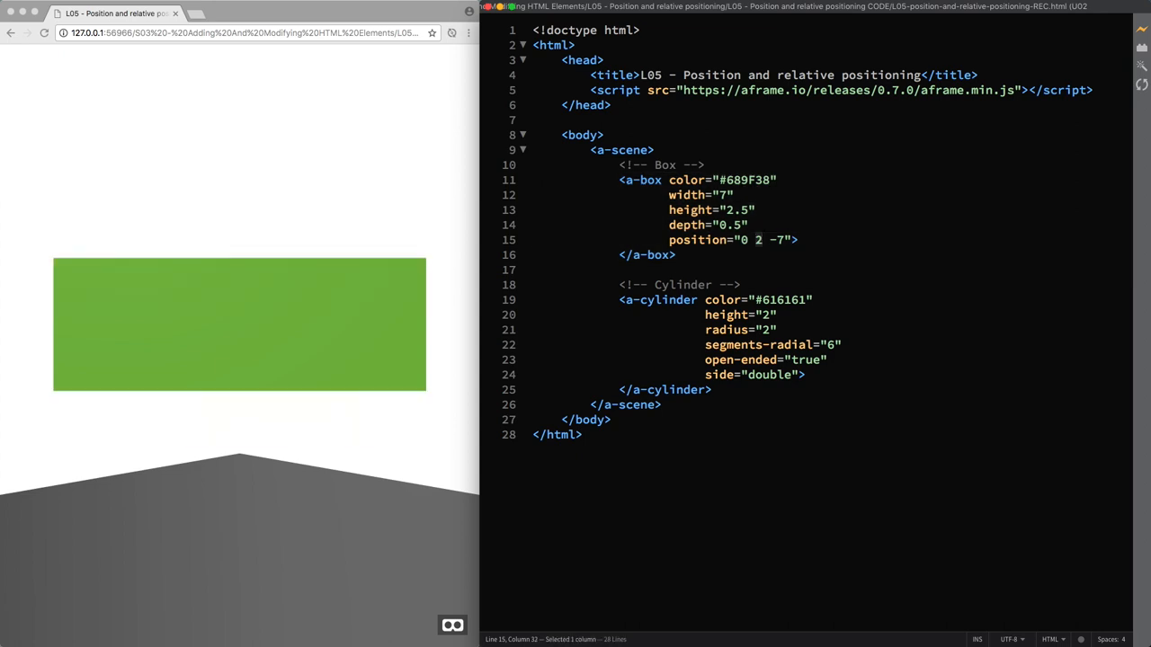
text(3)
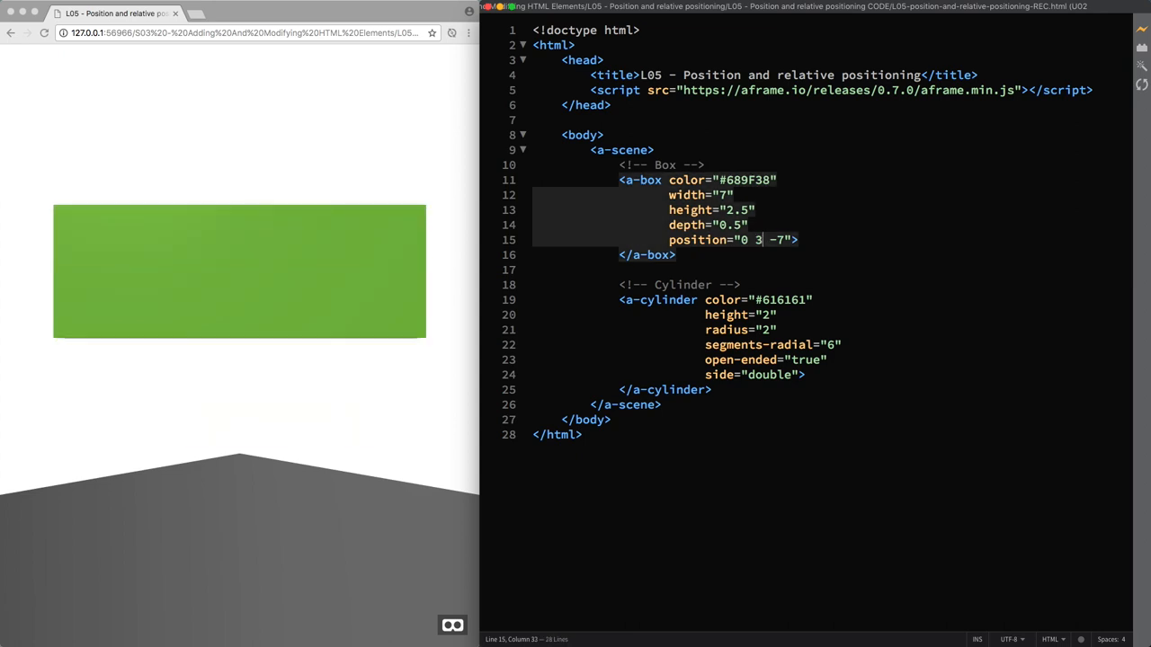
mouse_move(393, 278)
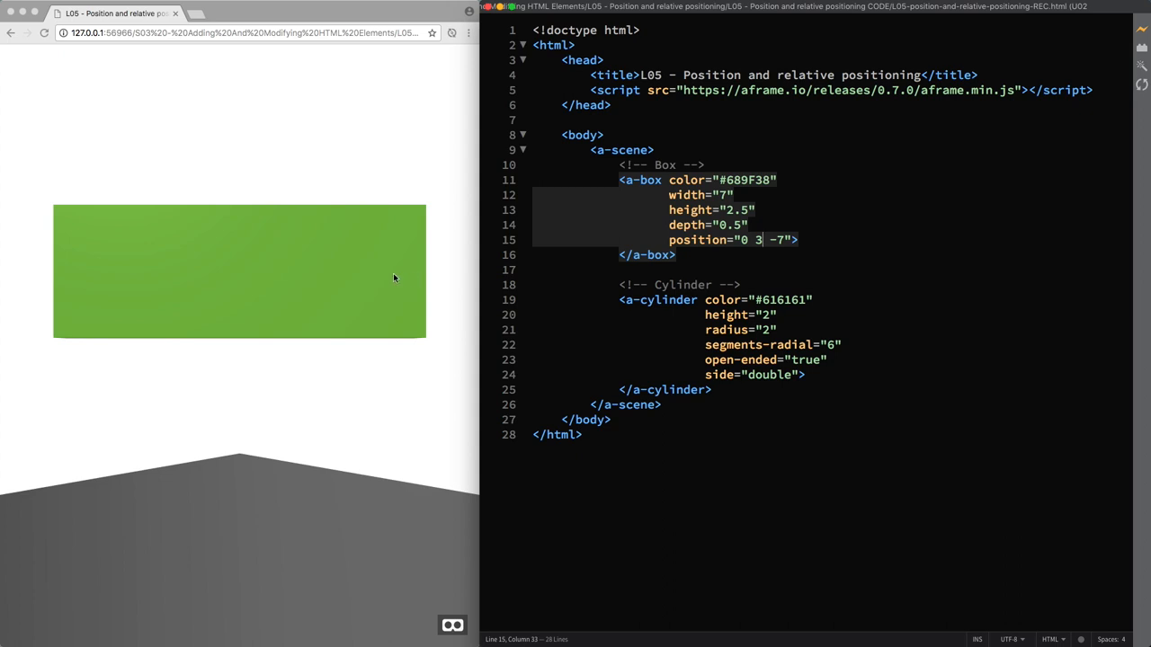
mouse_move(232, 249)
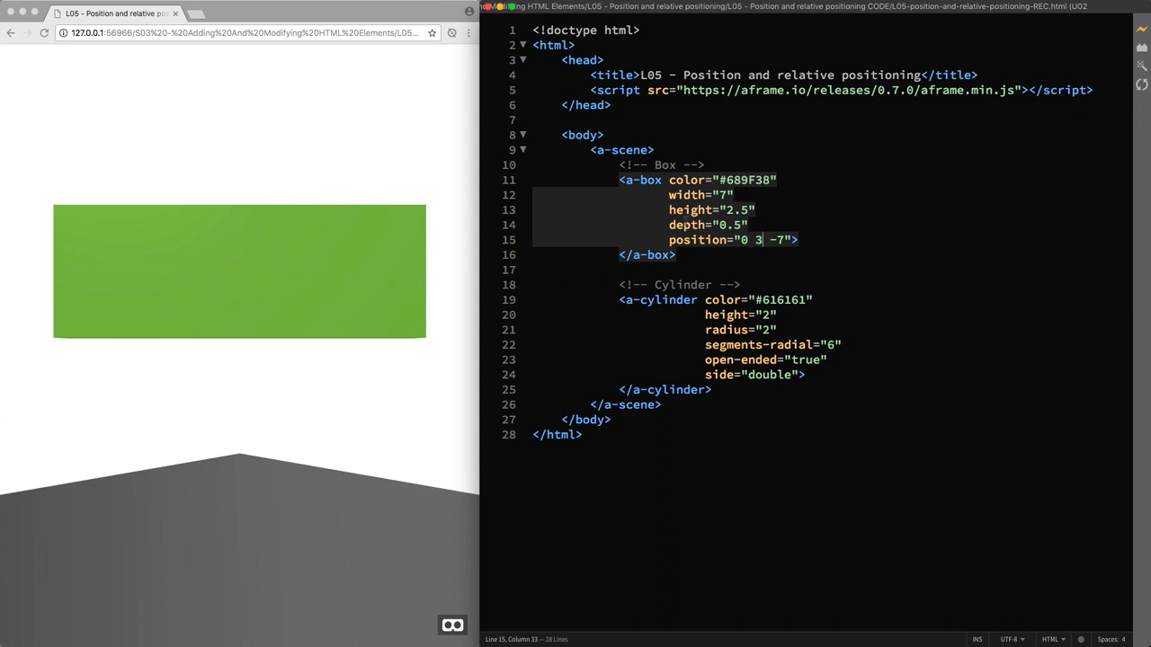
Step: Label the box comment '16:9 Panel' and size the box 8 by 4.5 with 0.2 depth
click(683, 164)
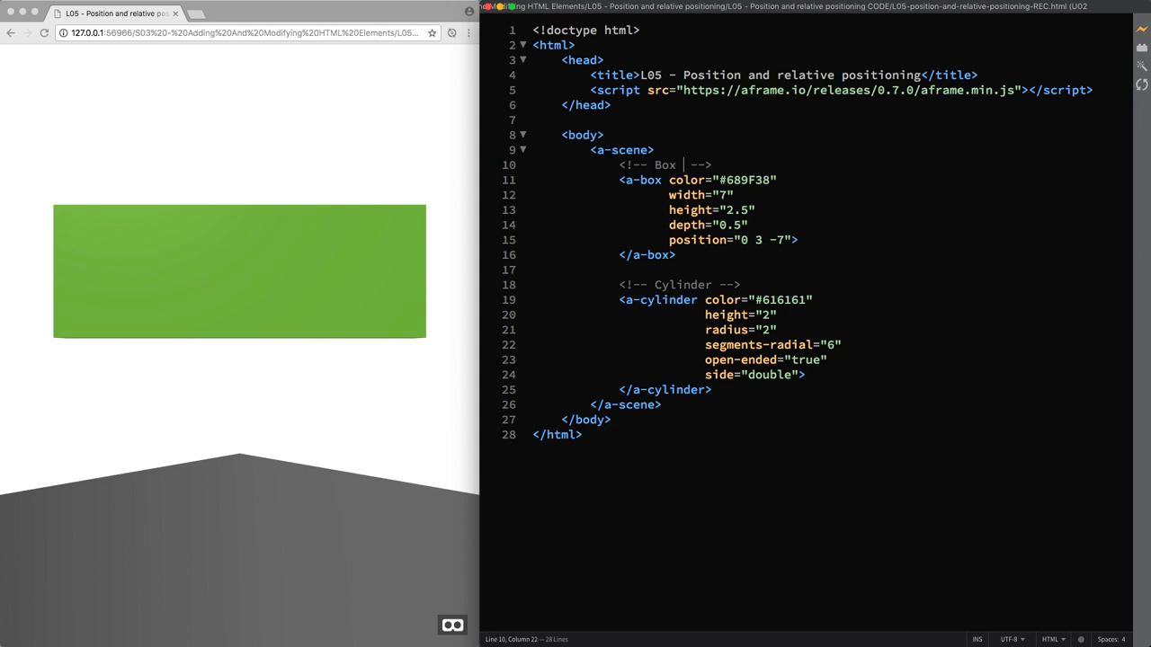
text(16:9 Panel)
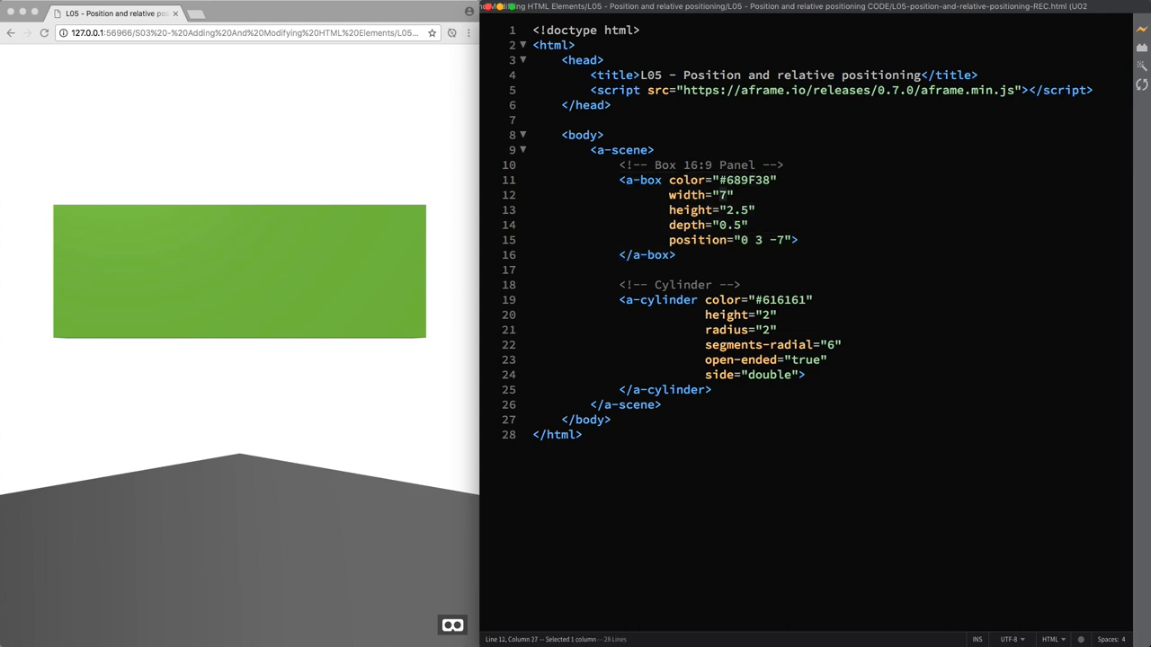
text(8)
click(832, 225)
text(2)
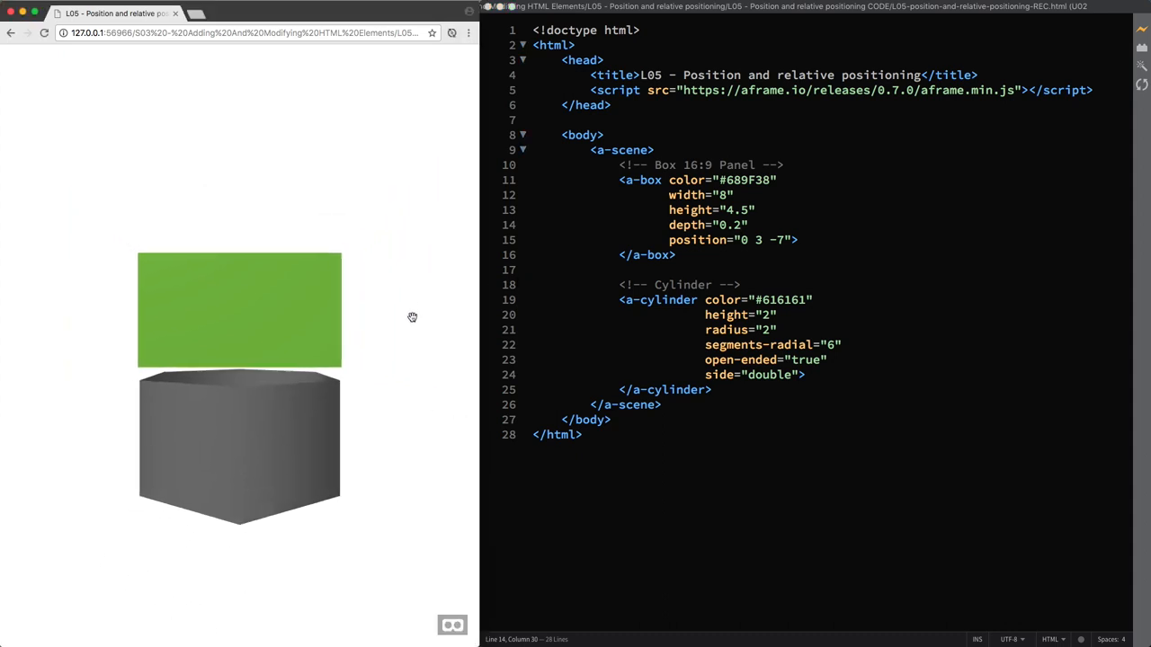
drag(413, 316, 258, 328)
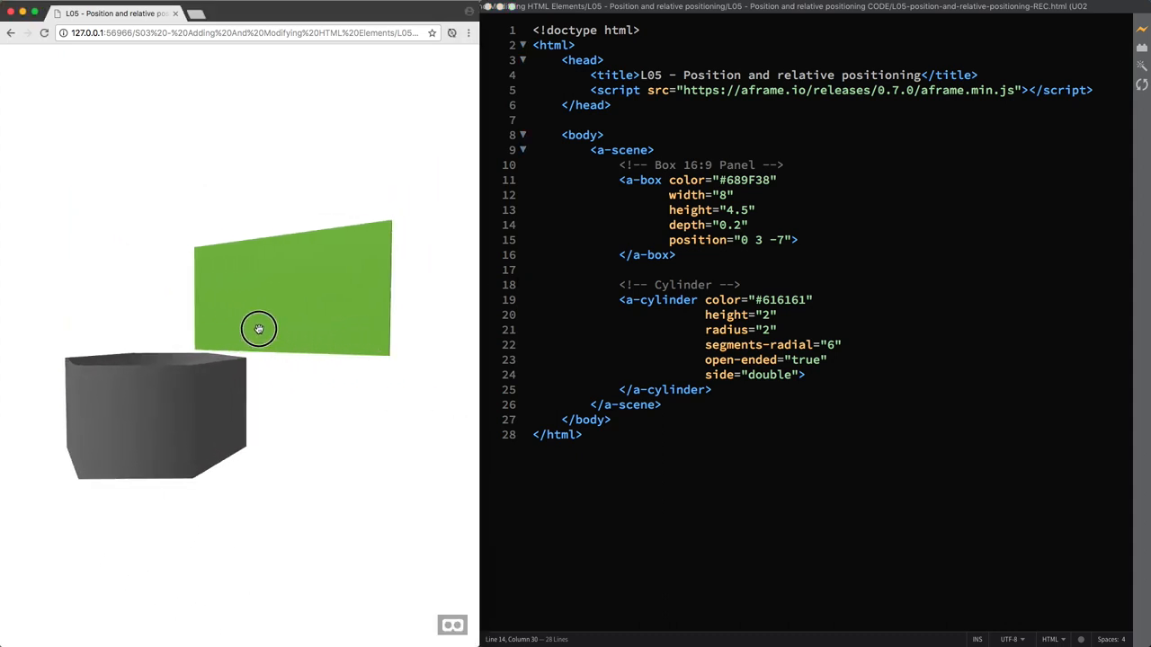
drag(259, 328, 182, 319)
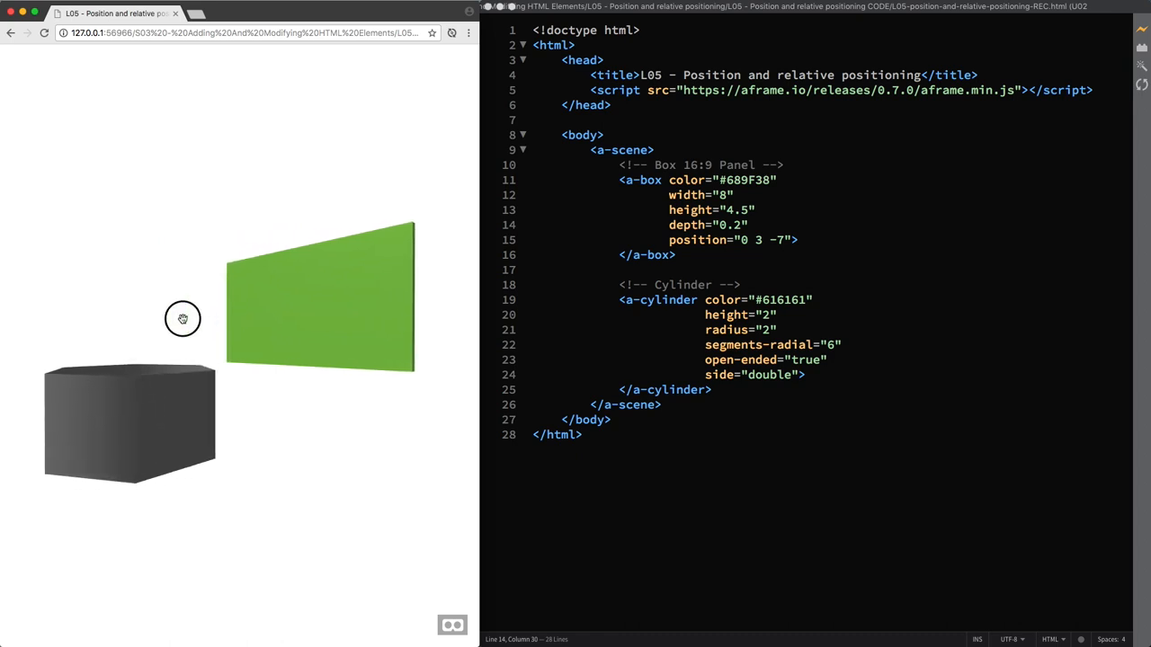
mouse_move(338, 416)
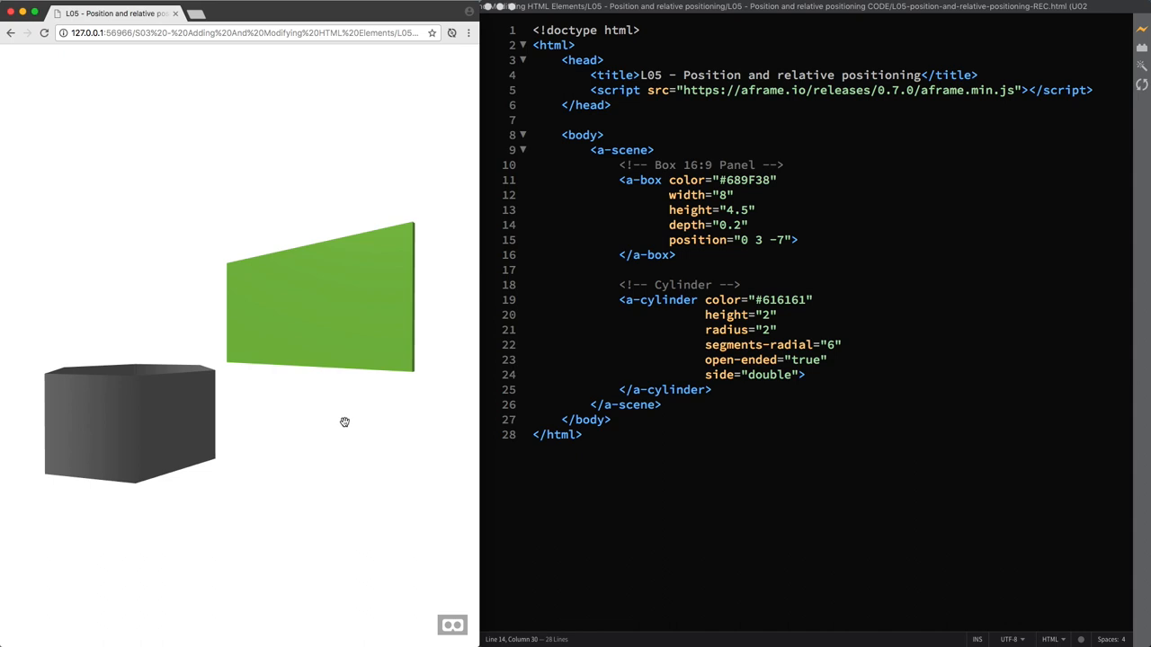
mouse_move(518, 387)
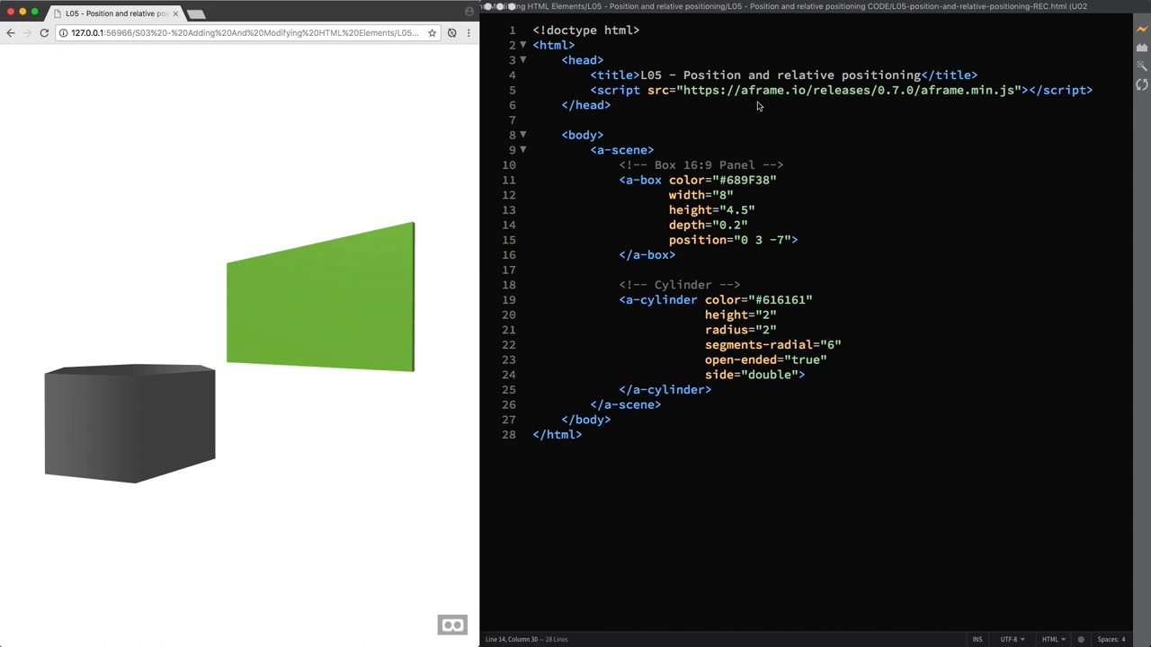
mouse_move(861, 160)
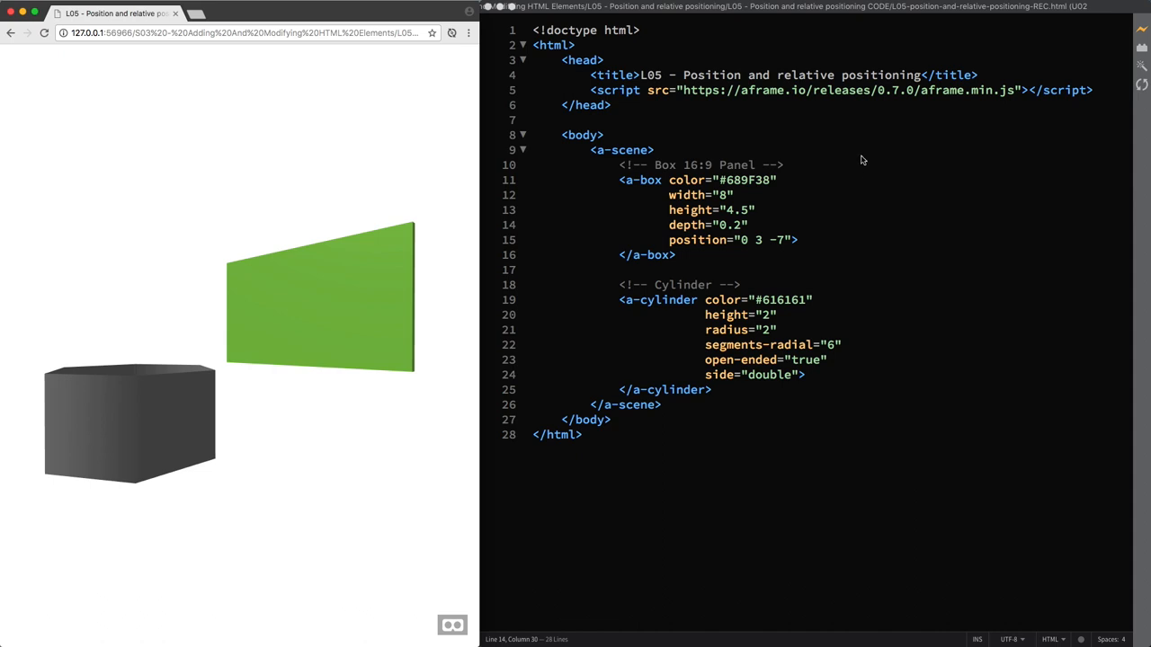
Step: Nest an a-circle commented 'Circle | Child Entity' in the box, and add '| Parent Entity' to the box comment
click(798, 240)
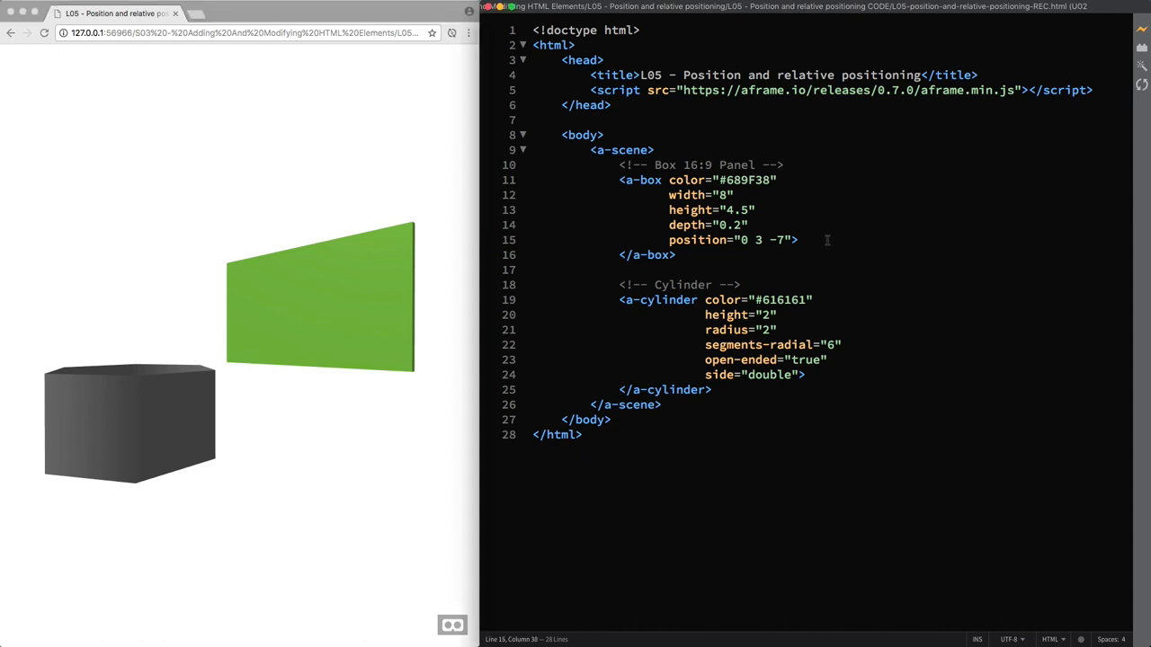
text(<!--)
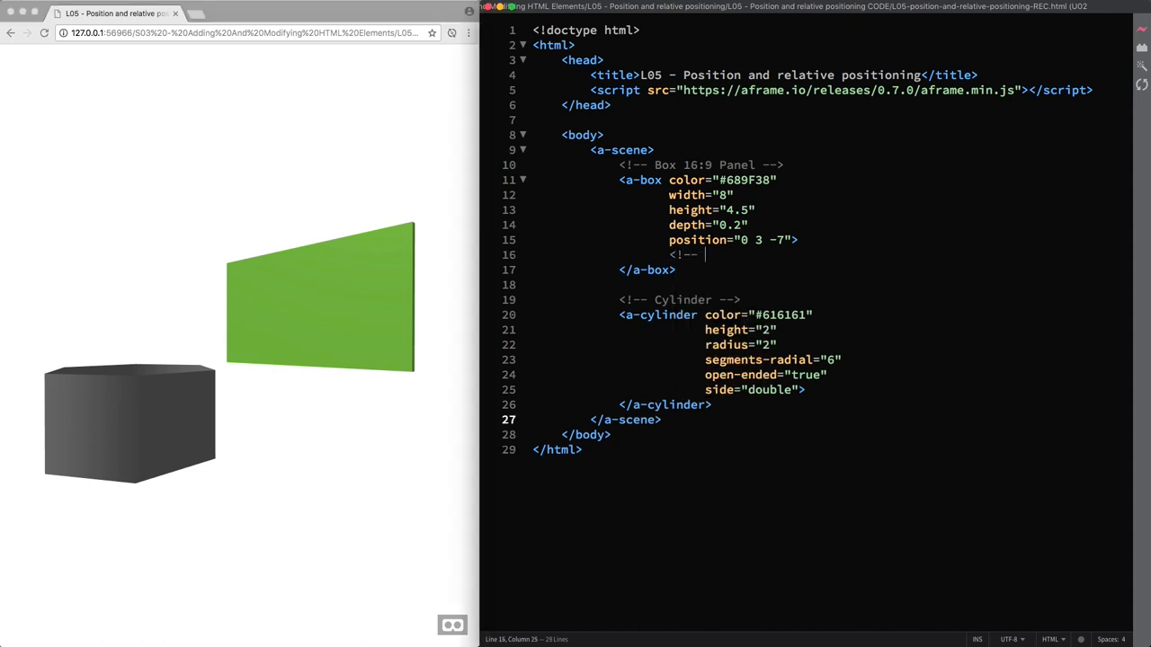
text(Circle -)
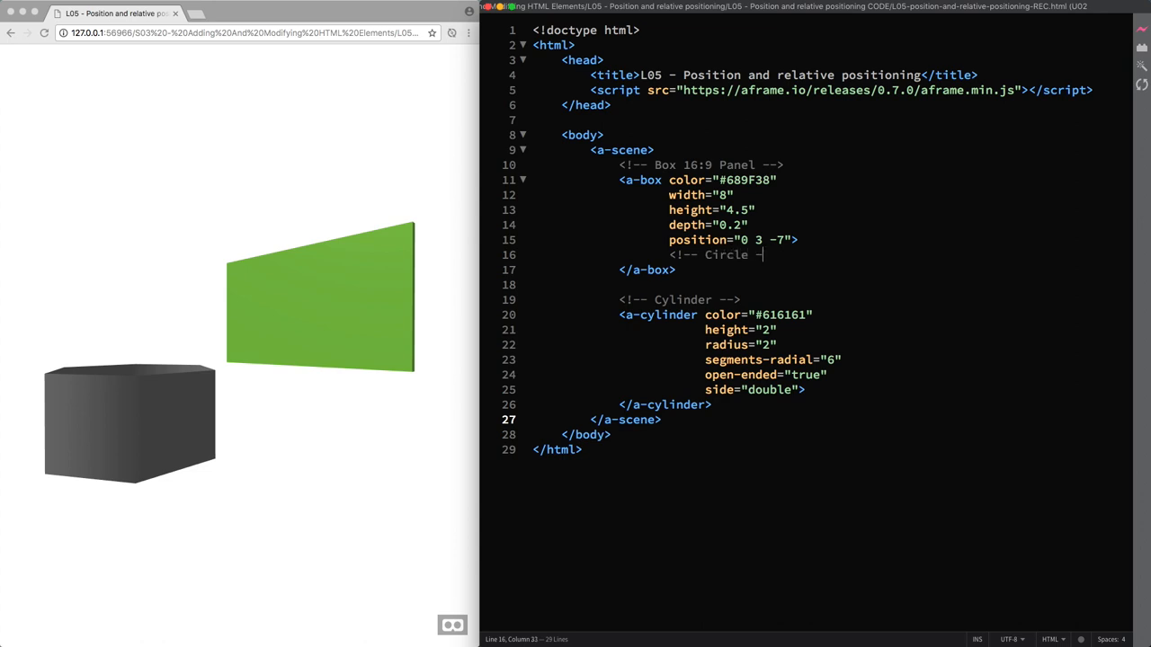
text(<a-)
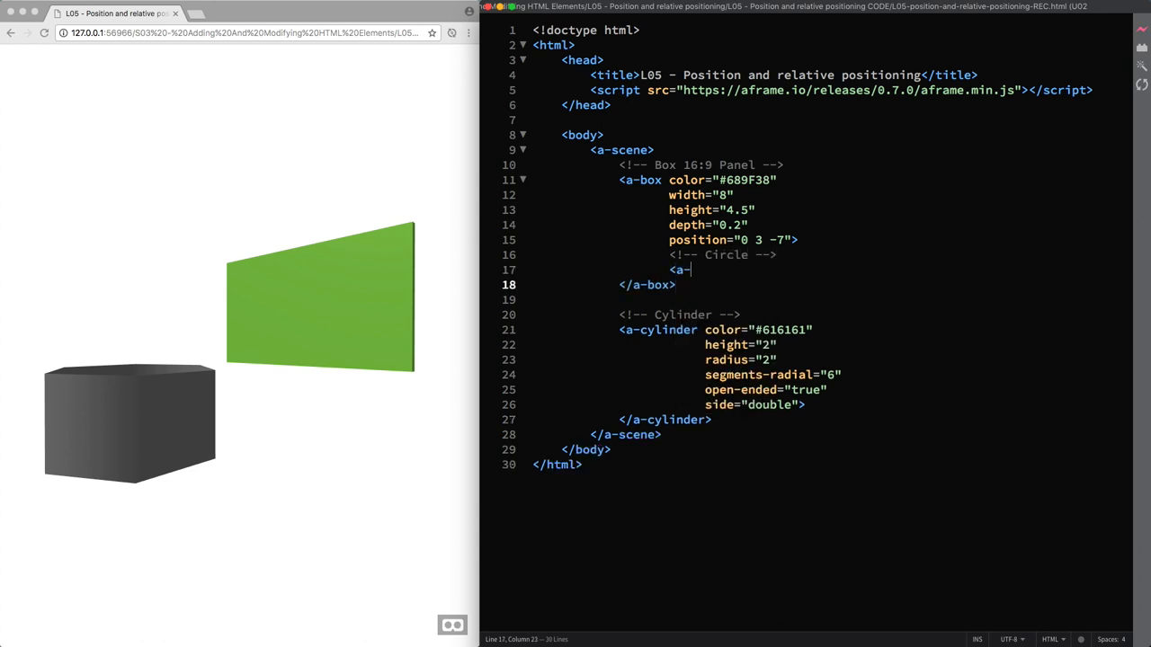
text(circle>)
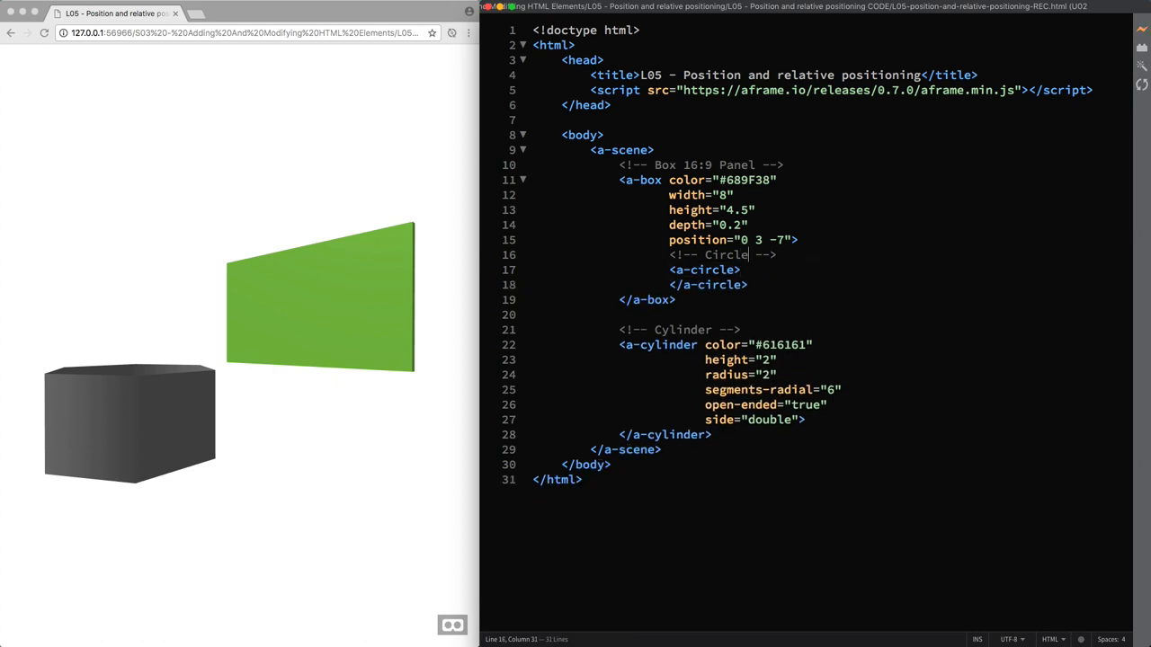
text(| C)
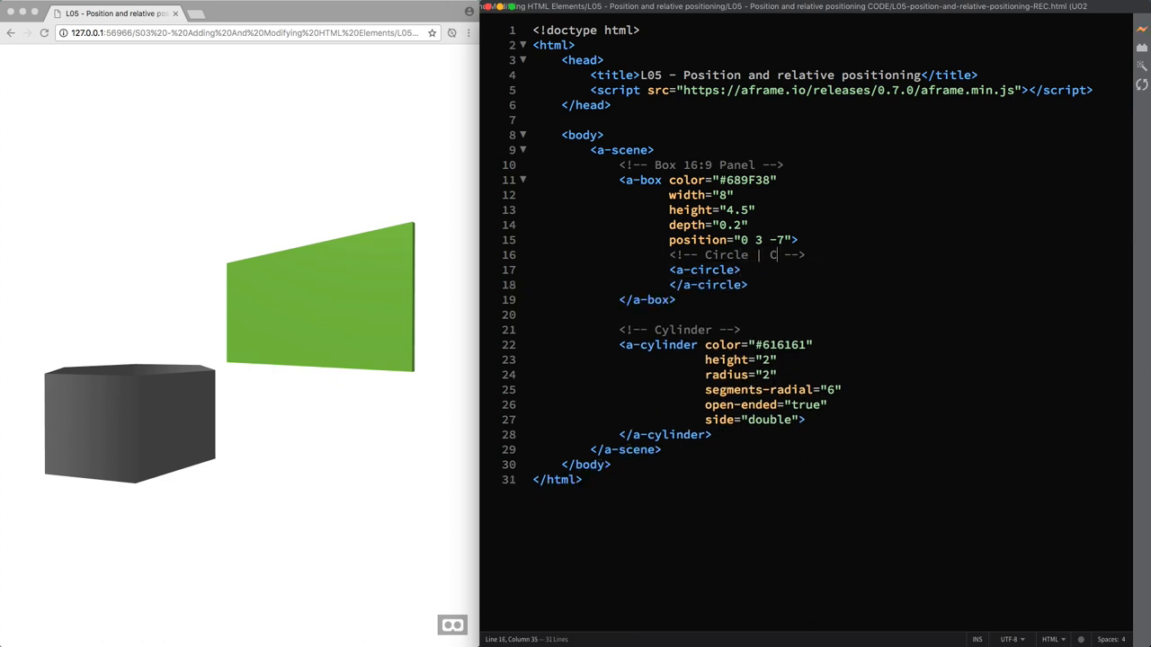
text(Child Entit)
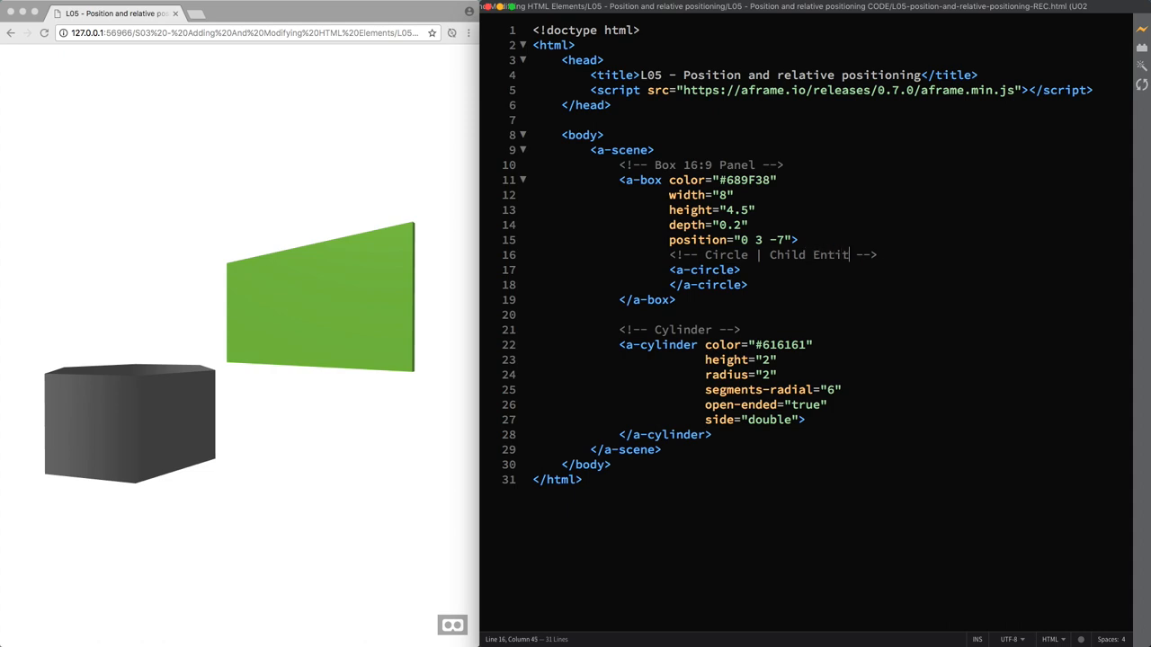
text(y)
click(701, 165)
text(| Pa )
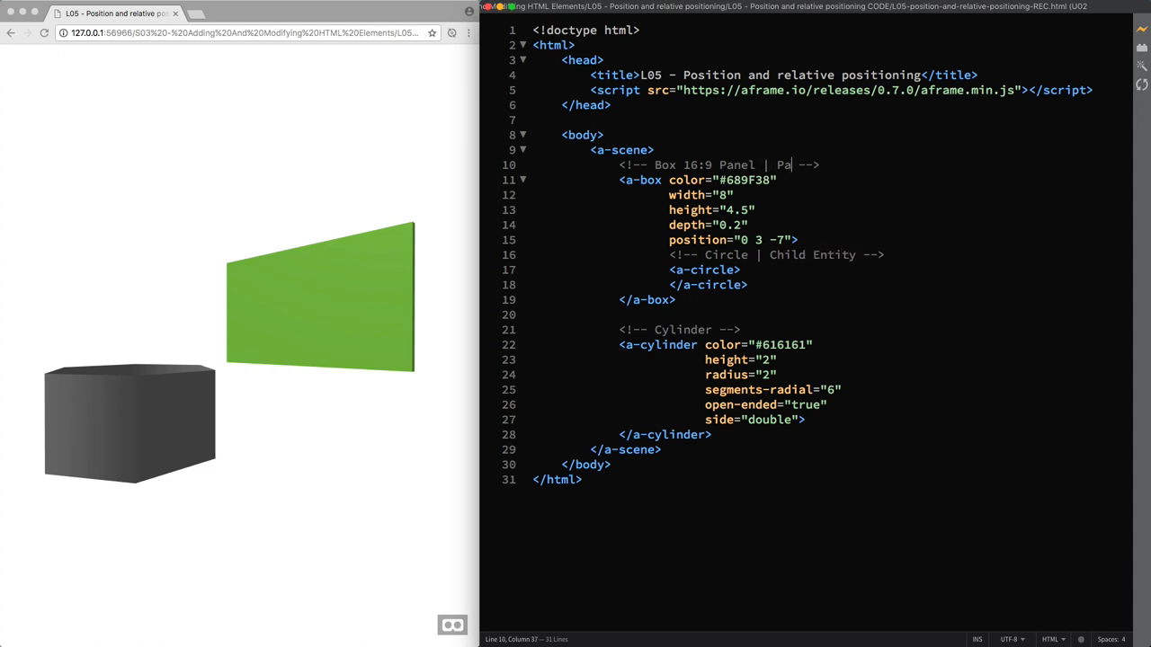
text(rent Ent)
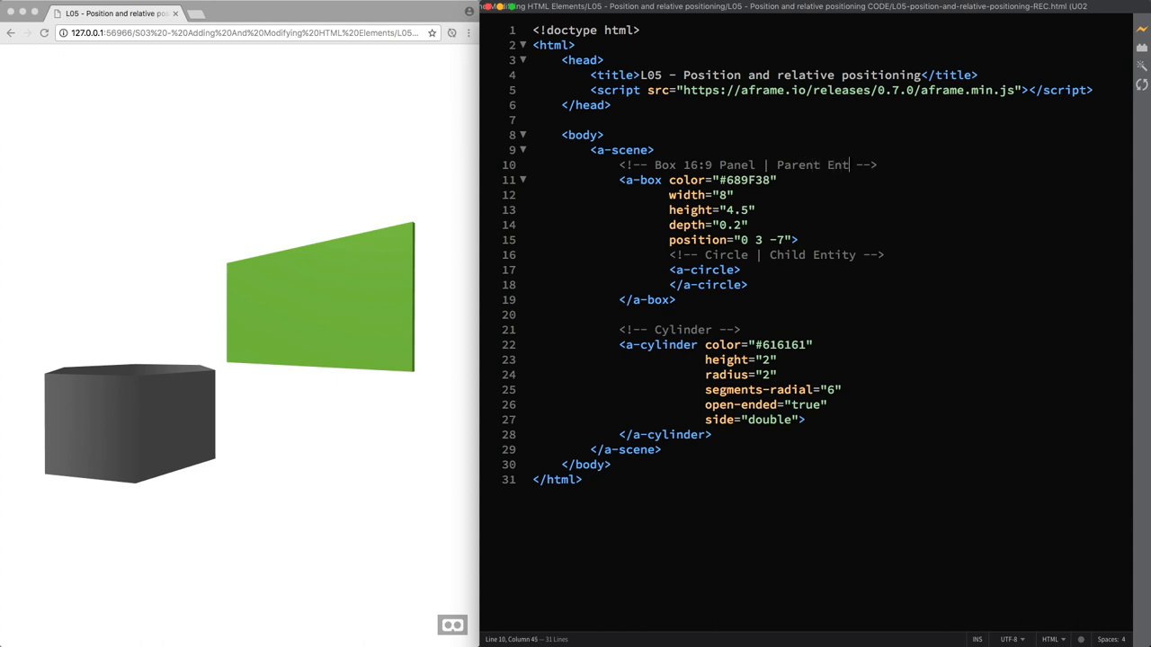
text(ity)
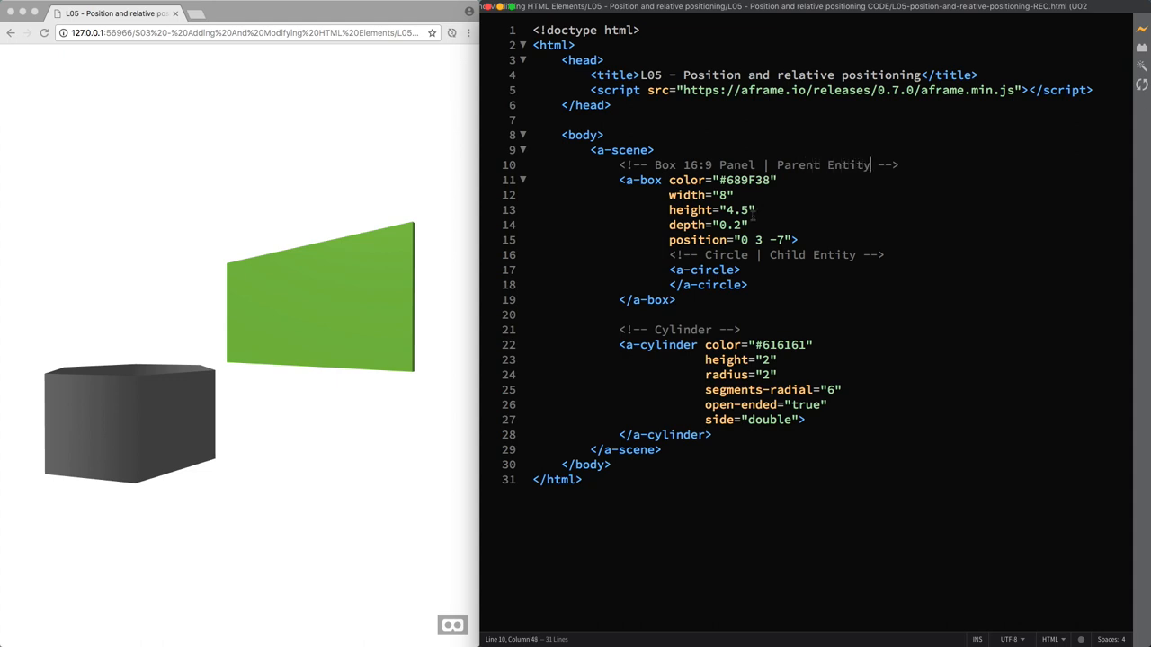
Step: Give the a-circle position 0 0 1, then orbit the preview to inspect the white disc
text(p)
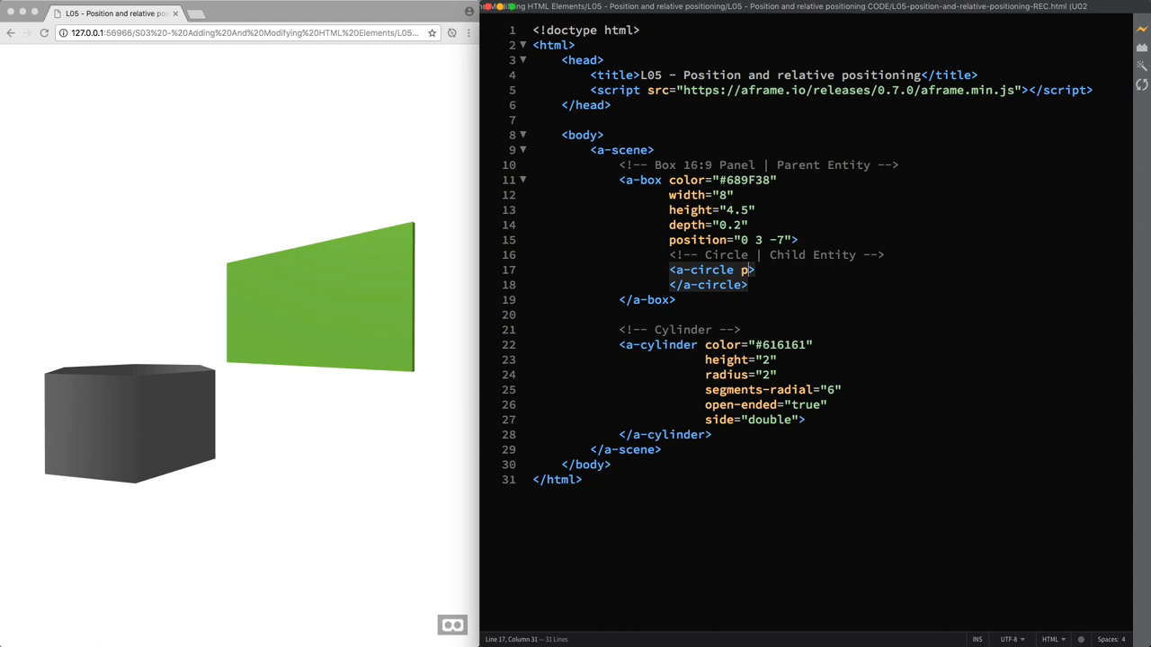
text(osition="")
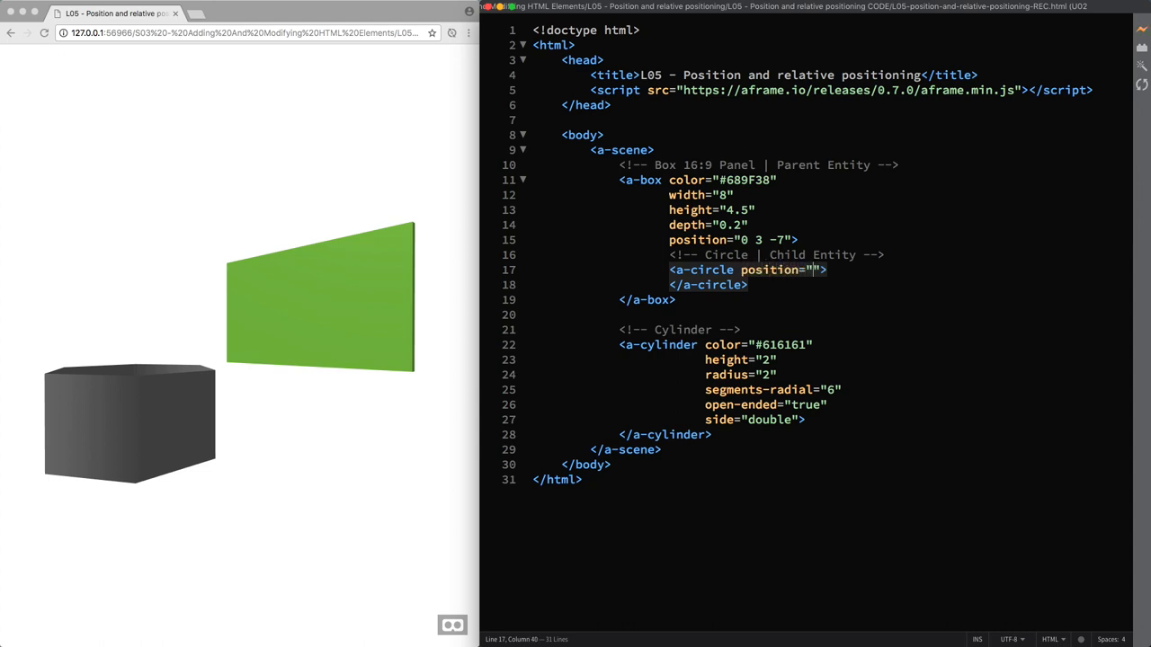
text(0 0 0)
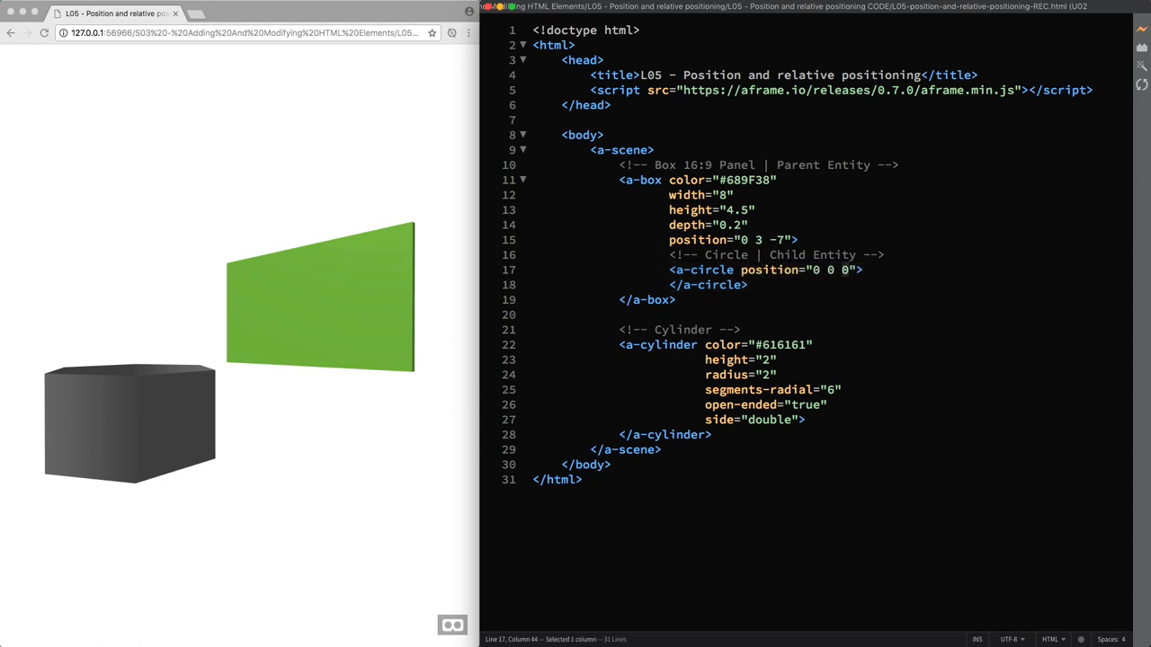
text(1)
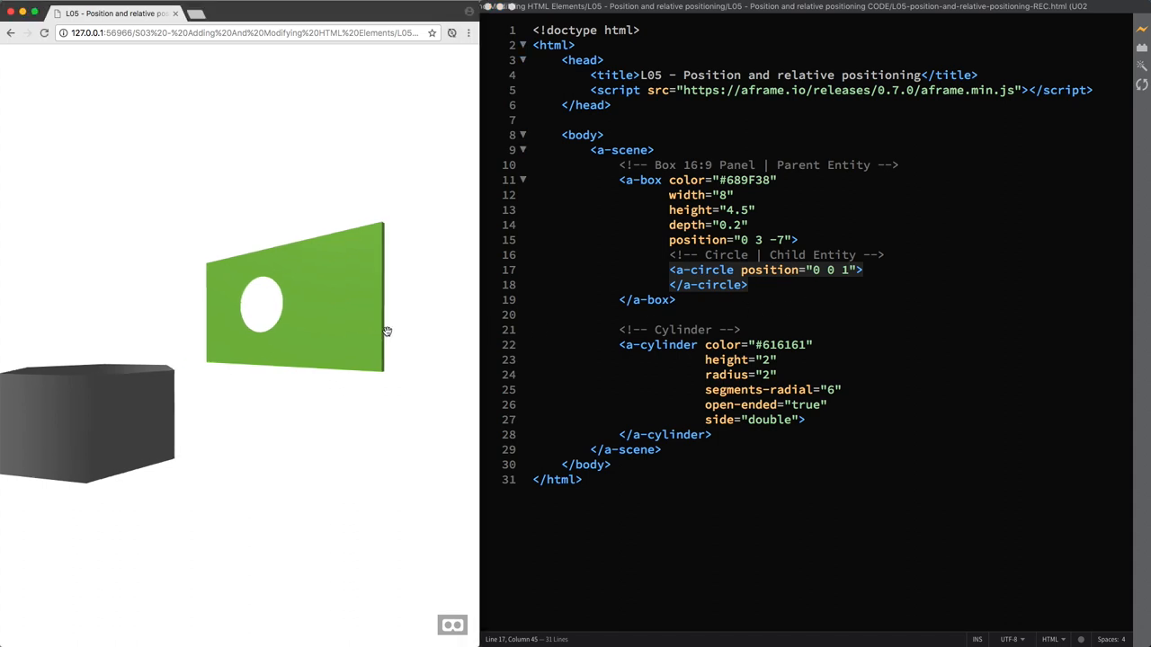
drag(387, 330, 278, 305)
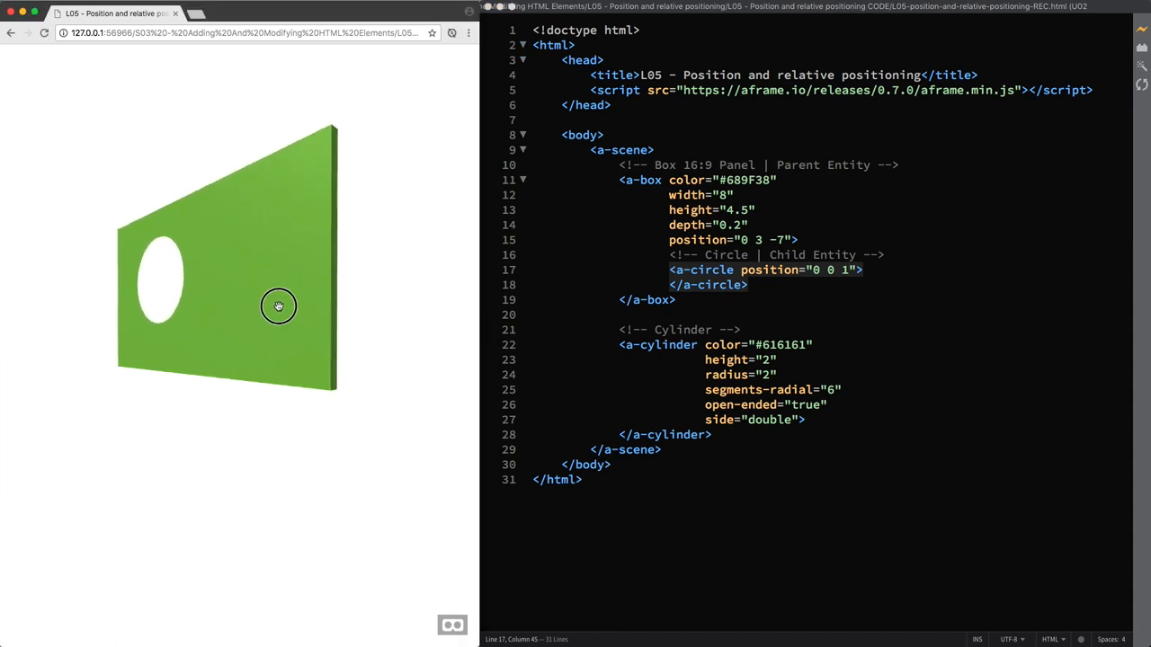
drag(279, 305, 129, 330)
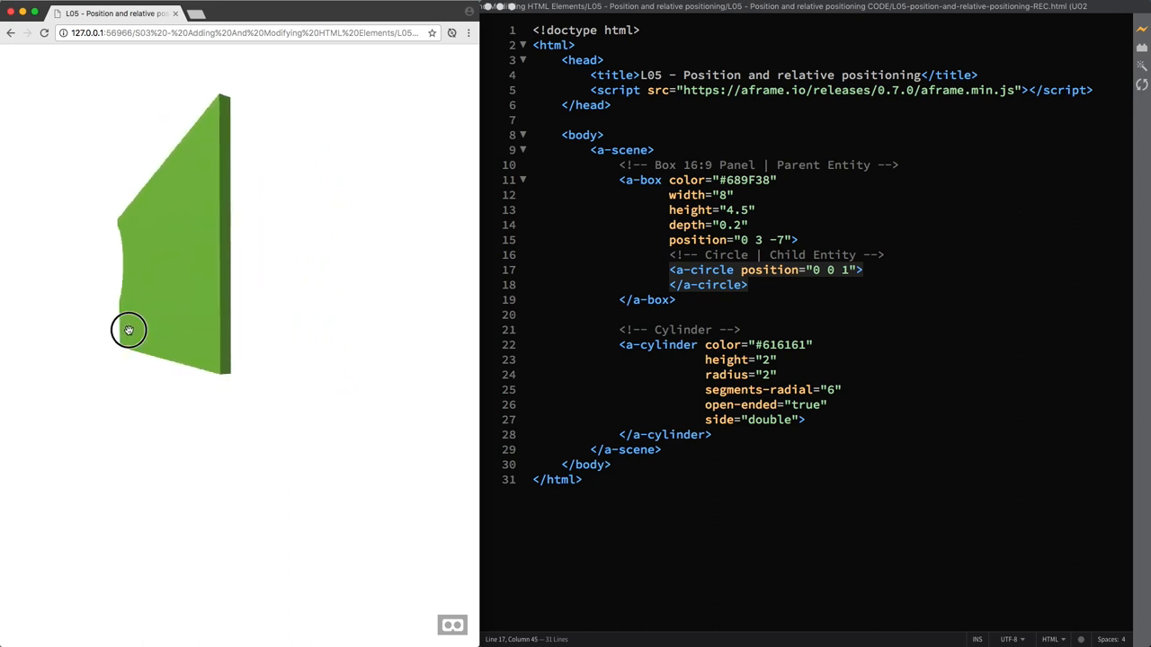
drag(129, 330, 189, 330)
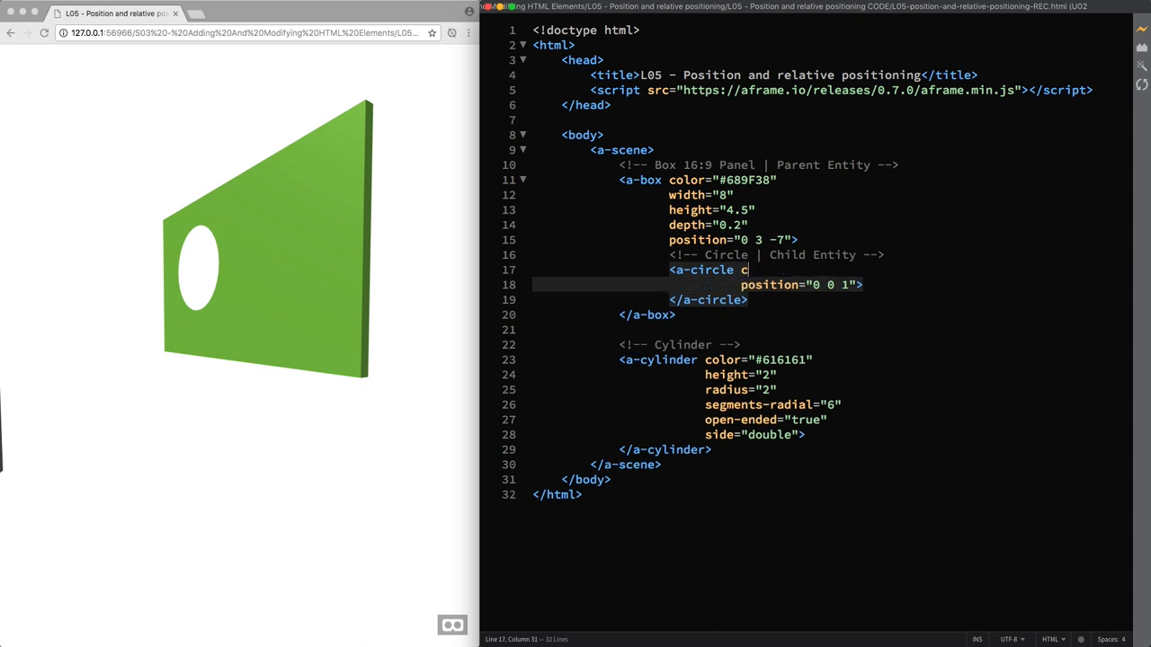
Step: Give the child circle color #333333 and side double
text(color="#")
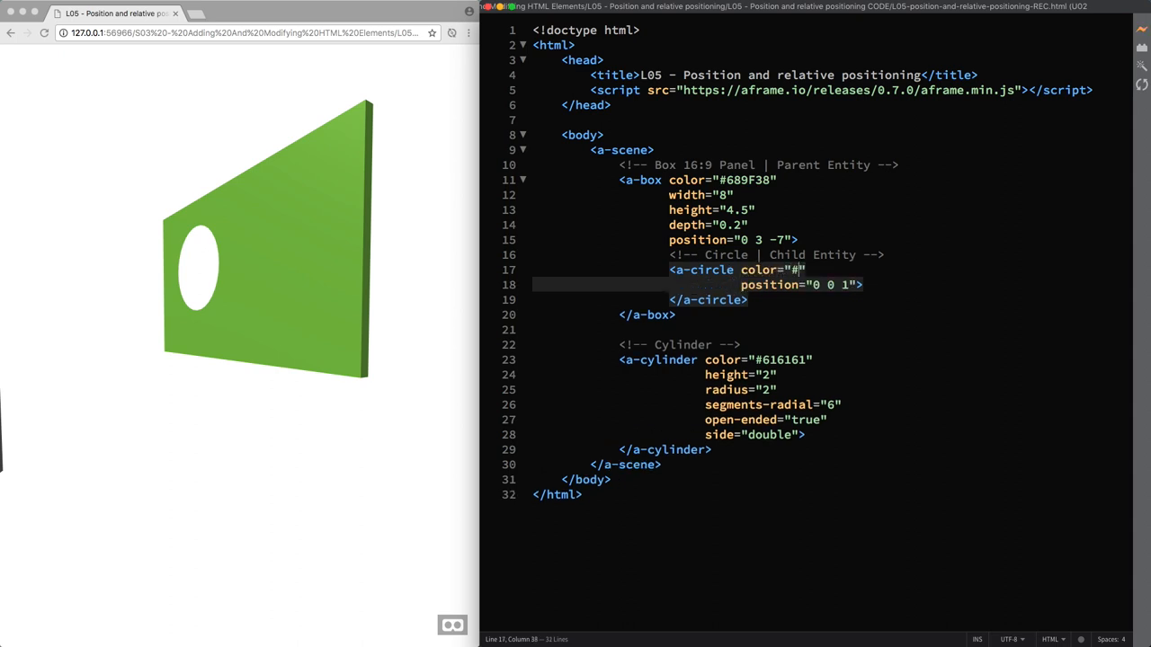
text(333333)
text(side="doub)
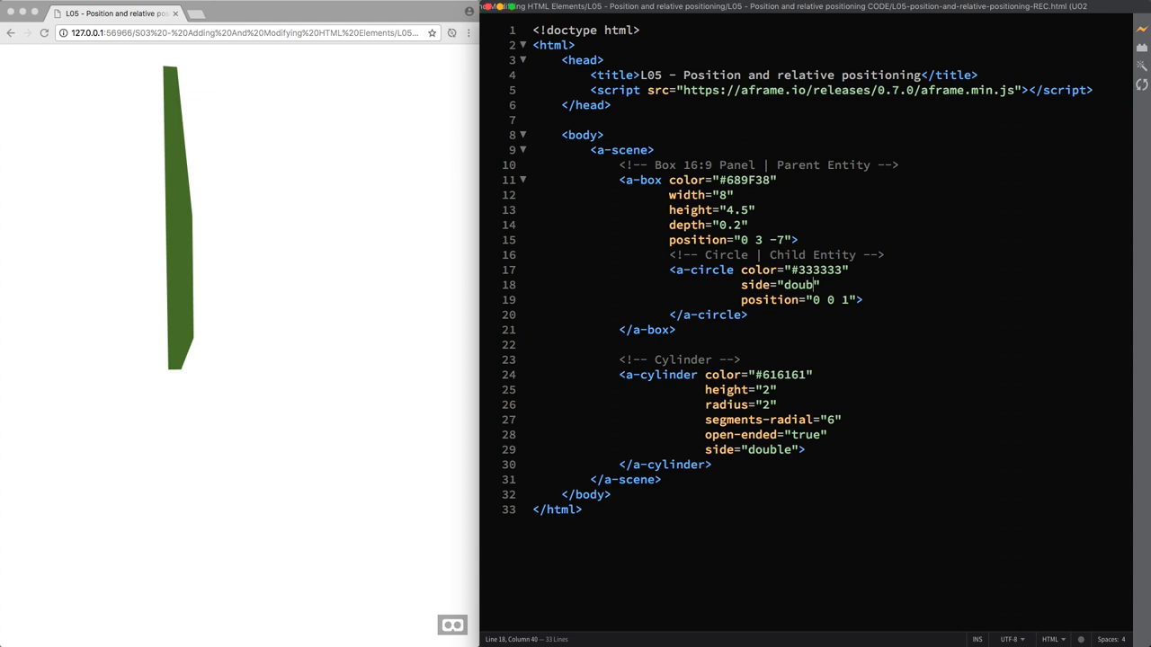
text(le)
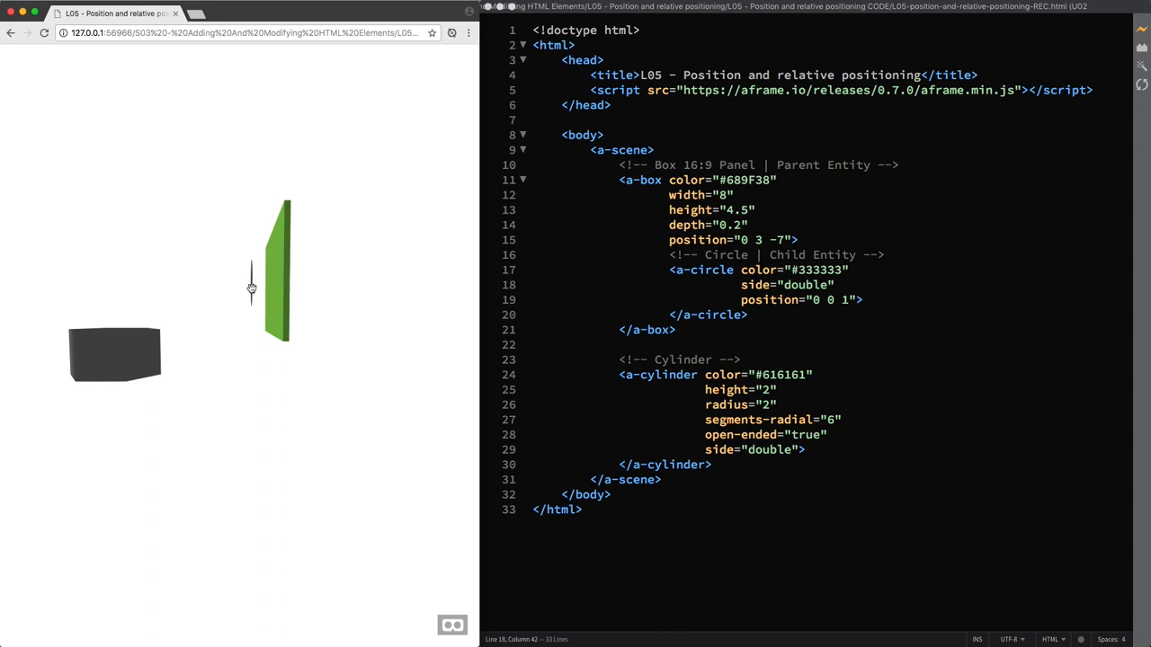
mouse_move(115, 299)
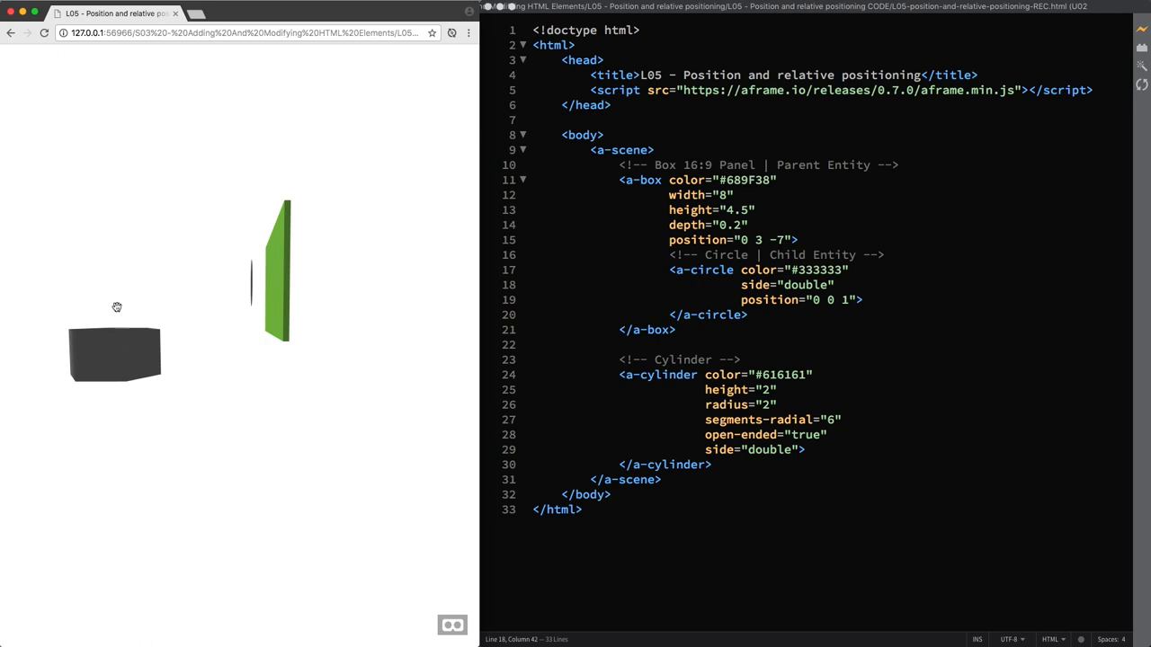
mouse_move(282, 287)
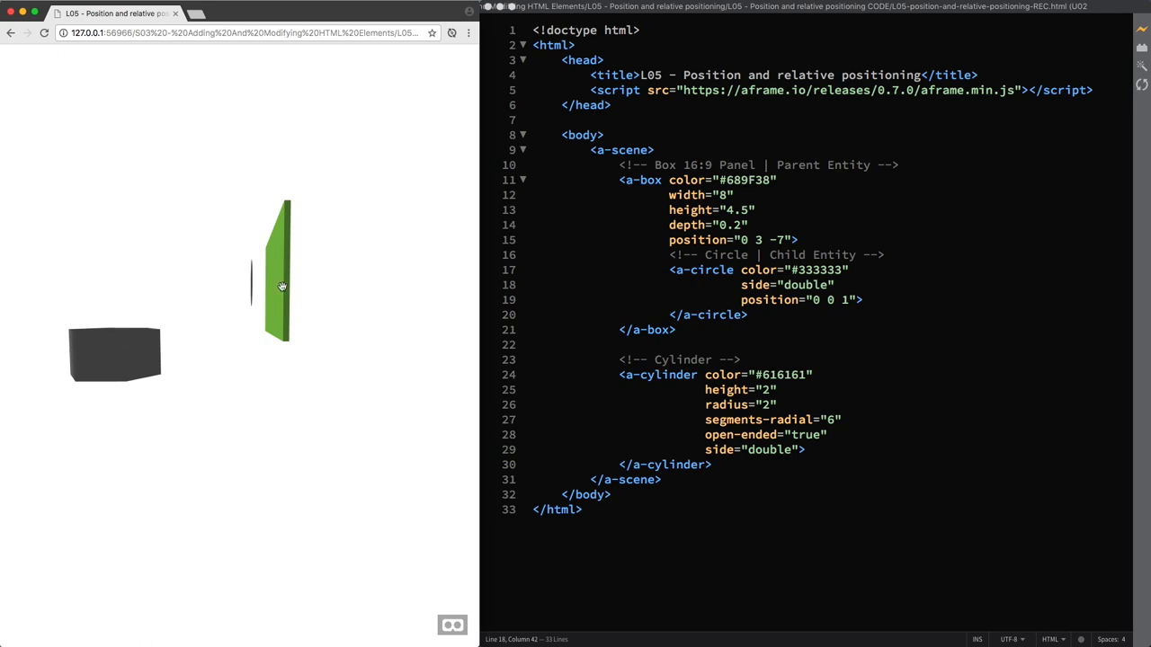
mouse_move(239, 319)
text(0.)
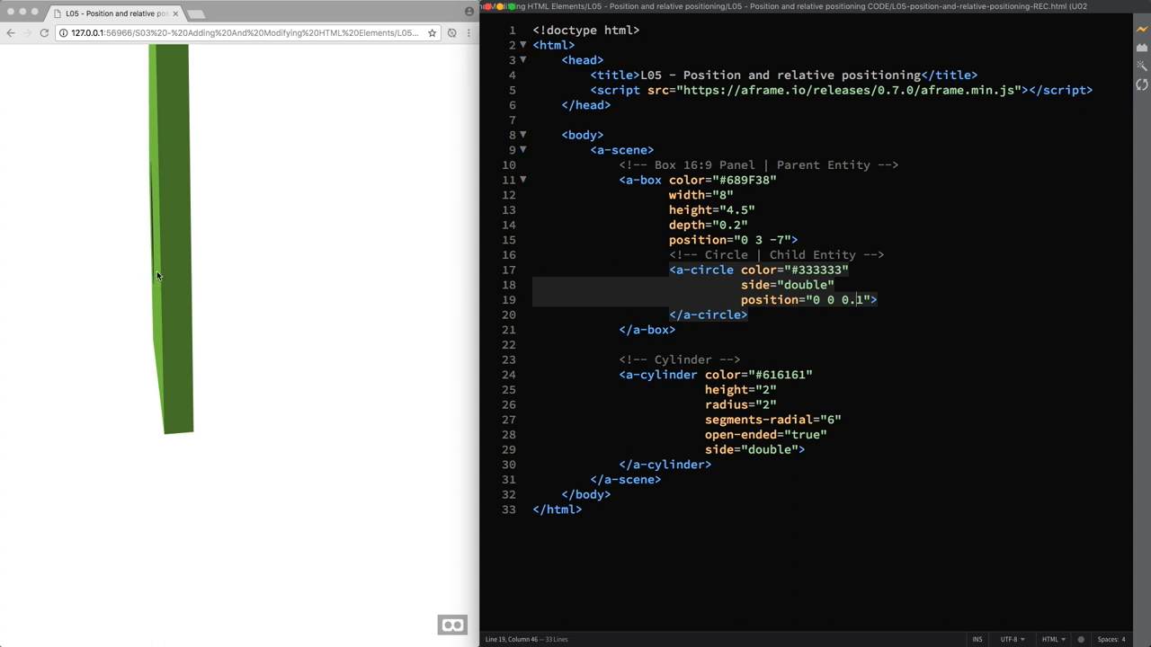
Step: Set the child circle's position to 0 0 0.11 after checking its depth in the preview
drag(157, 276, 190, 289)
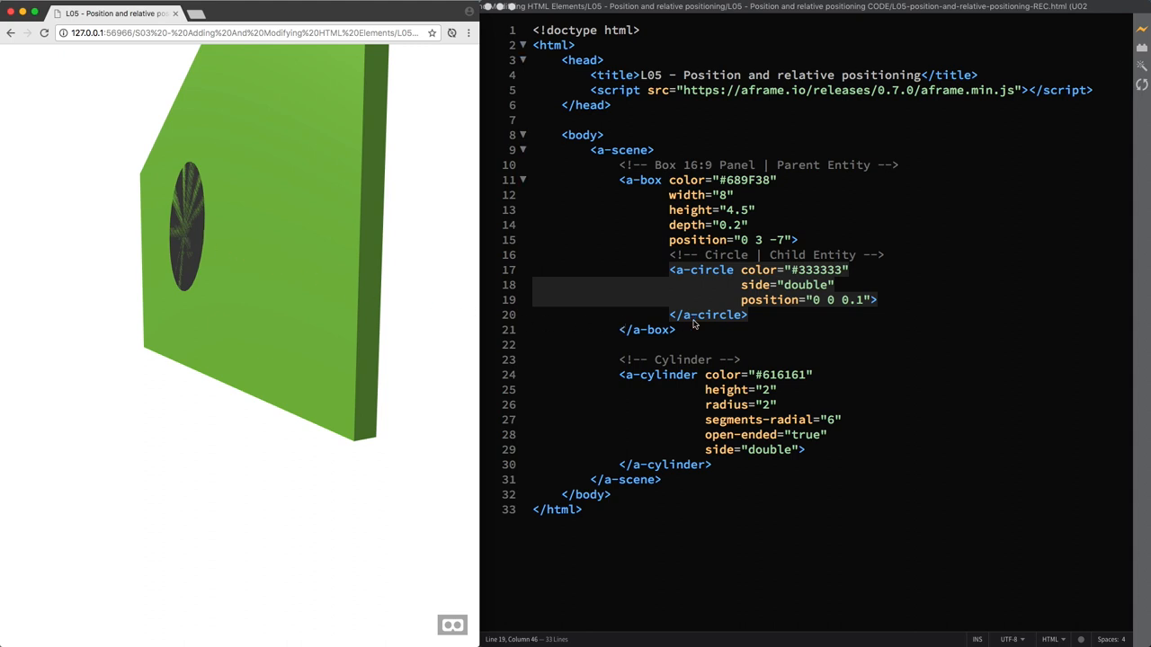
mouse_move(845, 323)
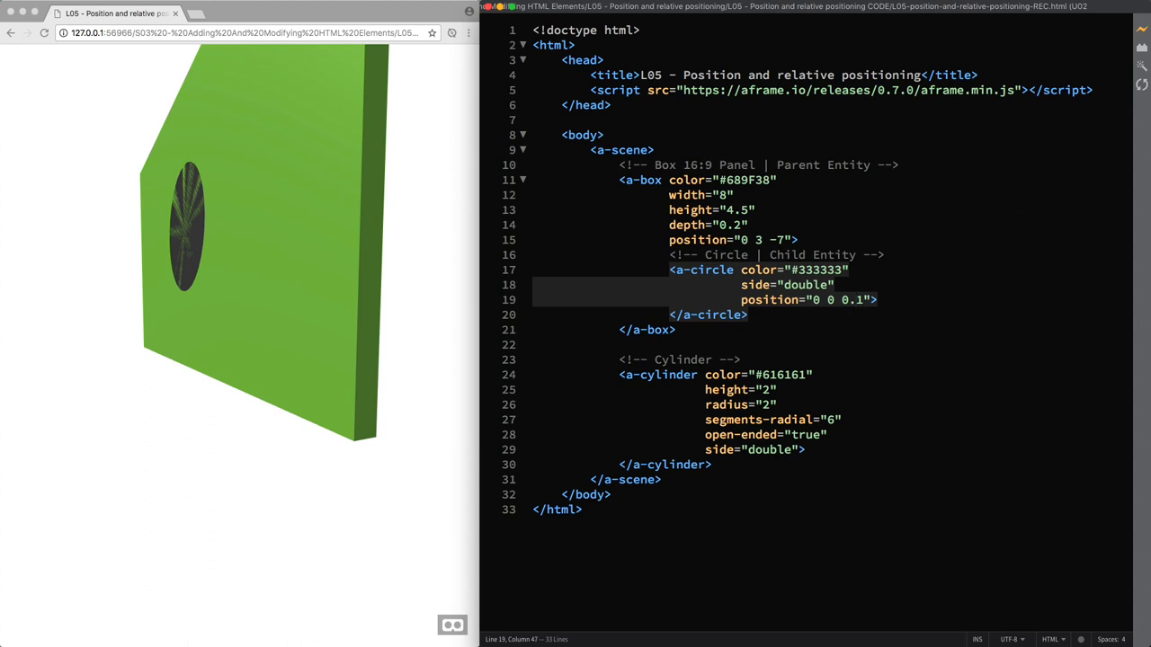
text(0)
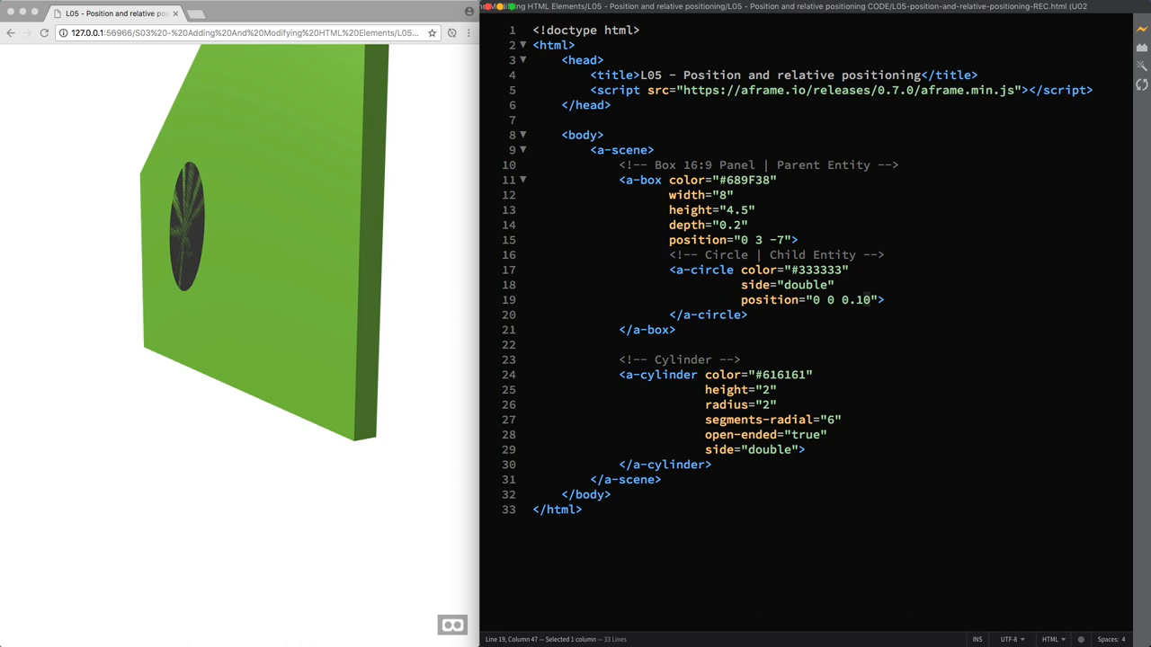
text(1)
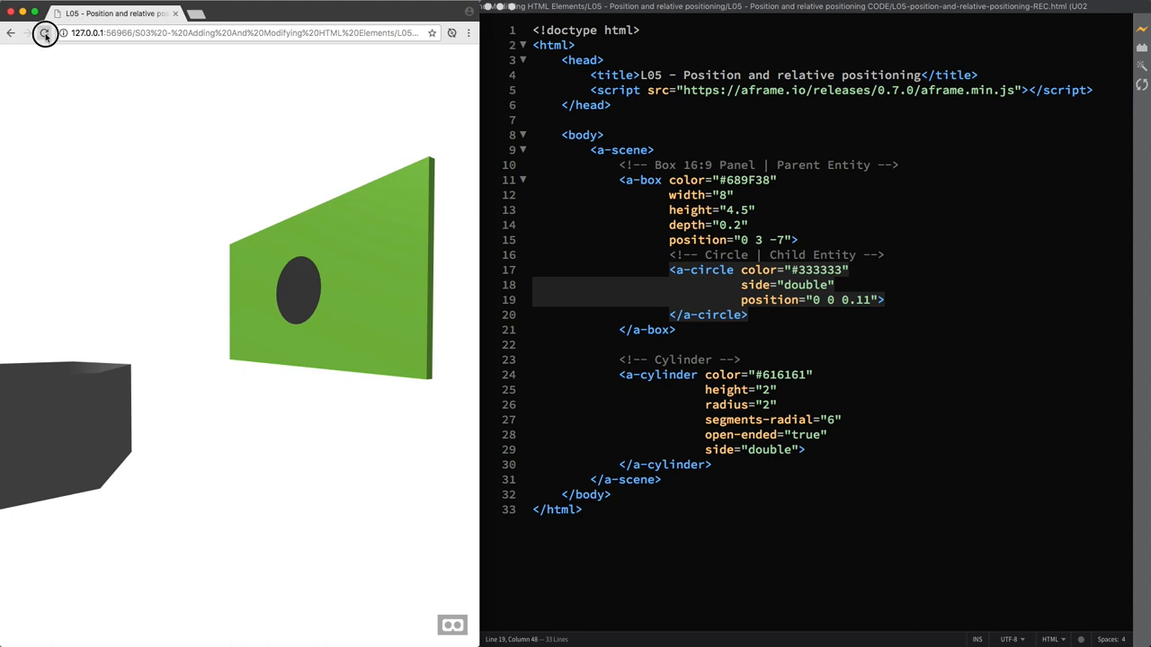
Step: Reload the preview to see the panel head-on with the dark disc centered
click(45, 34)
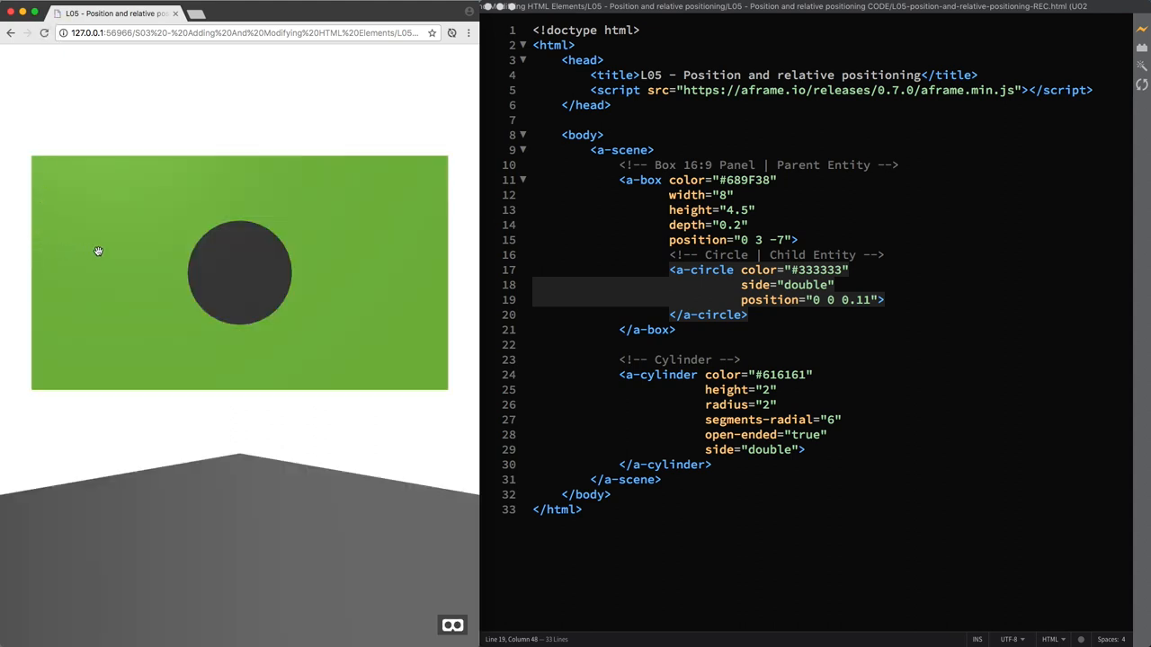
mouse_move(438, 250)
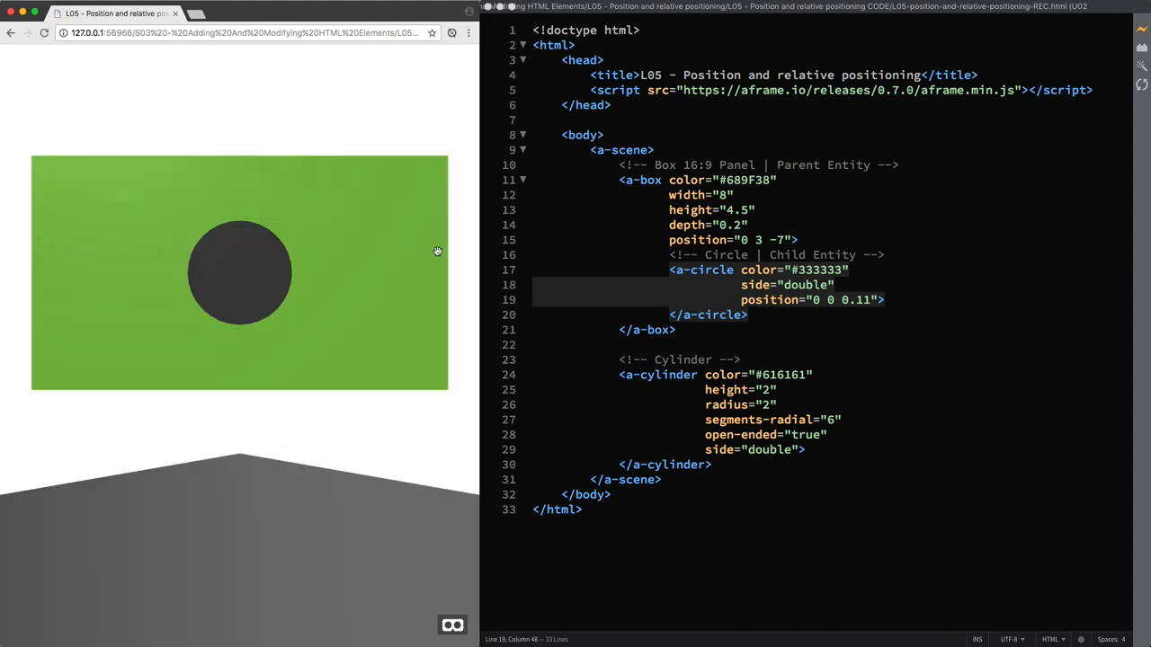
mouse_move(240, 258)
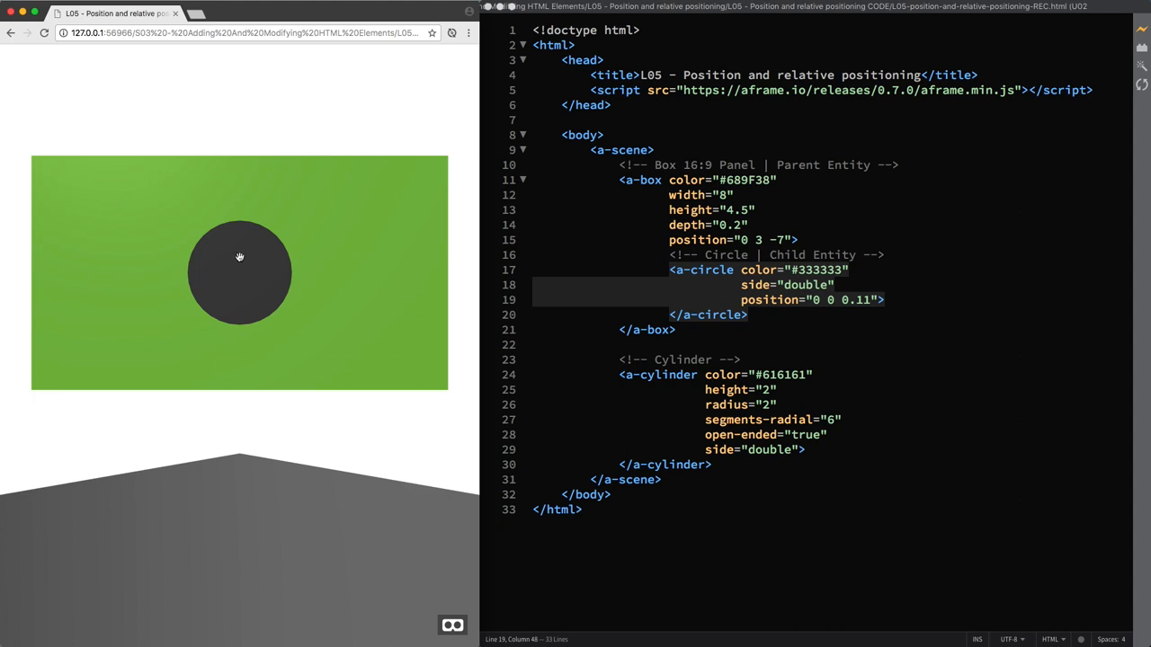
mouse_move(269, 275)
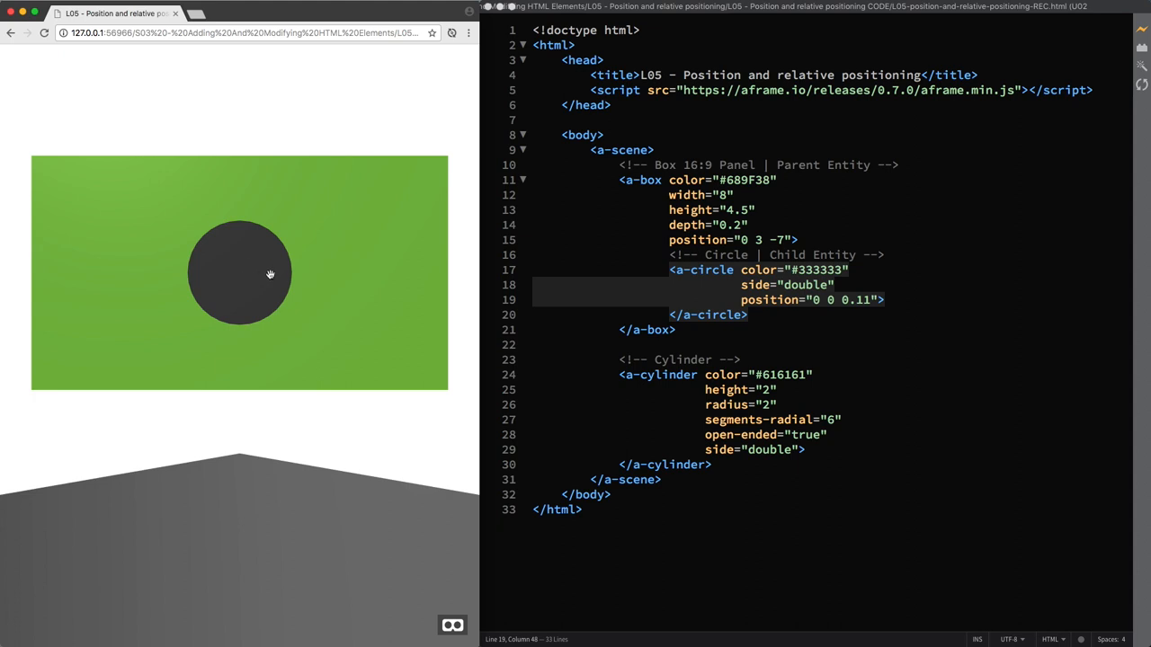
mouse_move(256, 274)
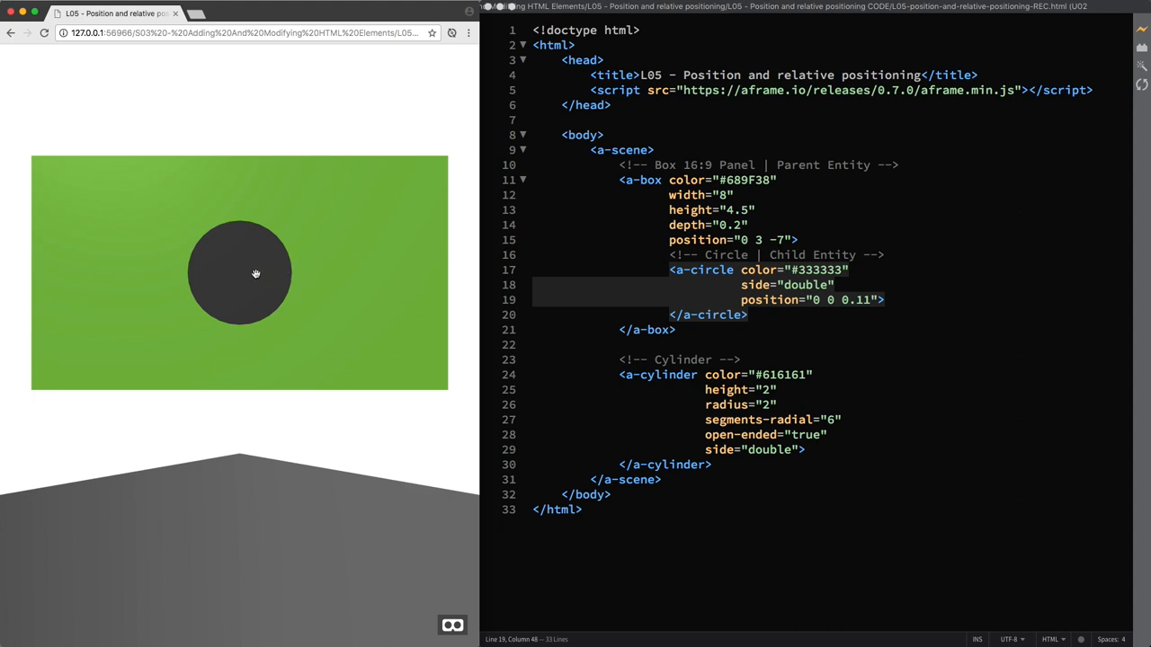
mouse_move(189, 273)
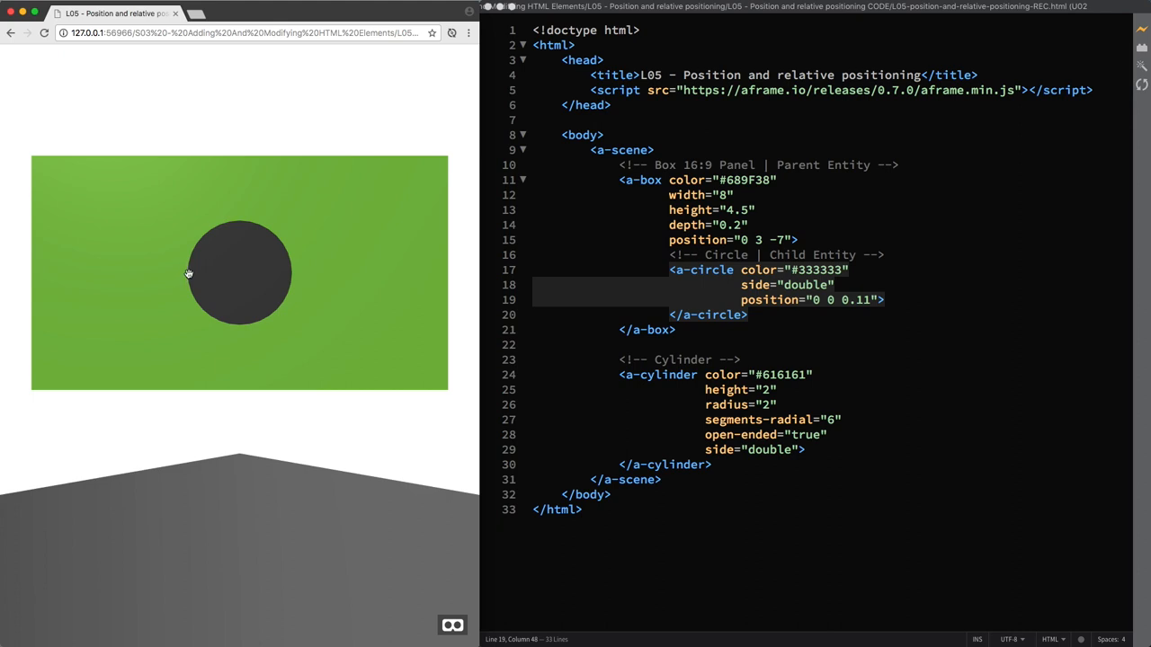
mouse_move(263, 282)
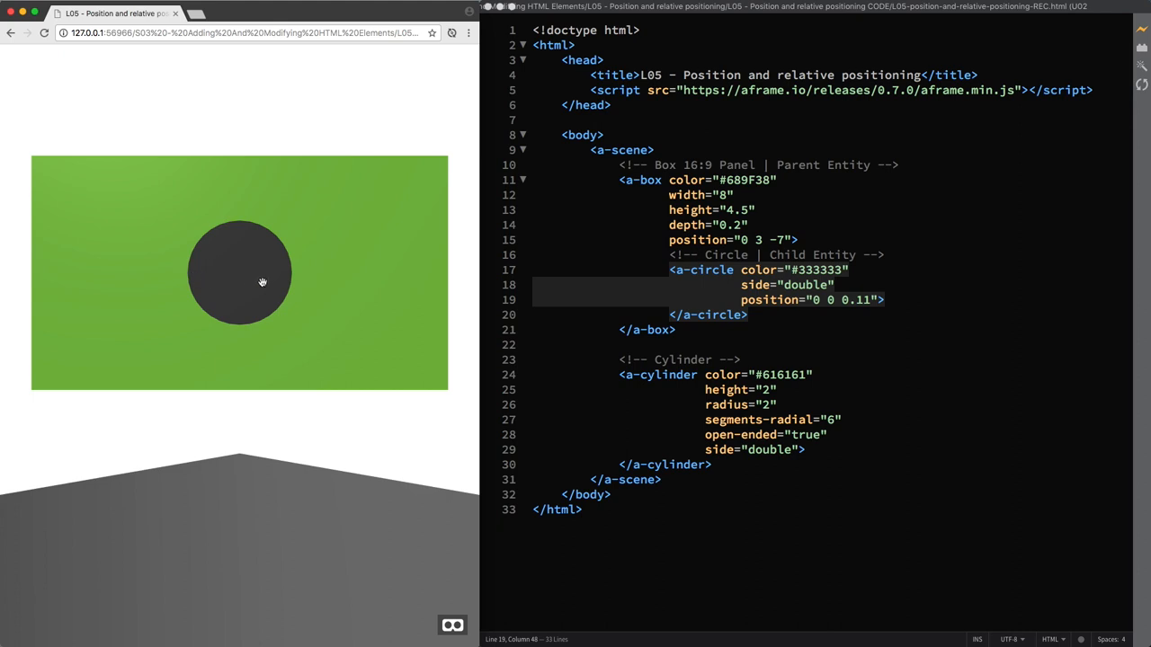
mouse_move(348, 275)
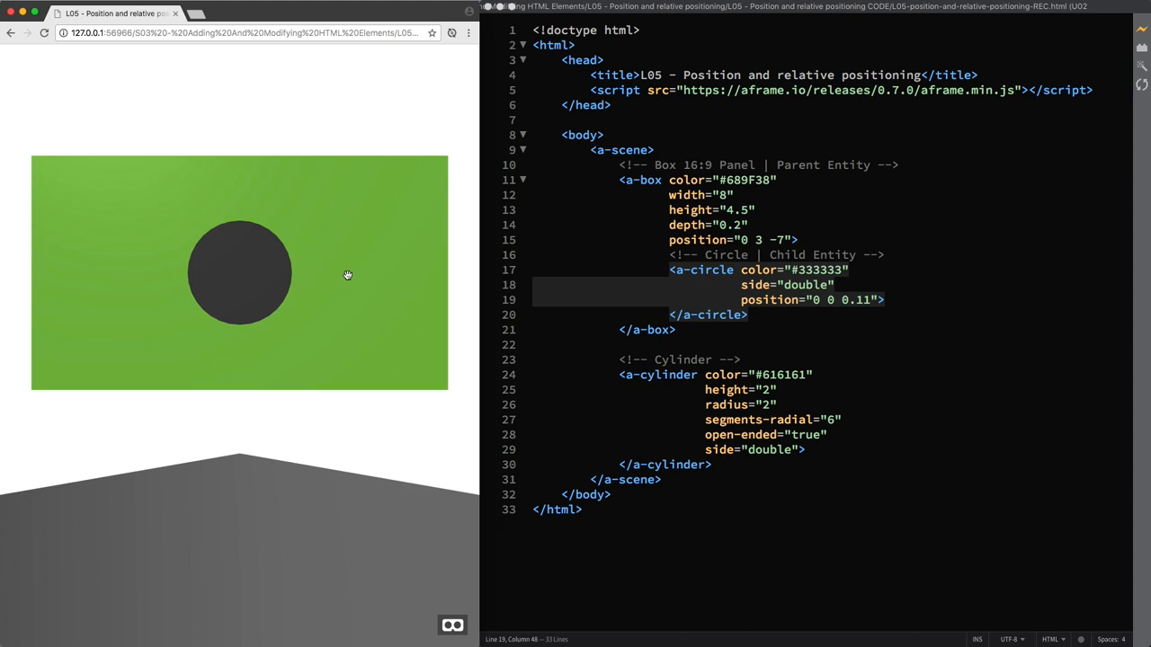
mouse_move(352, 286)
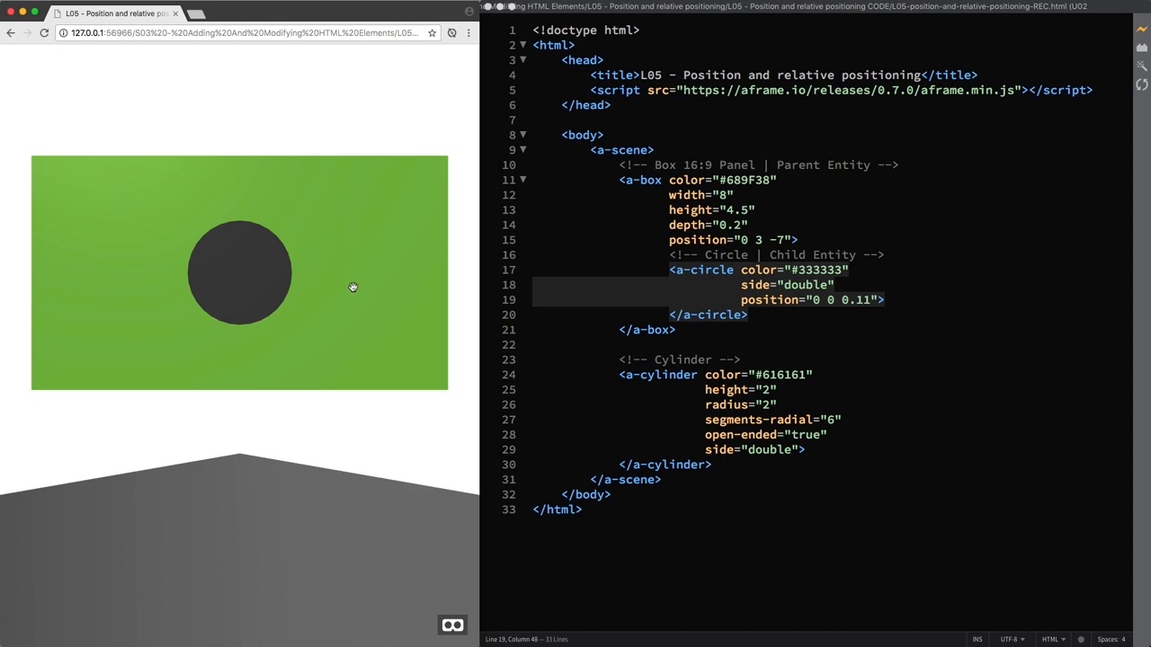
mouse_move(337, 300)
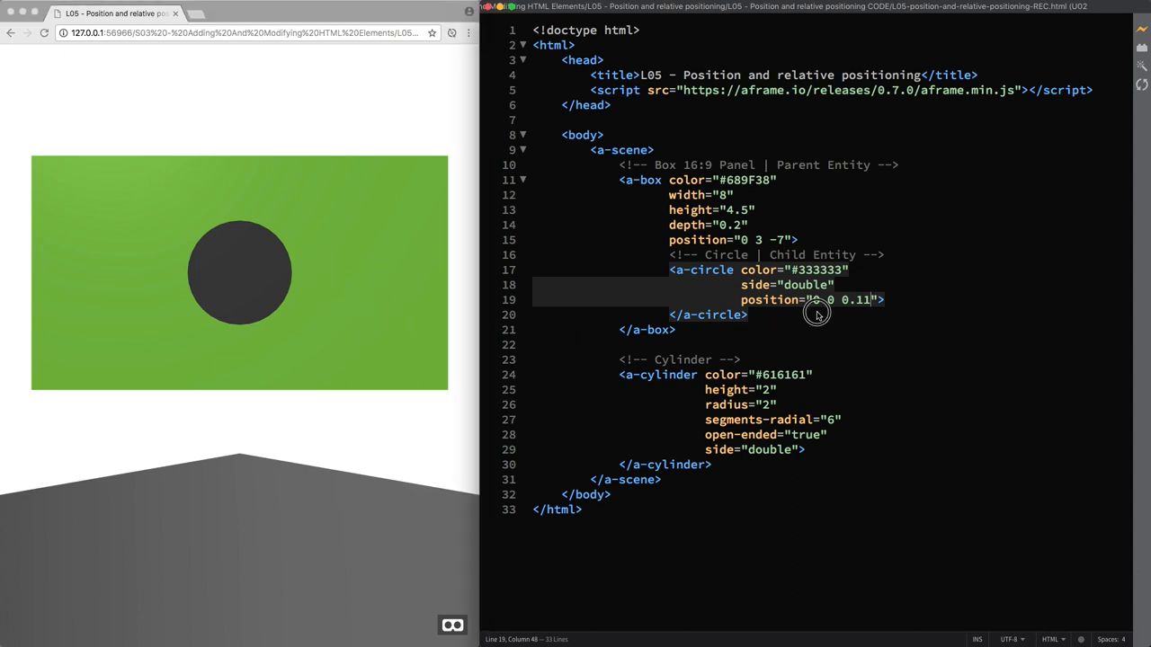
Step: Set the dark circle's position to 2 0 0.11 and begin a new line below the panel
text(2)
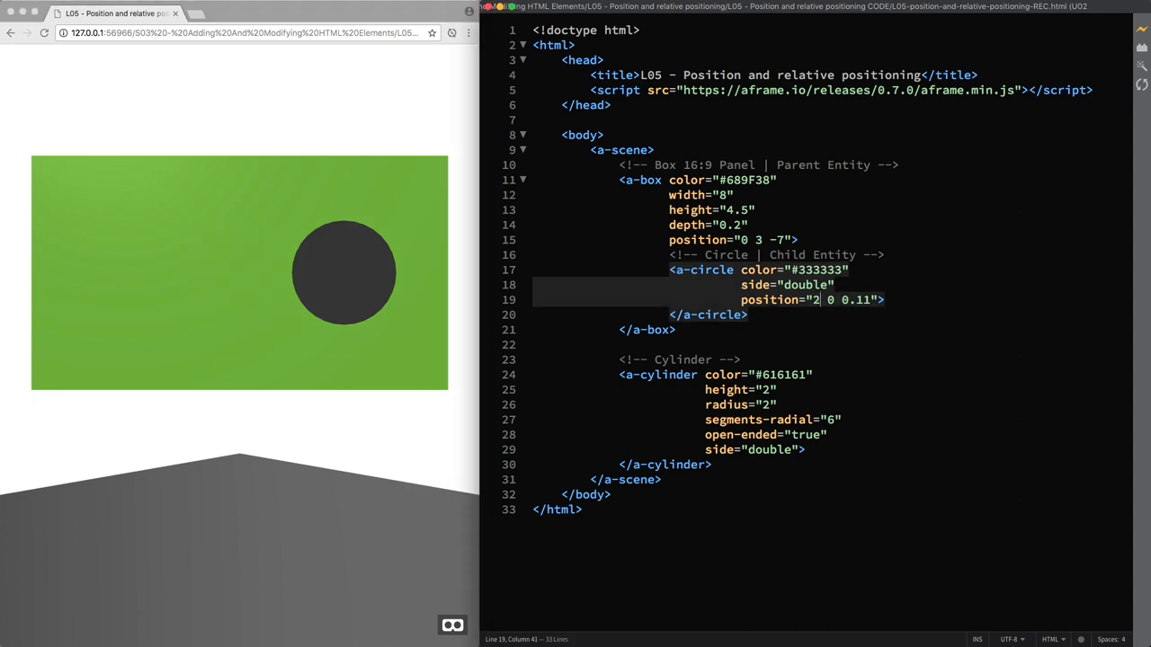
mouse_move(720, 336)
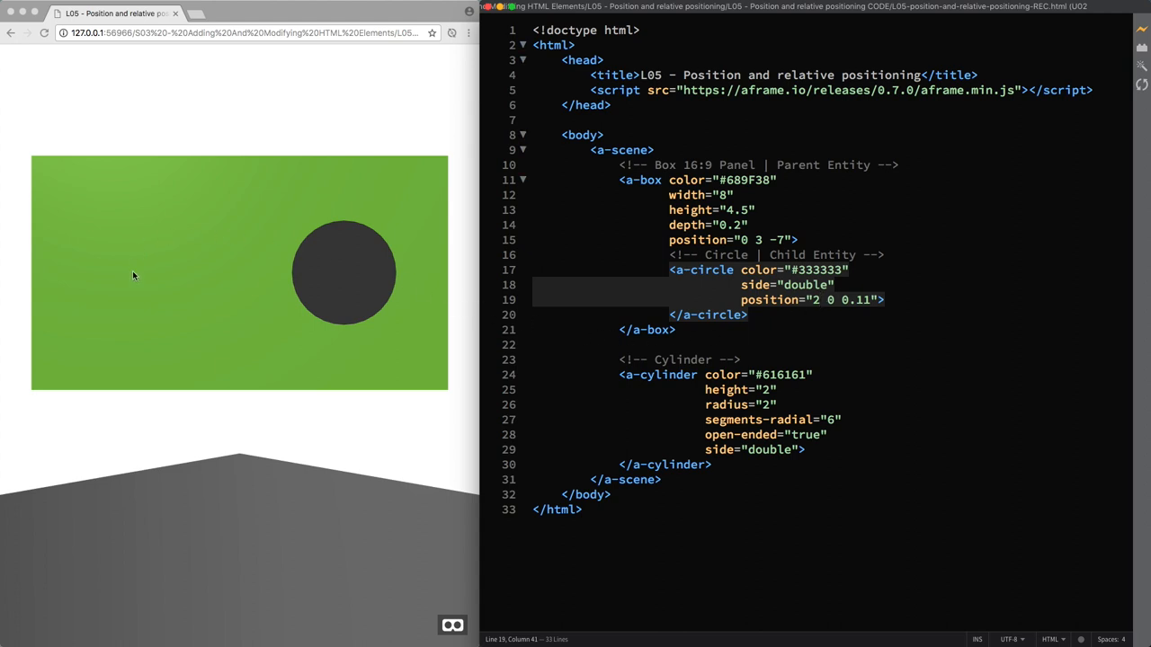
mouse_move(147, 222)
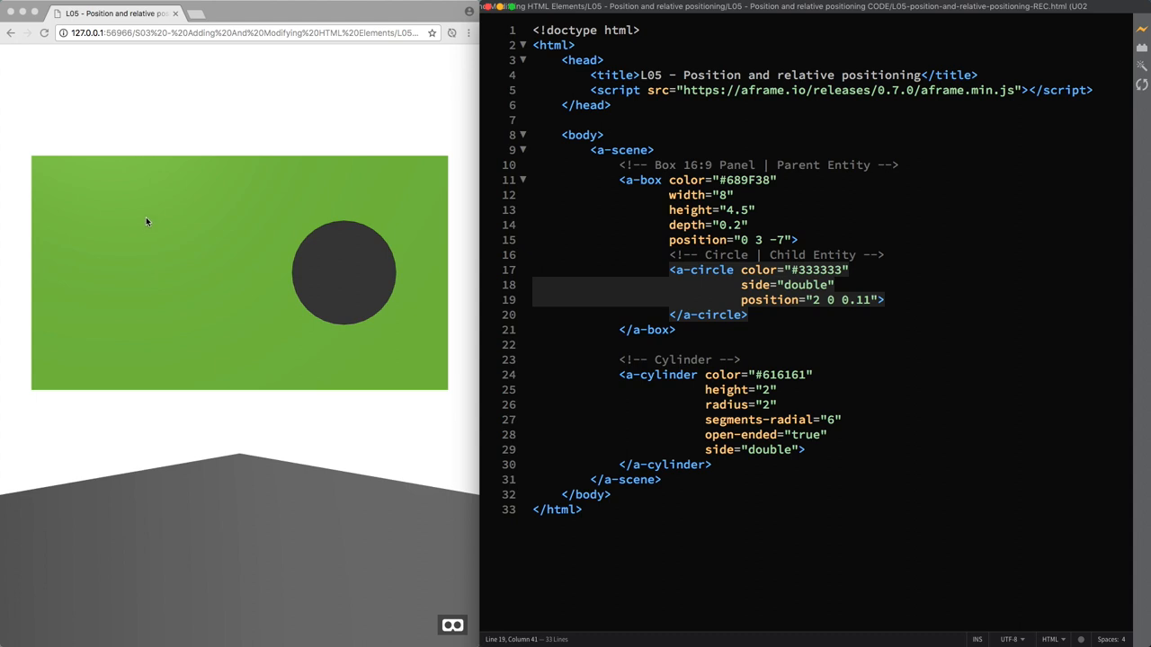
mouse_move(143, 316)
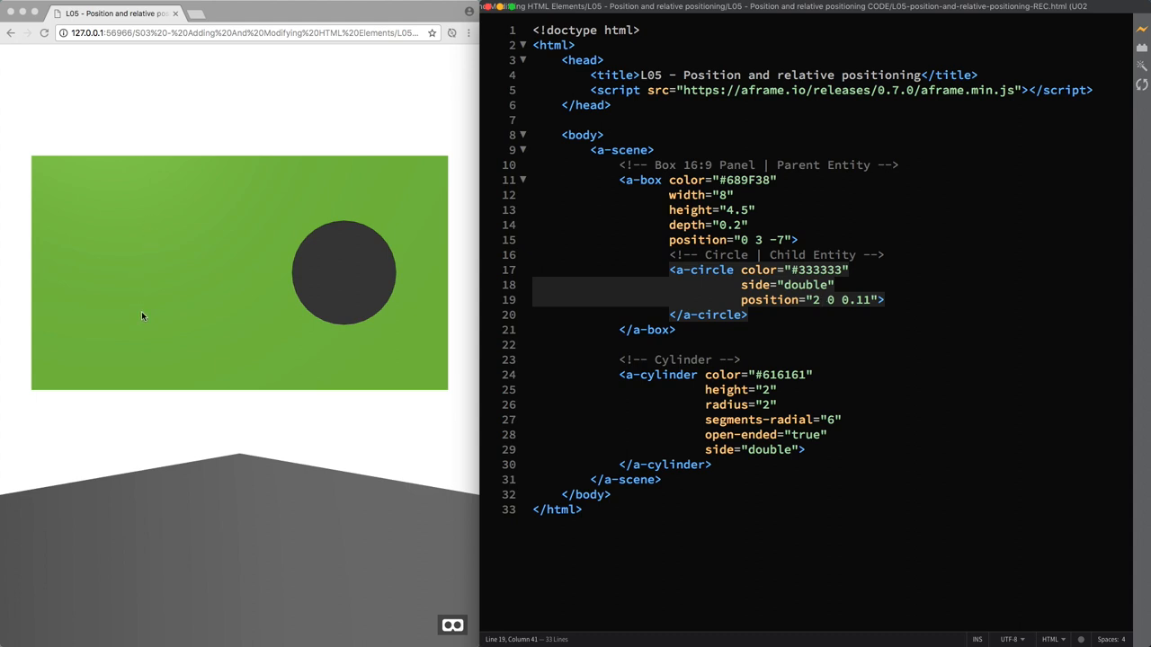
click(683, 338)
text(<!-- Yell)
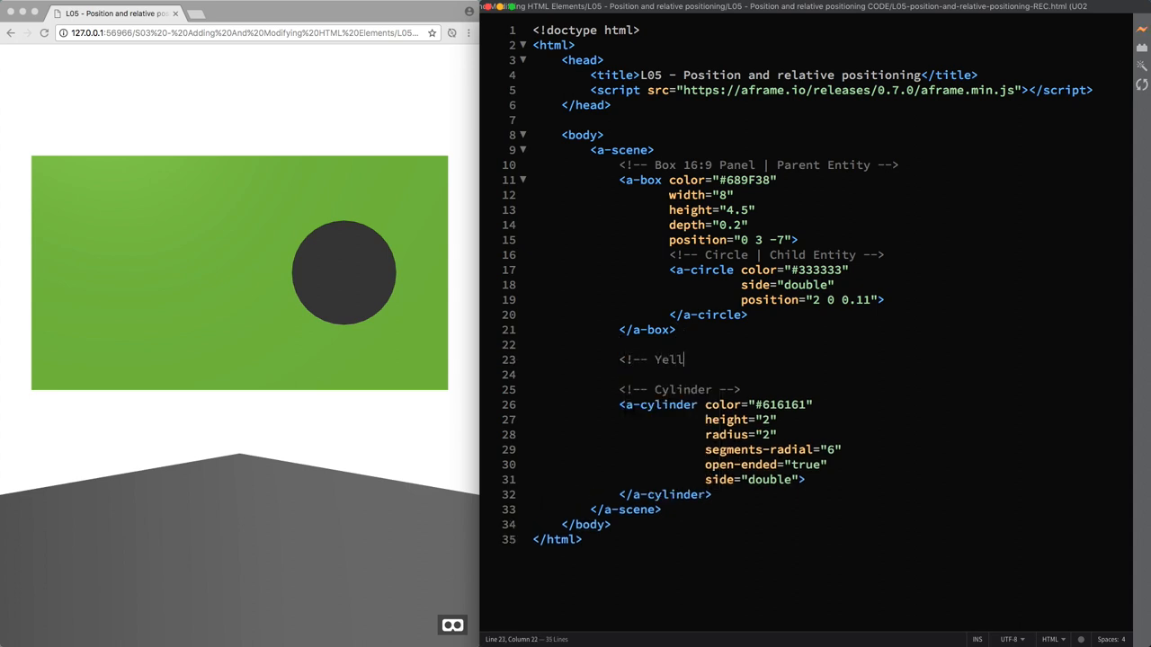
Step: Add a 'Yellow Circle' comment and a double-sided #FFC107 a-circle at position 0 0 0
text(ow Circle -->)
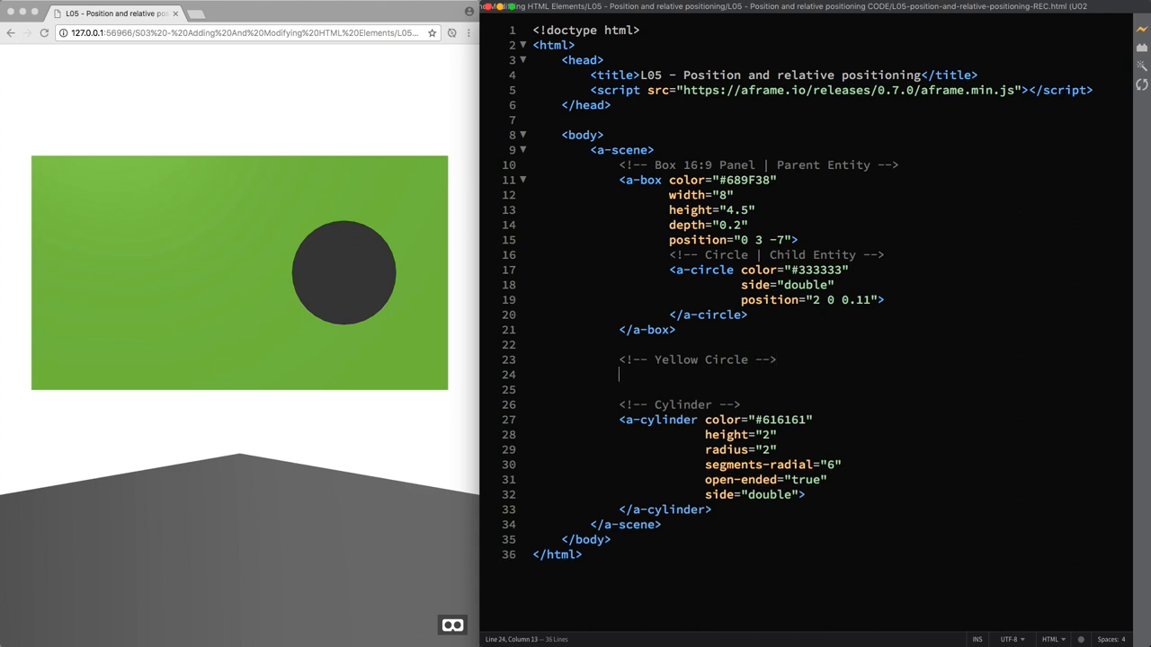
text(<a-circle >)
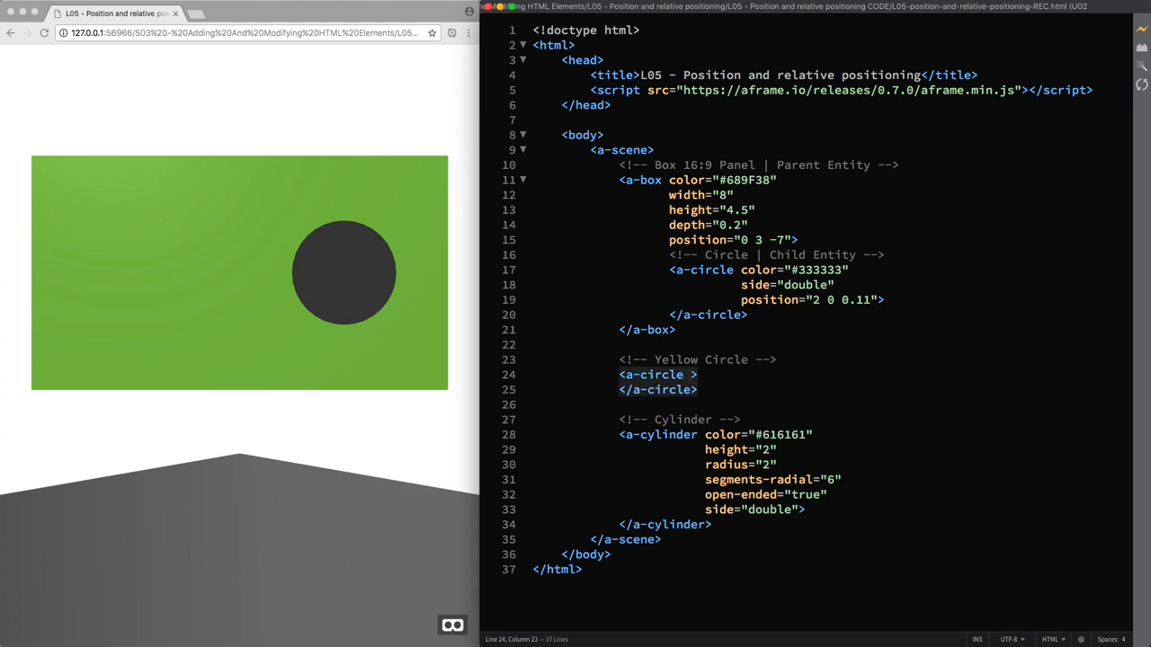
text(color="")
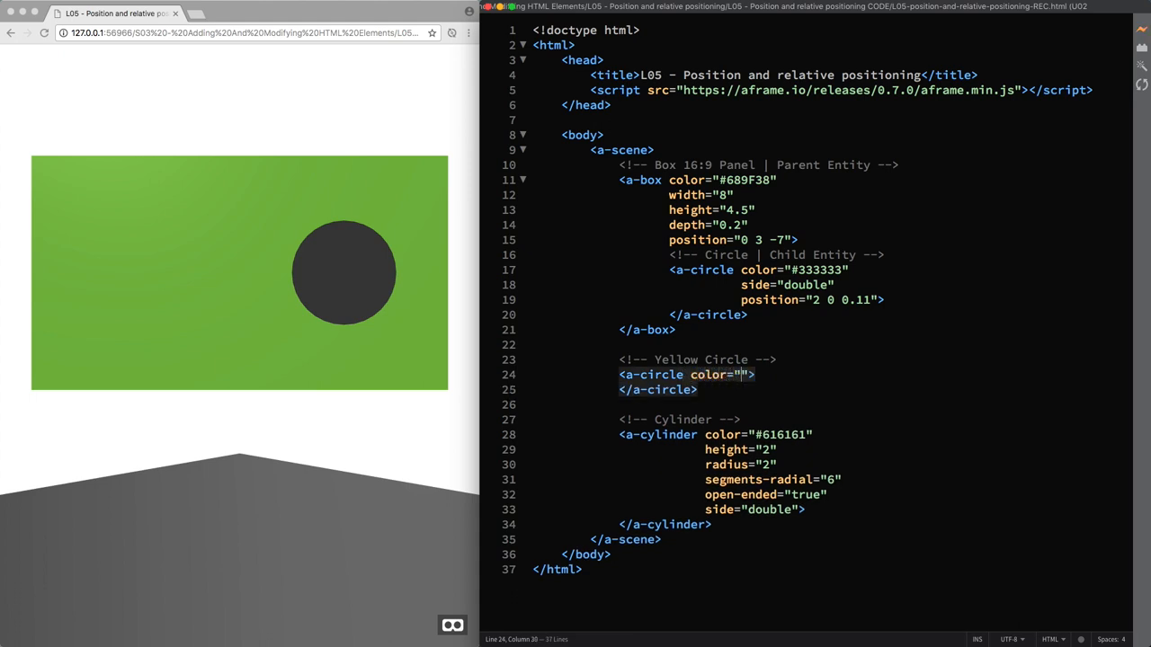
text(#FFC)
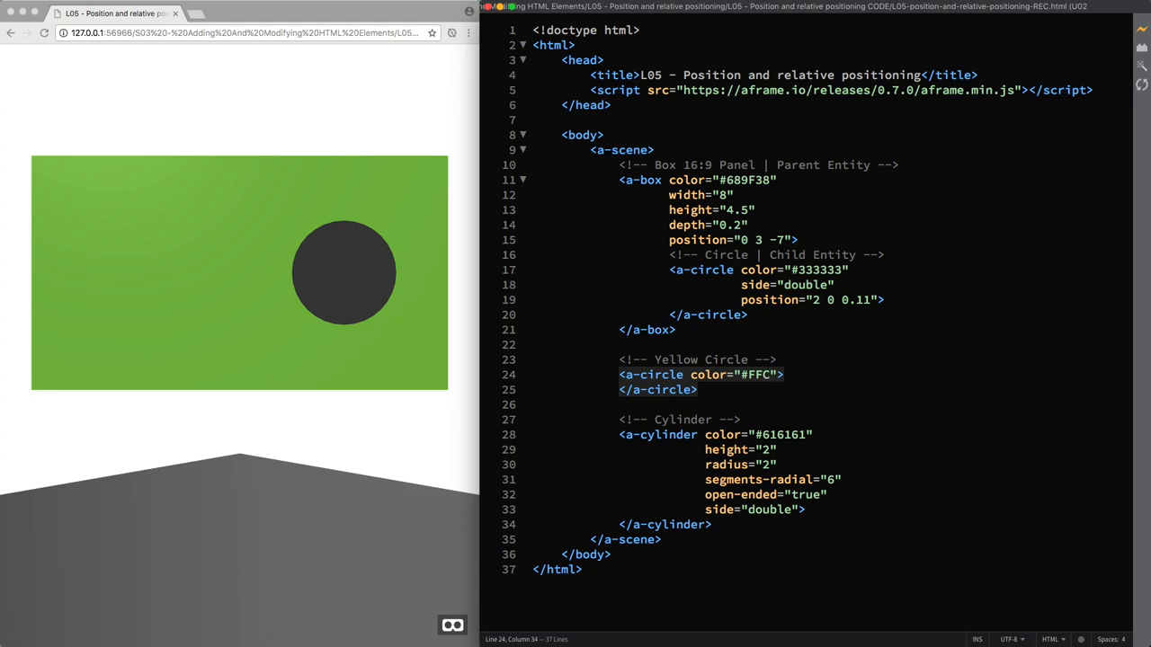
text(107)
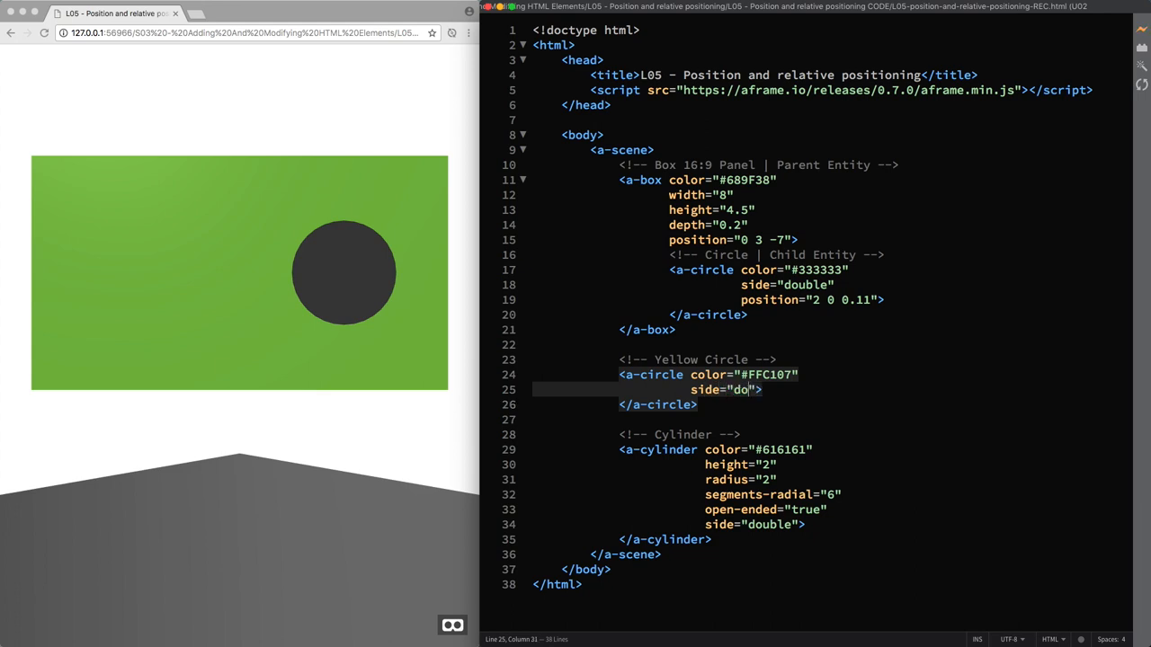
text(uble)
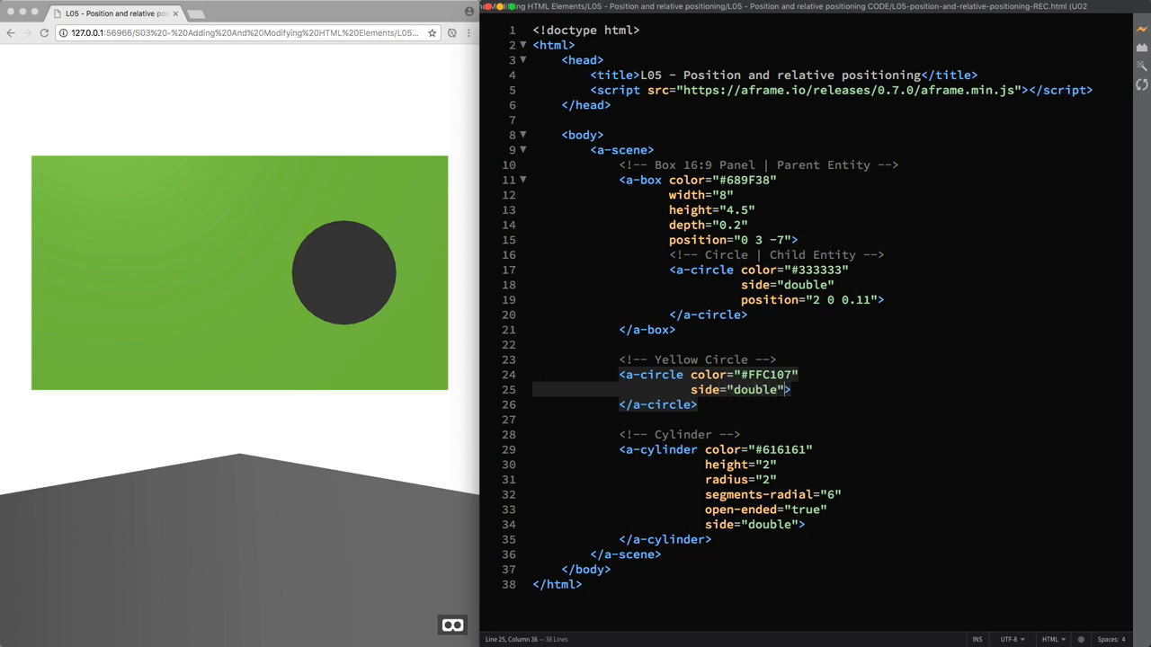
text(posi>)
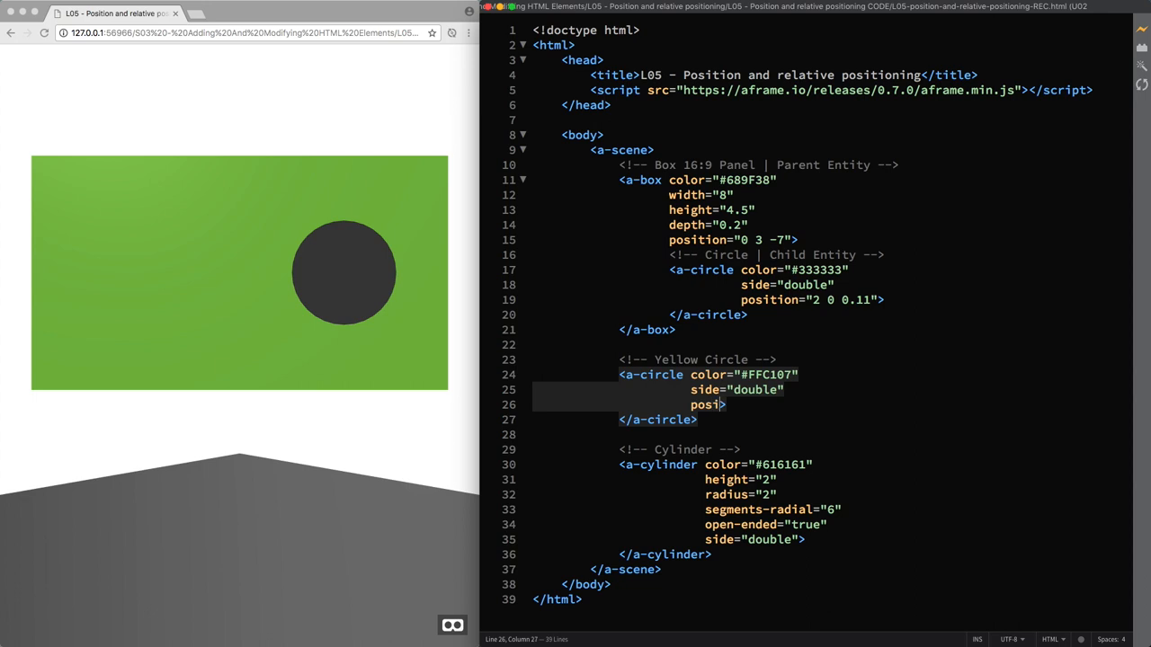
text(tion="")
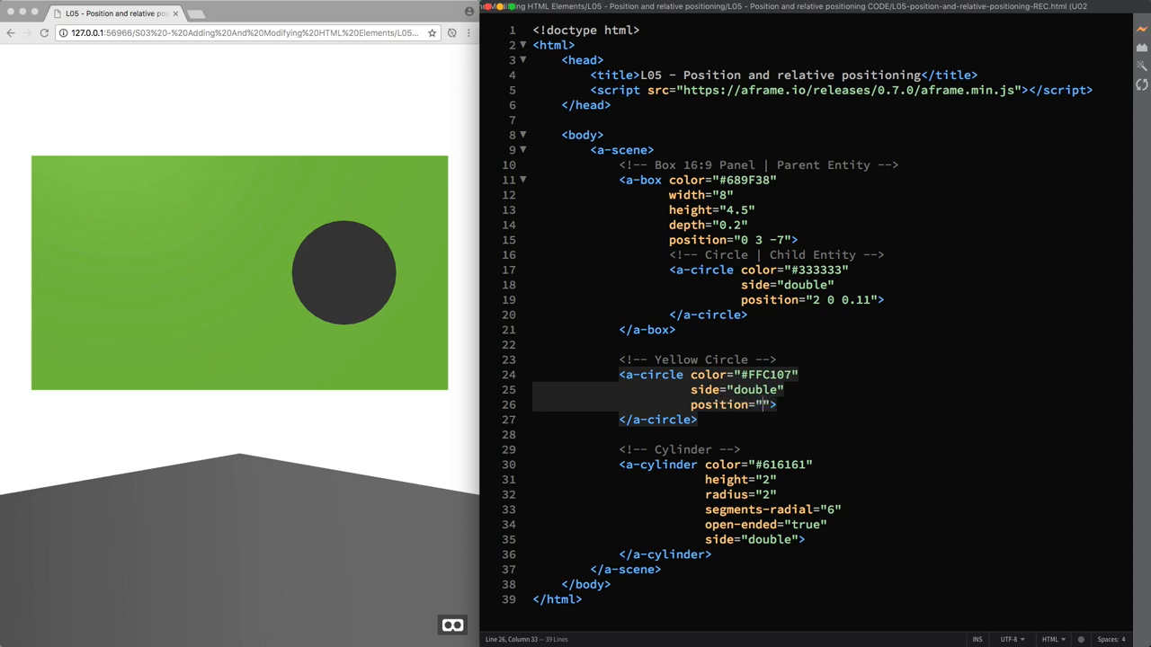
text(0 0 0)
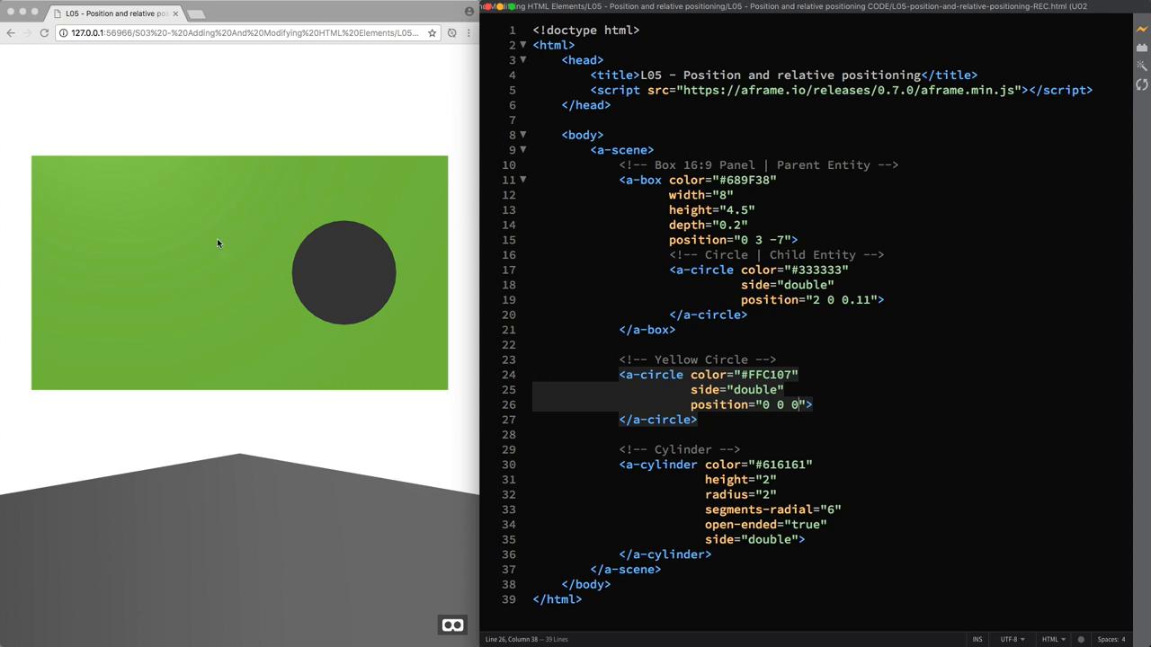
mouse_move(251, 312)
text(-7)
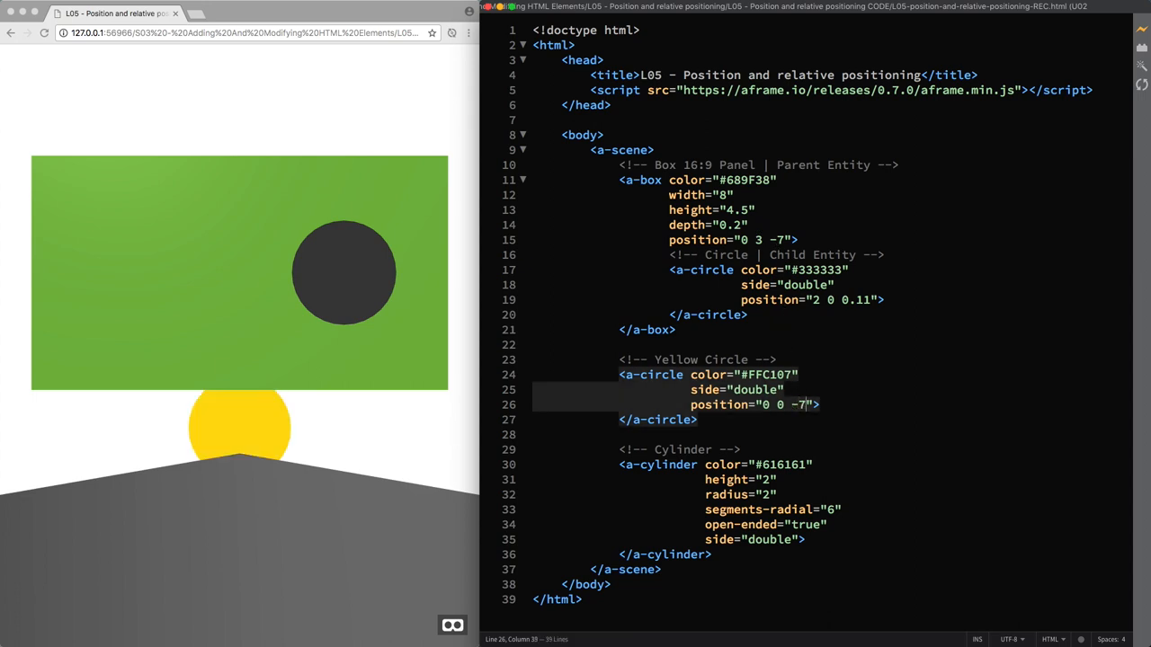
Step: Change the yellow circle's x position from 0 to 4
click(791, 404)
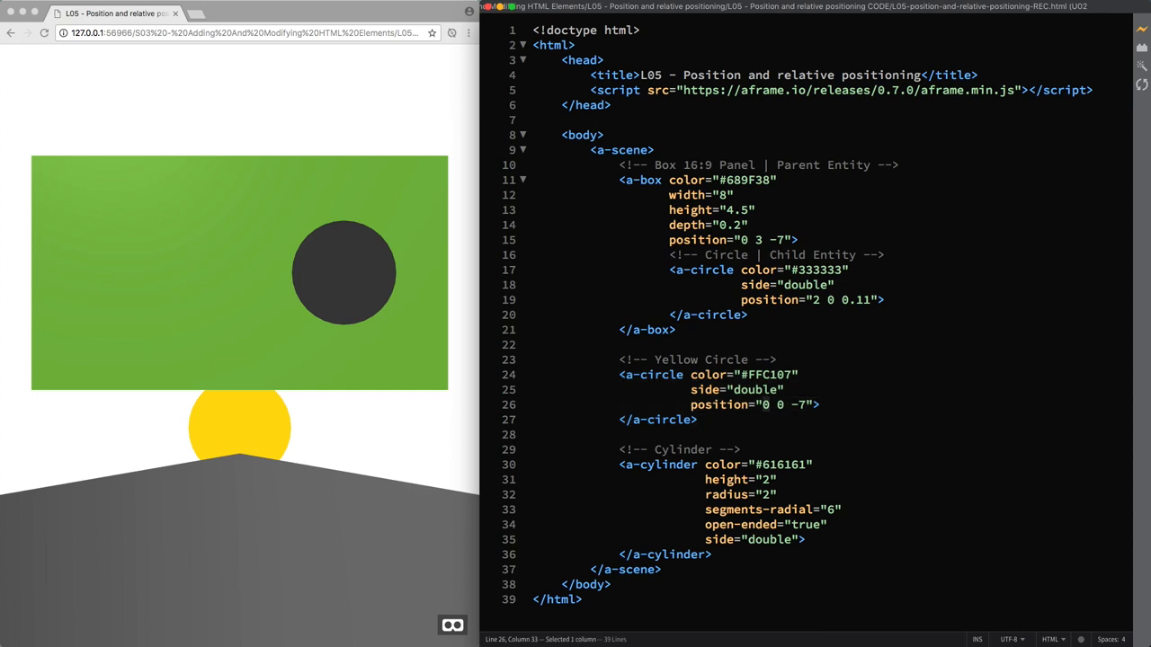
text(4)
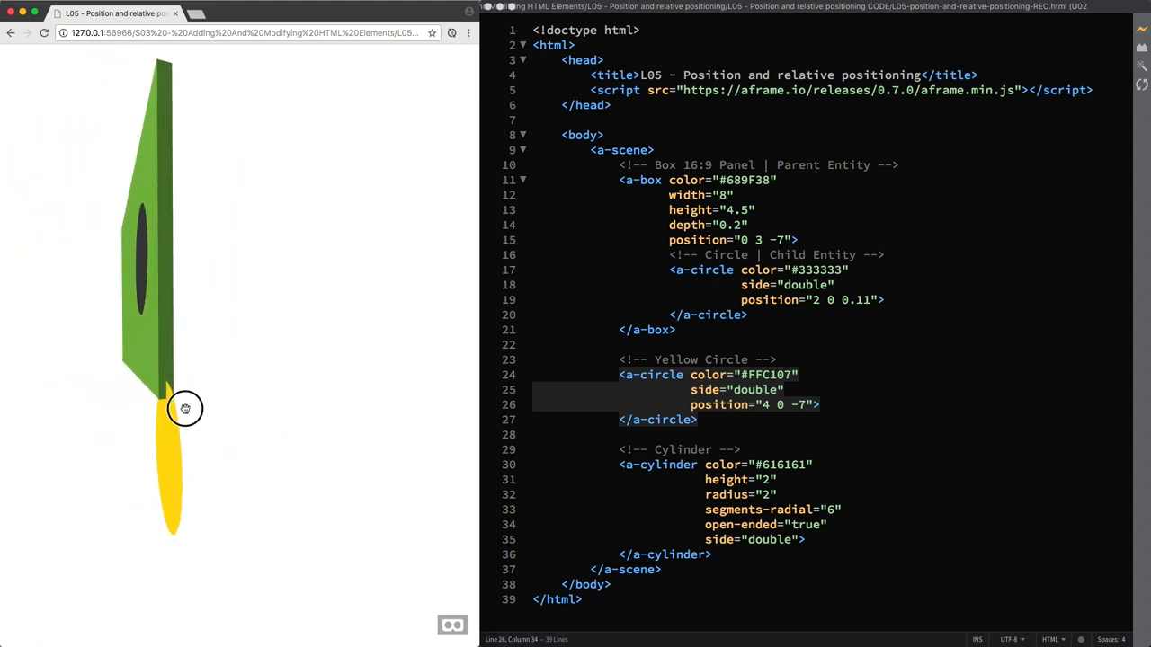
Step: Orbit the preview to check overlap, then edit the yellow circle's depth to -6.89
drag(187, 409, 155, 409)
text(6.9)
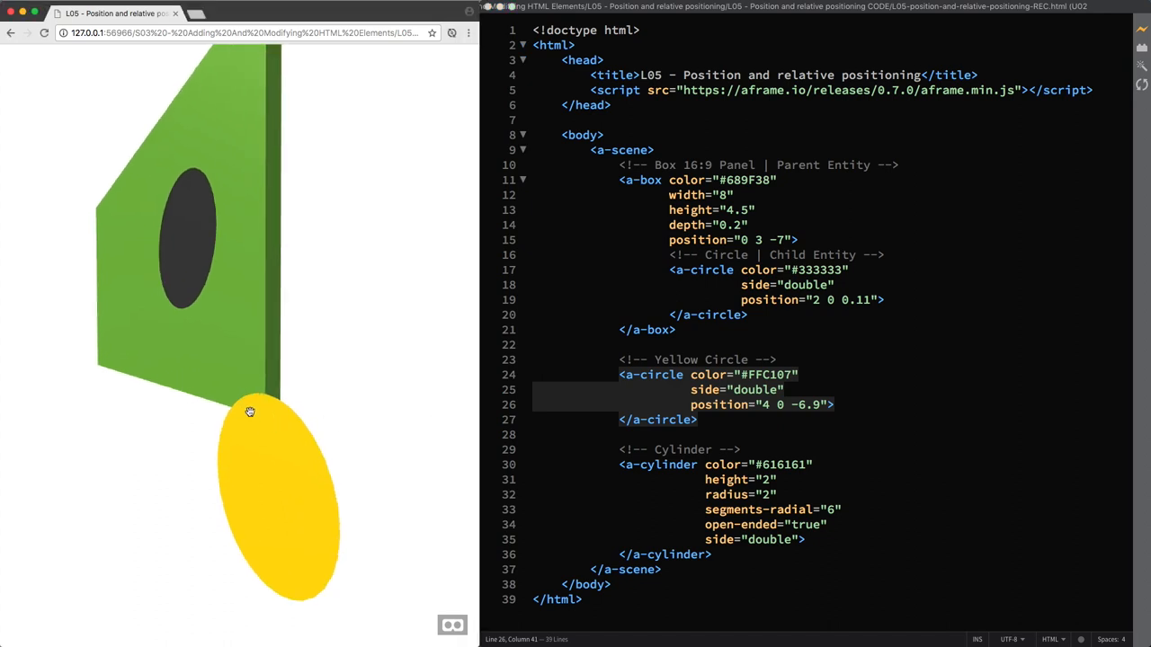
mouse_move(262, 414)
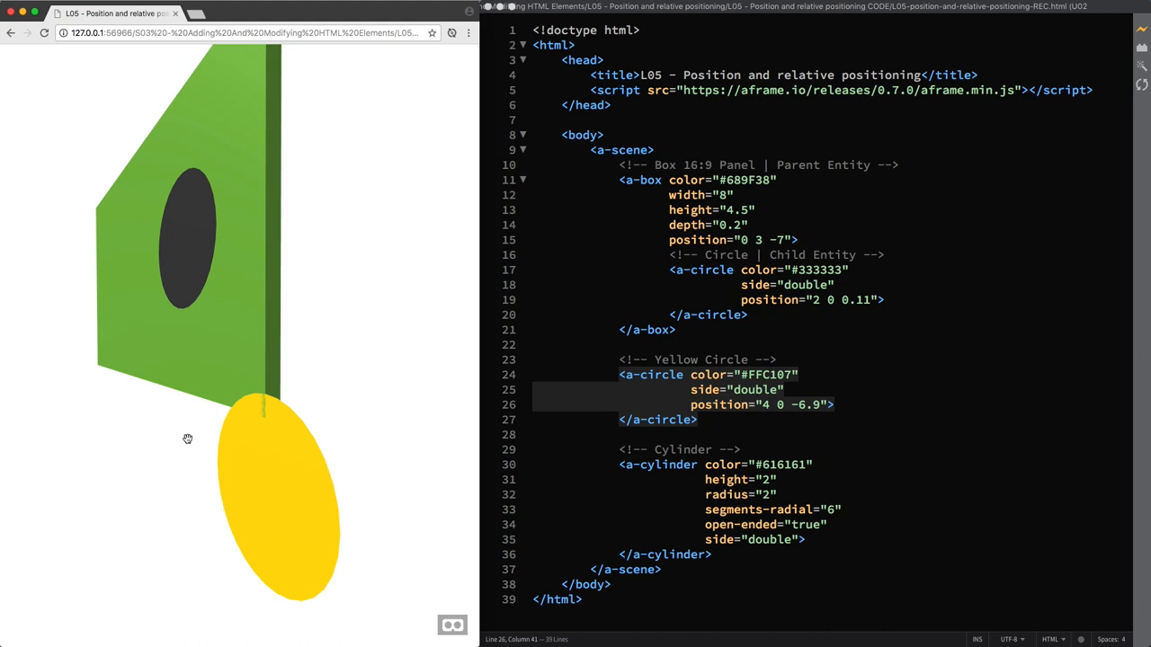
mouse_move(789, 444)
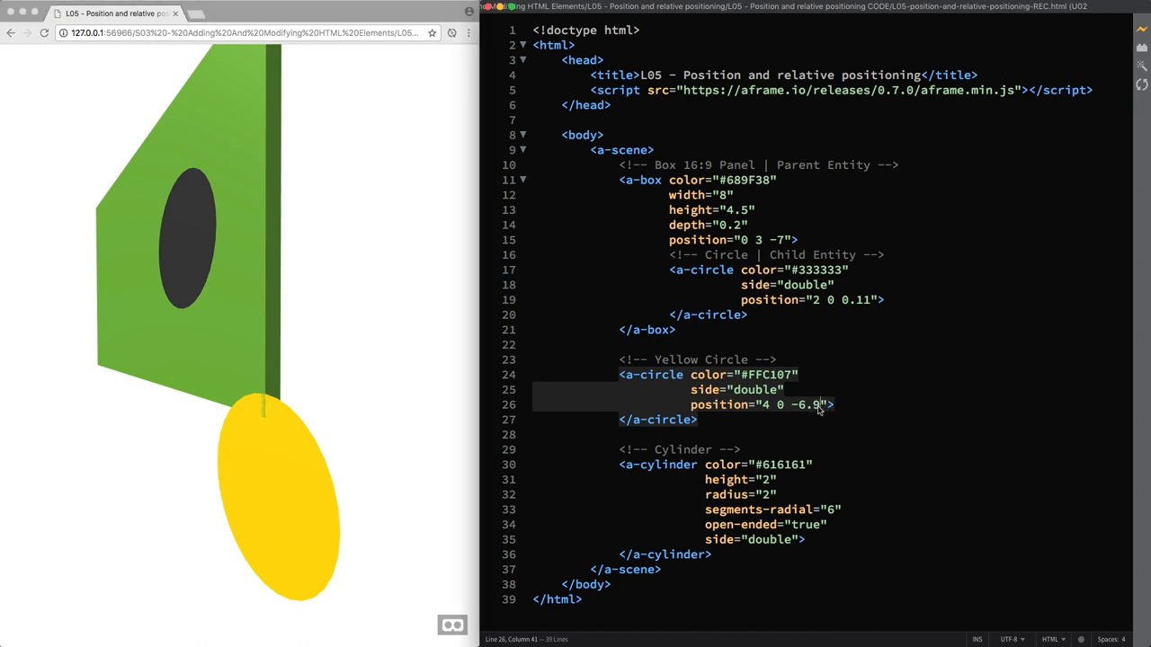
text(0)
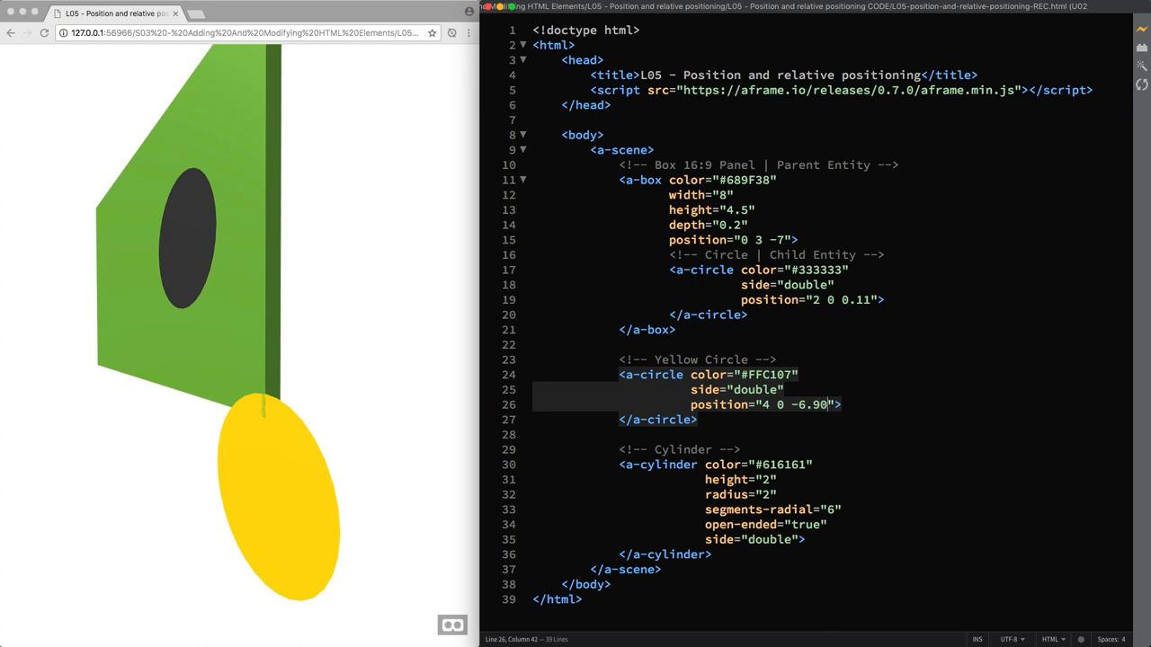
key(Backspace)
text(8)
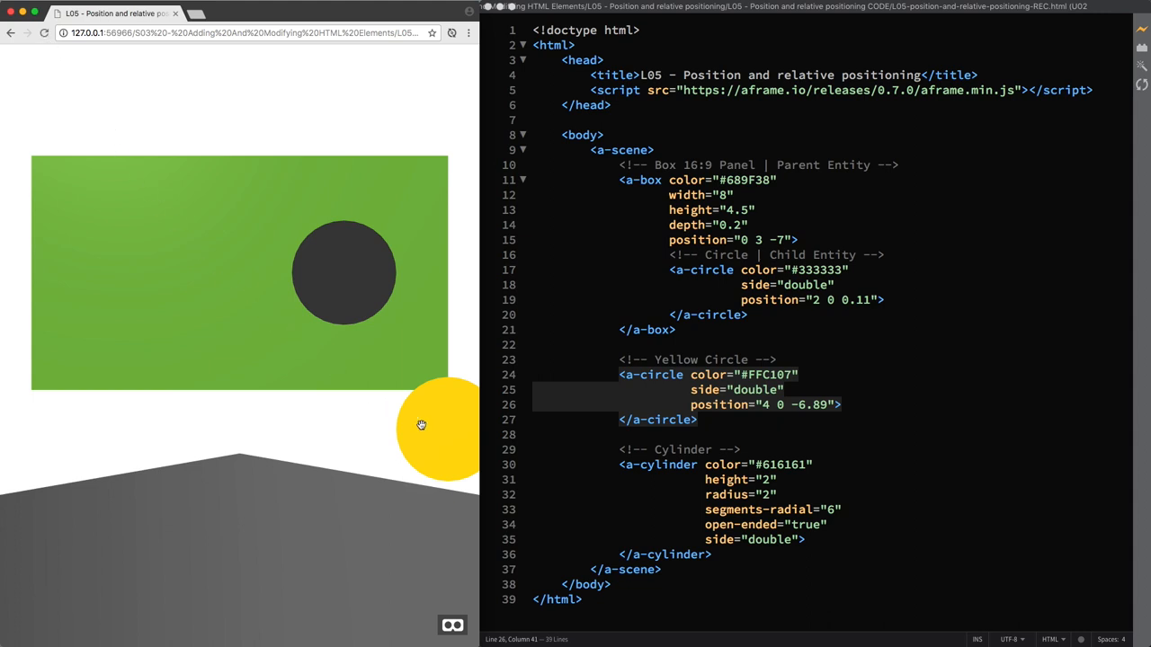
mouse_move(134, 270)
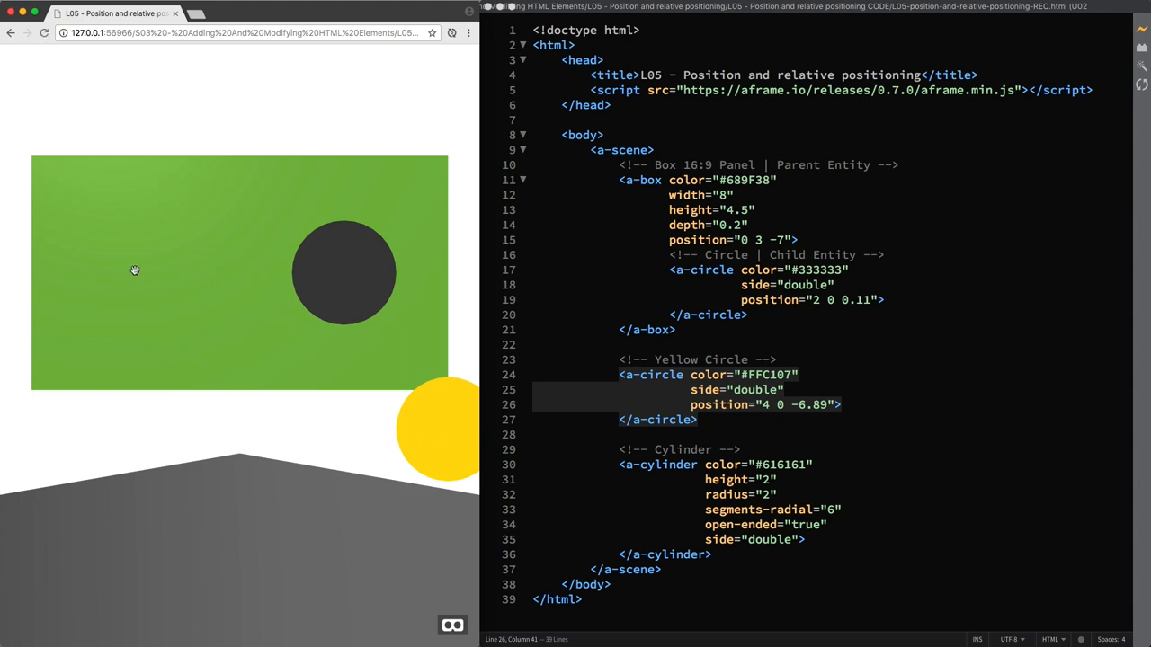
mouse_move(235, 288)
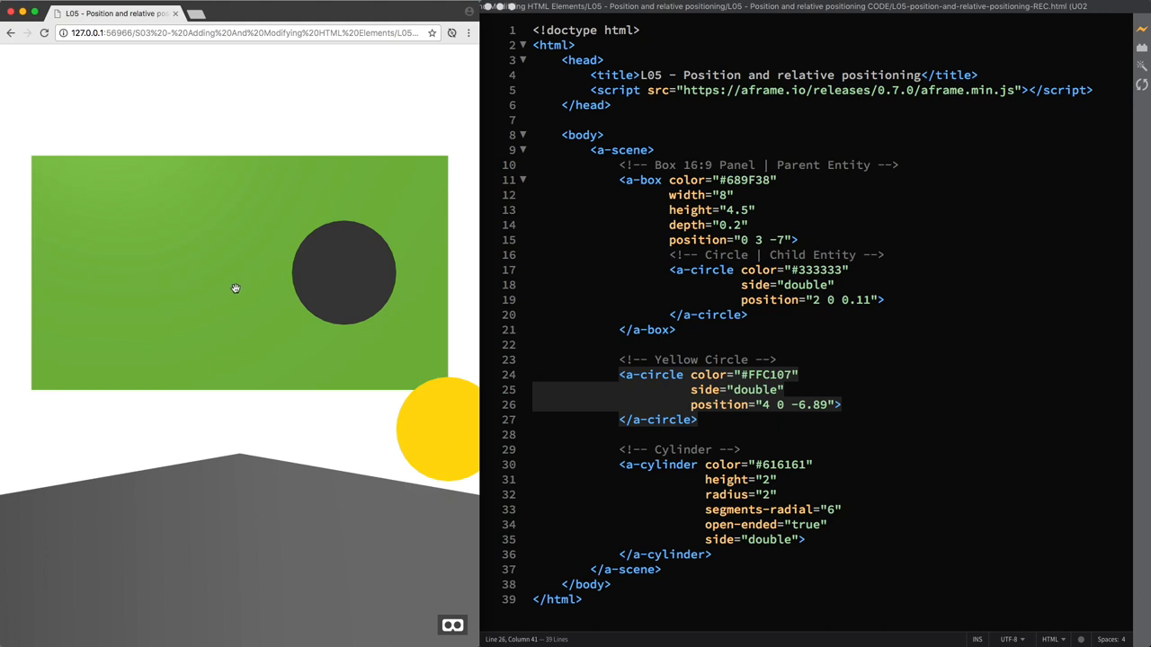
mouse_move(228, 276)
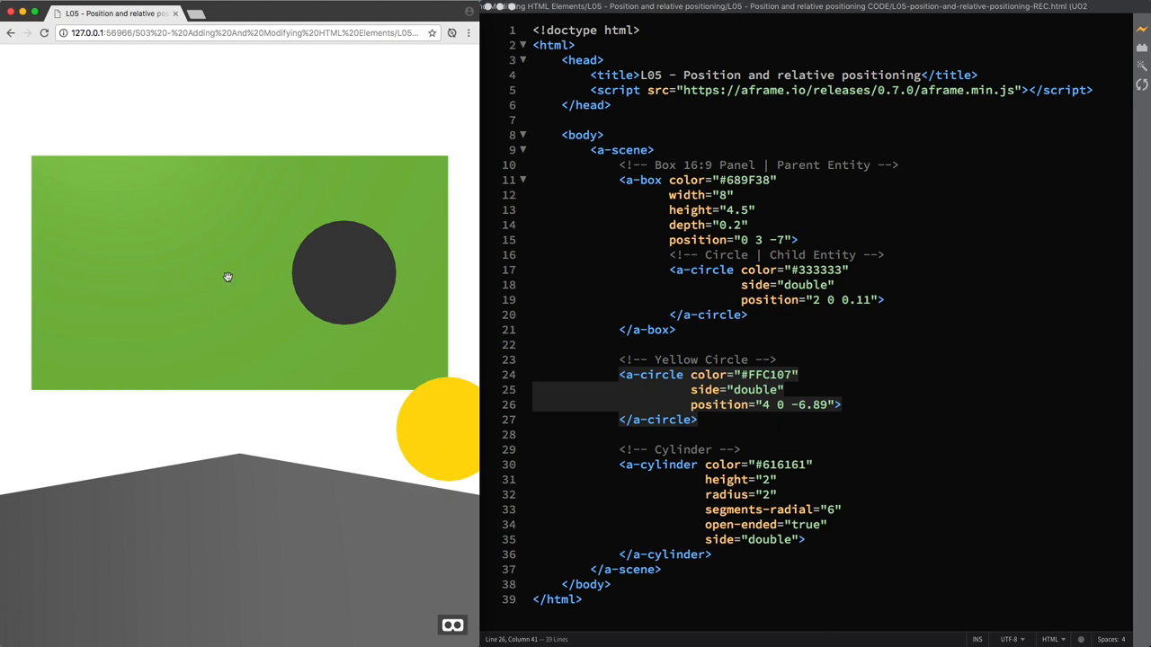
mouse_move(662, 466)
text(-2)
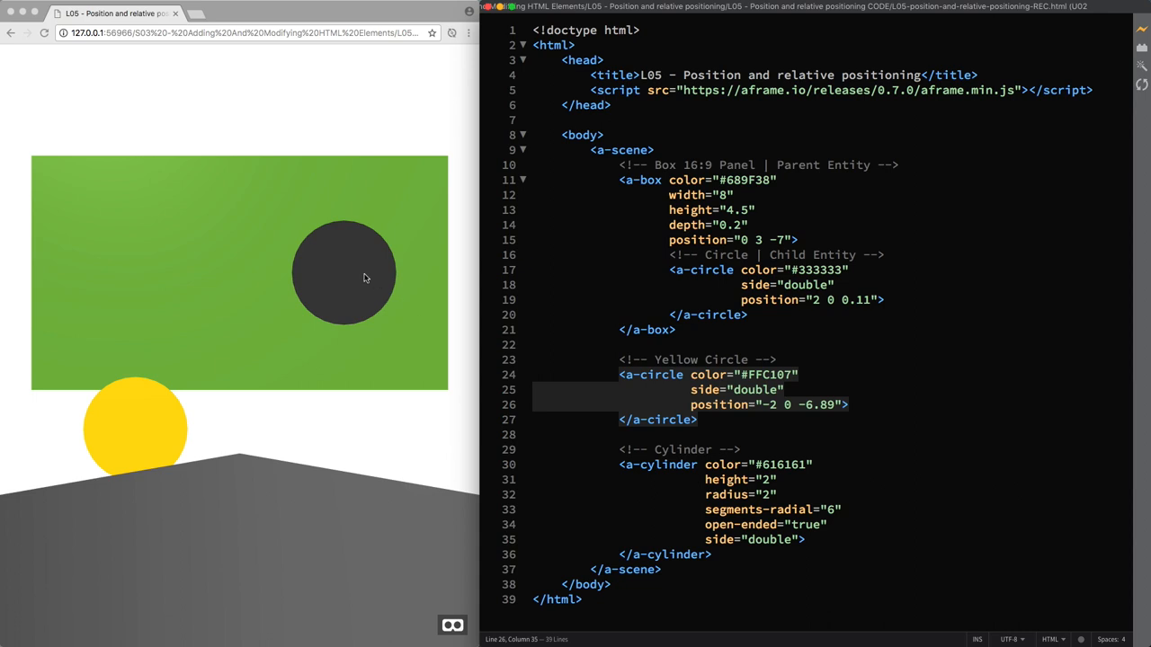
mouse_move(407, 319)
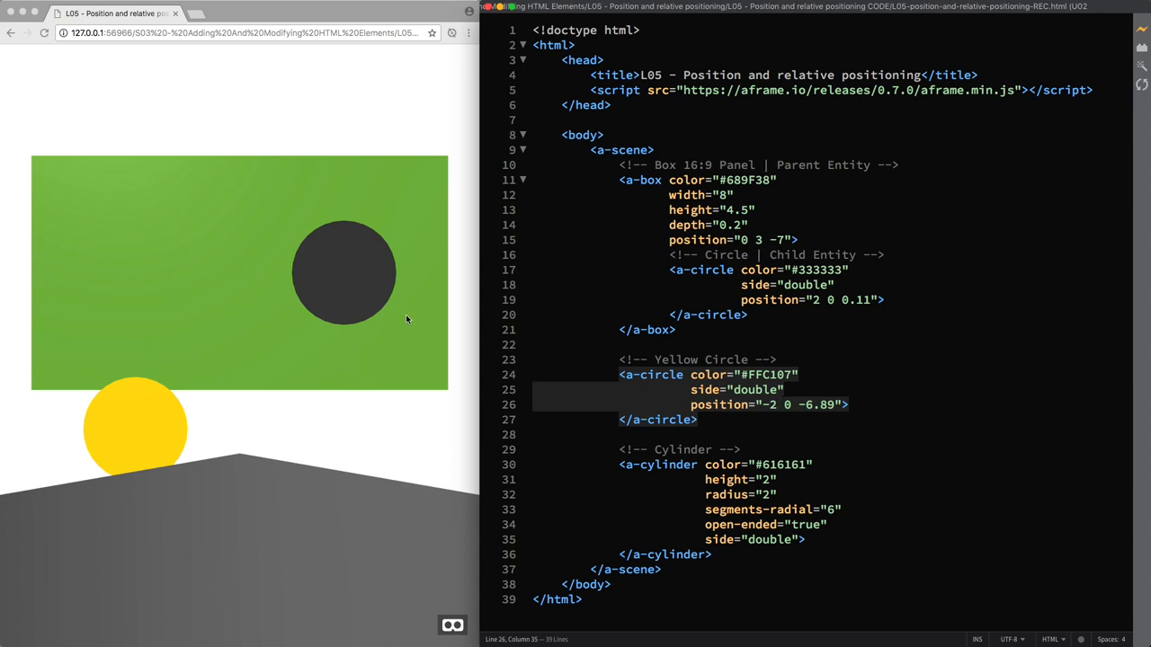
mouse_move(259, 296)
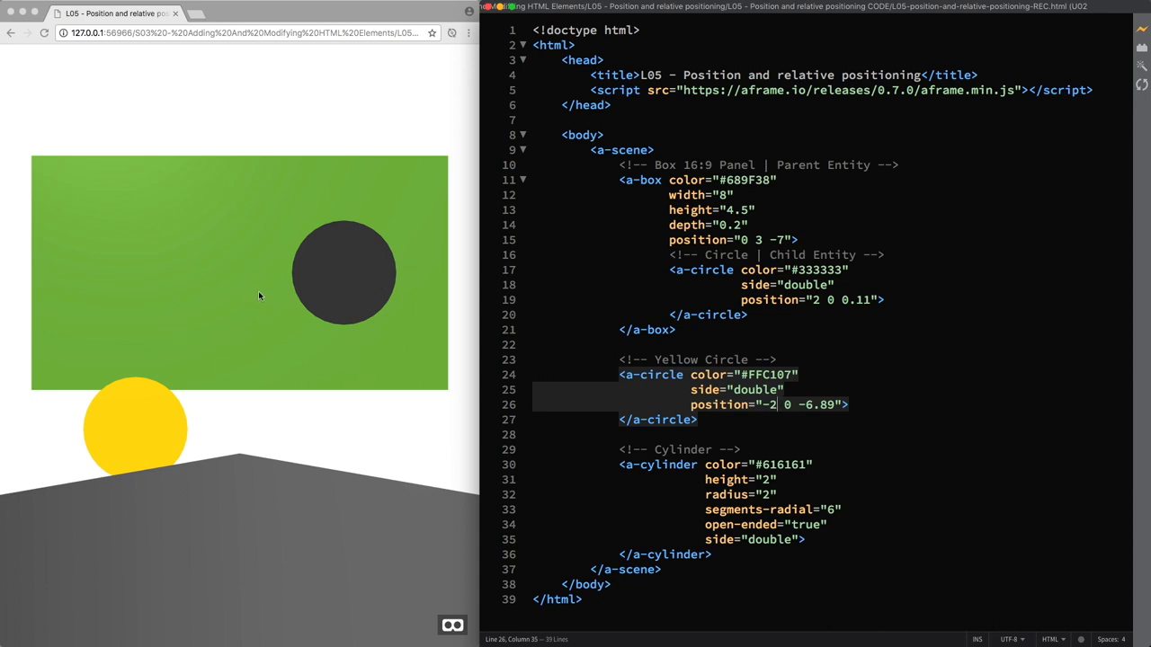
mouse_move(240, 311)
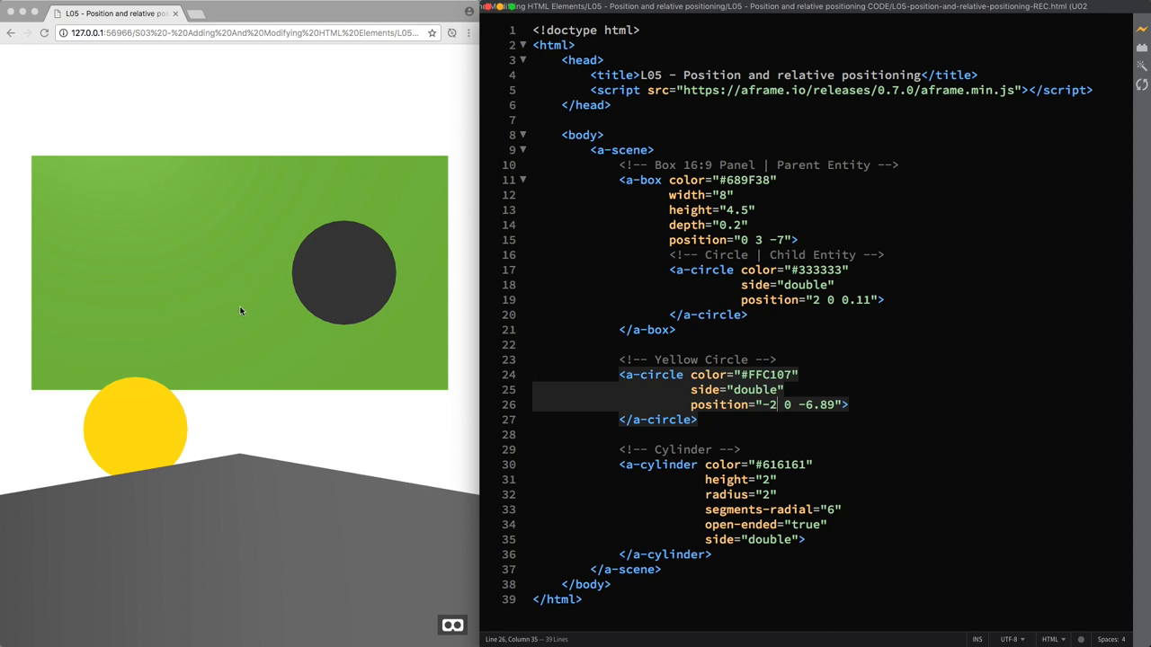
mouse_move(240, 387)
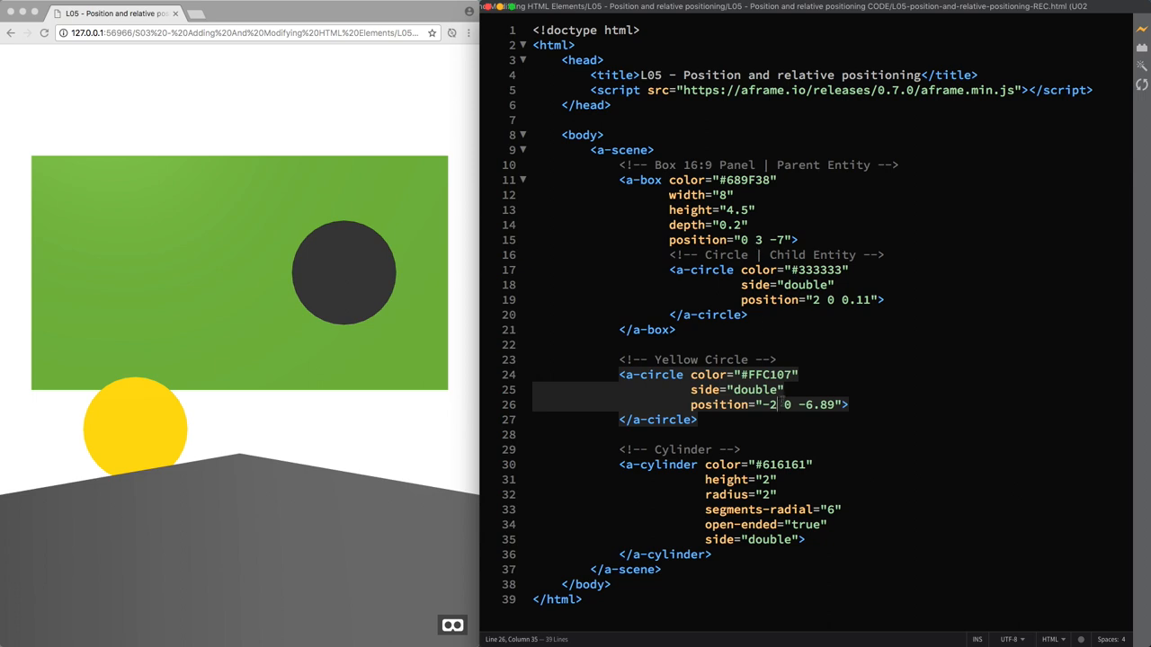
Step: Edit the yellow circle's position to -2 0 -6.89, placing the cursor at its y value
click(795, 439)
text(3)
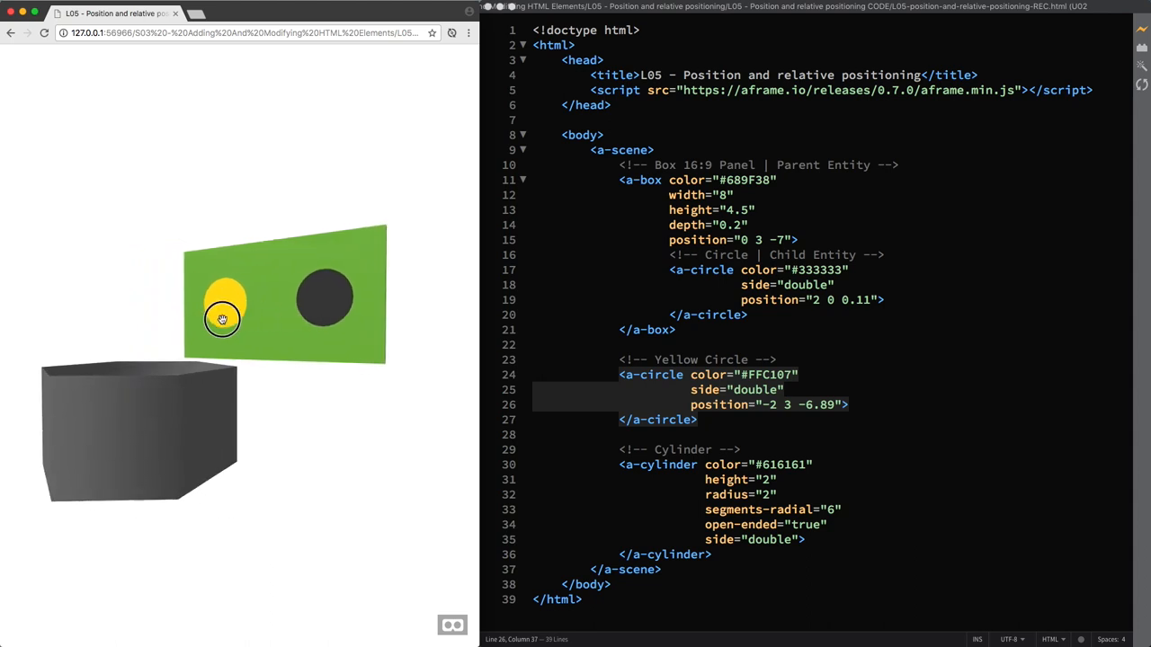
Step: Orbit the preview to confirm the yellow disc lies flush on the panel's left half
drag(223, 319, 376, 317)
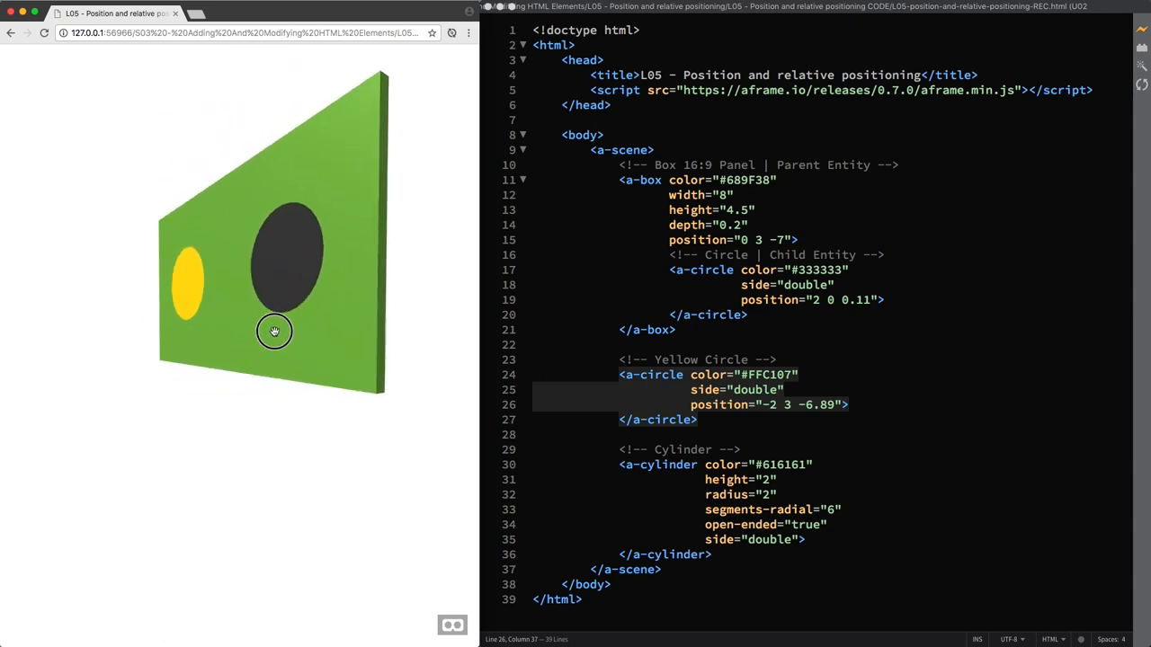
drag(274, 331, 291, 331)
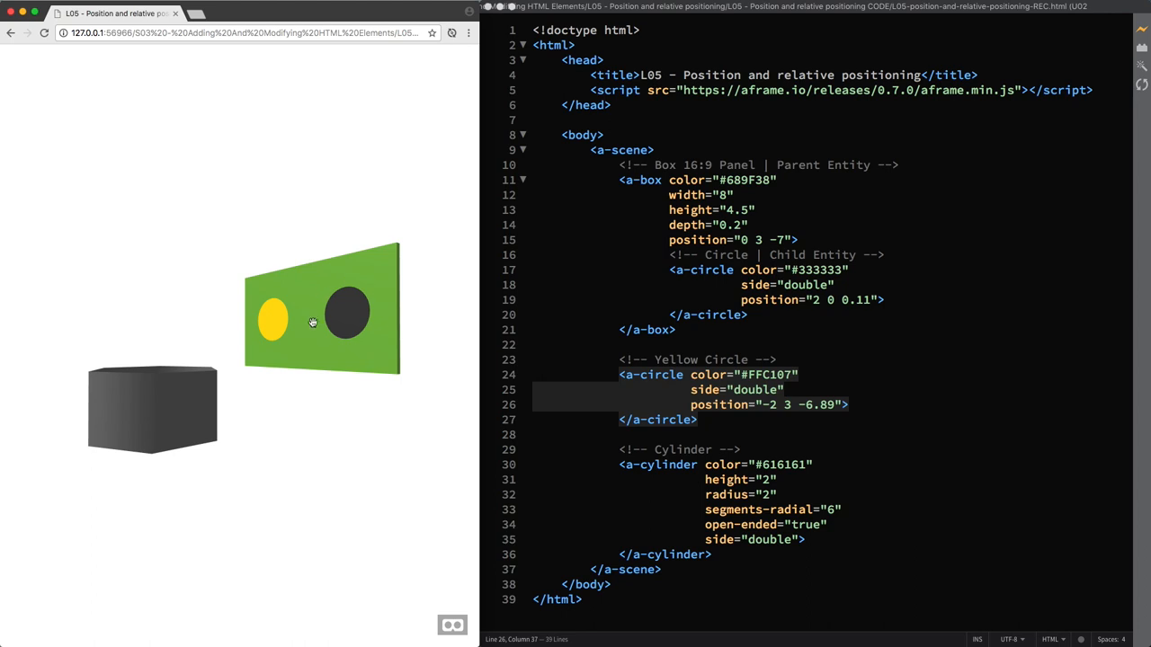
mouse_move(372, 337)
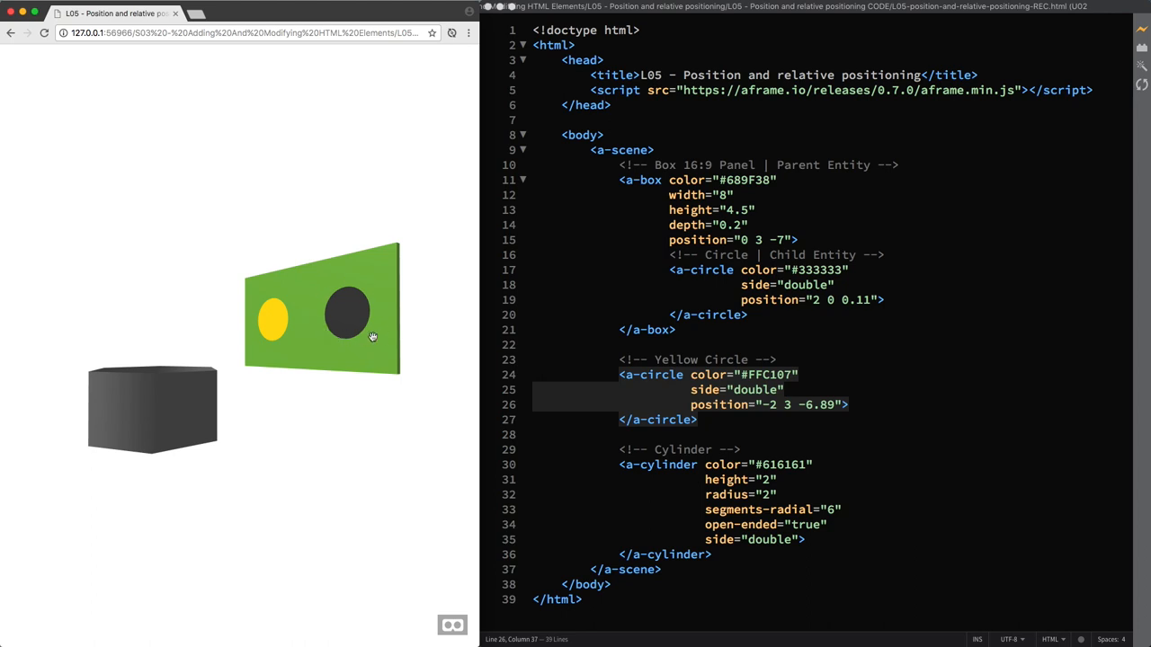
mouse_move(257, 277)
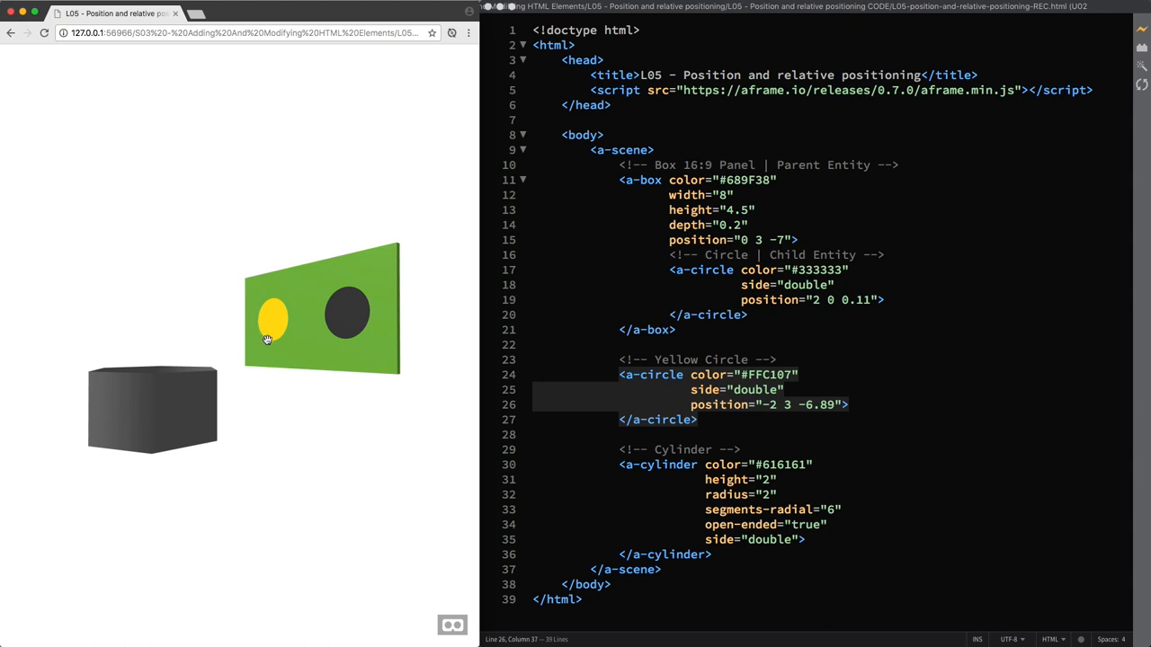
mouse_move(301, 350)
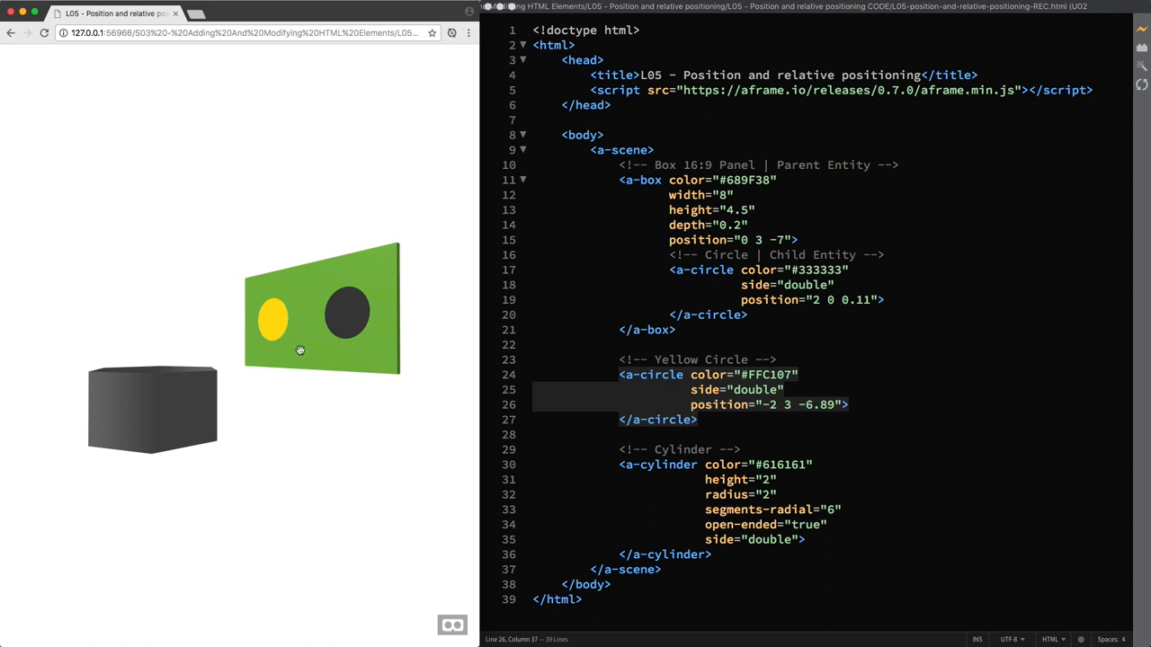
mouse_move(327, 237)
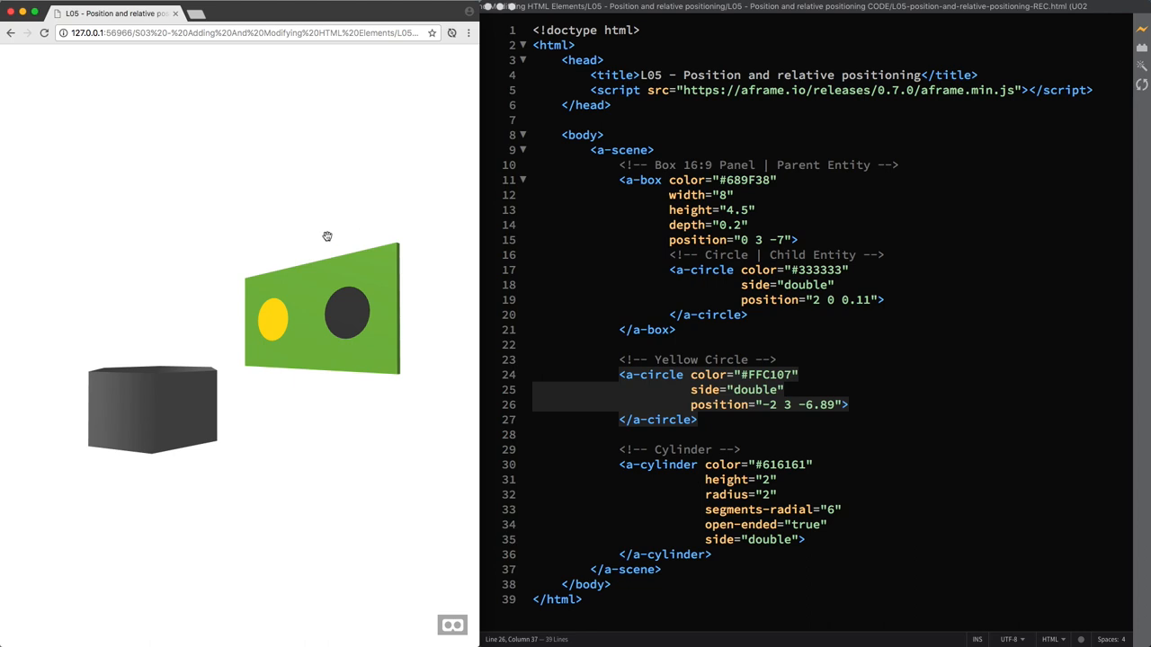
mouse_move(353, 337)
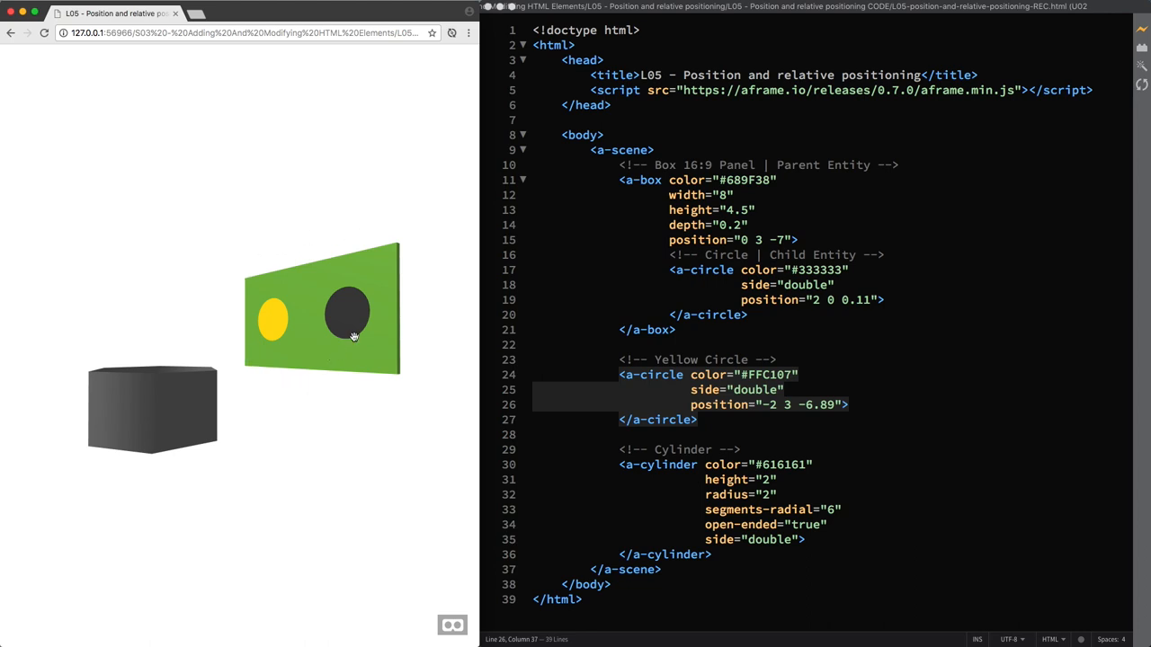
mouse_move(405, 345)
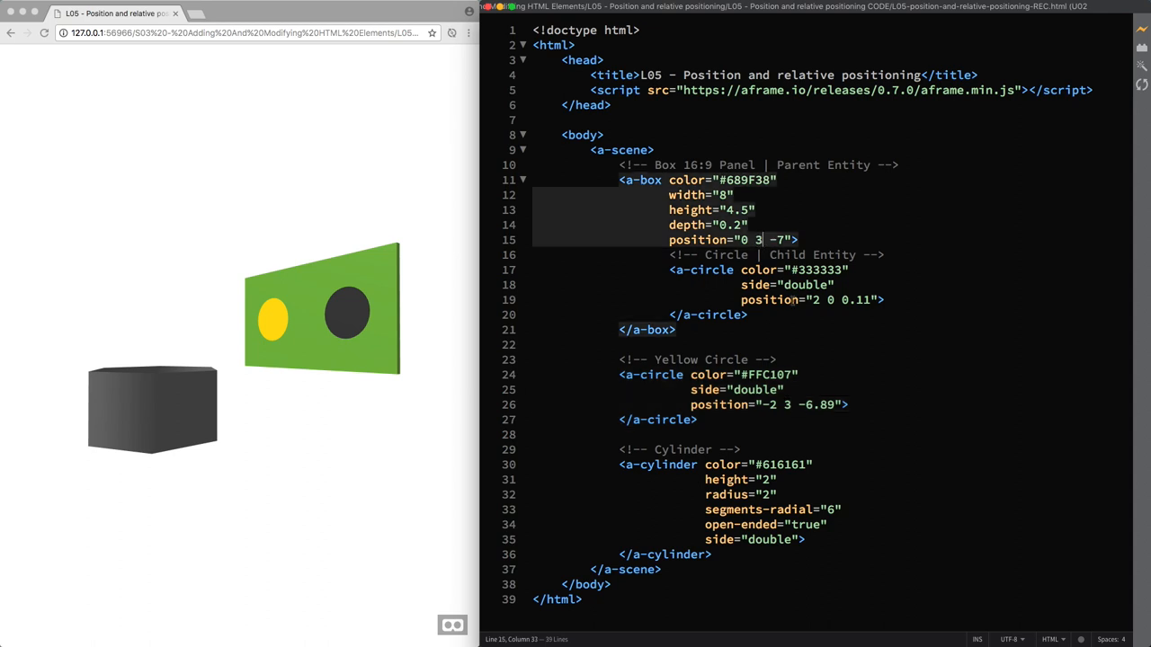
text(4)
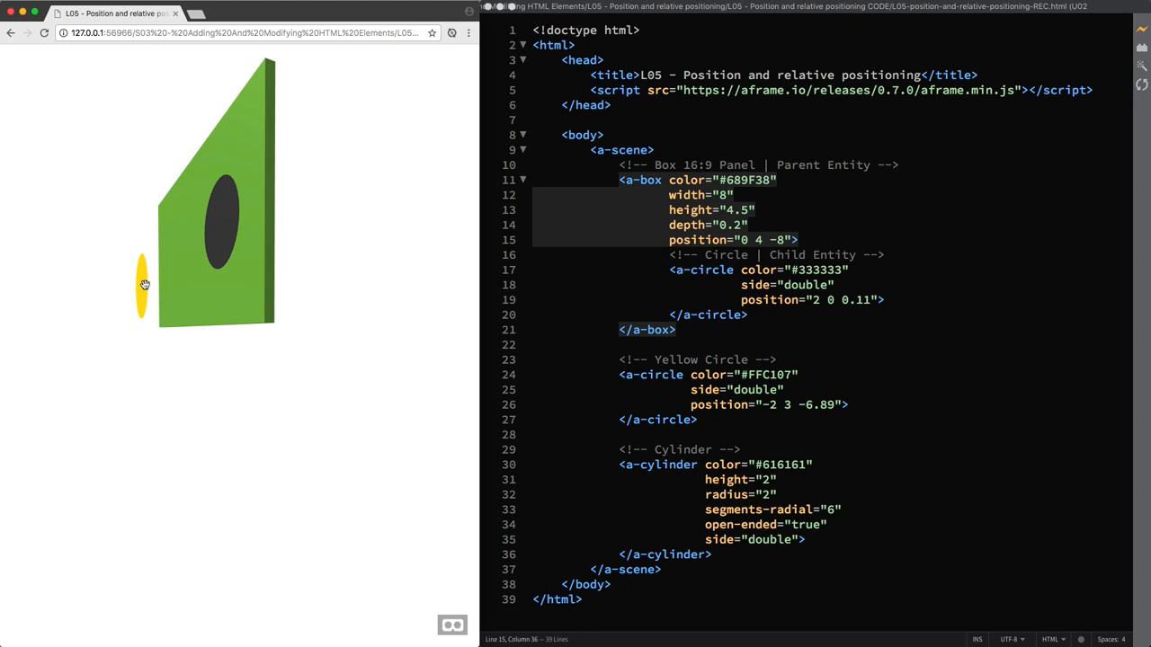
mouse_move(217, 309)
text(3)
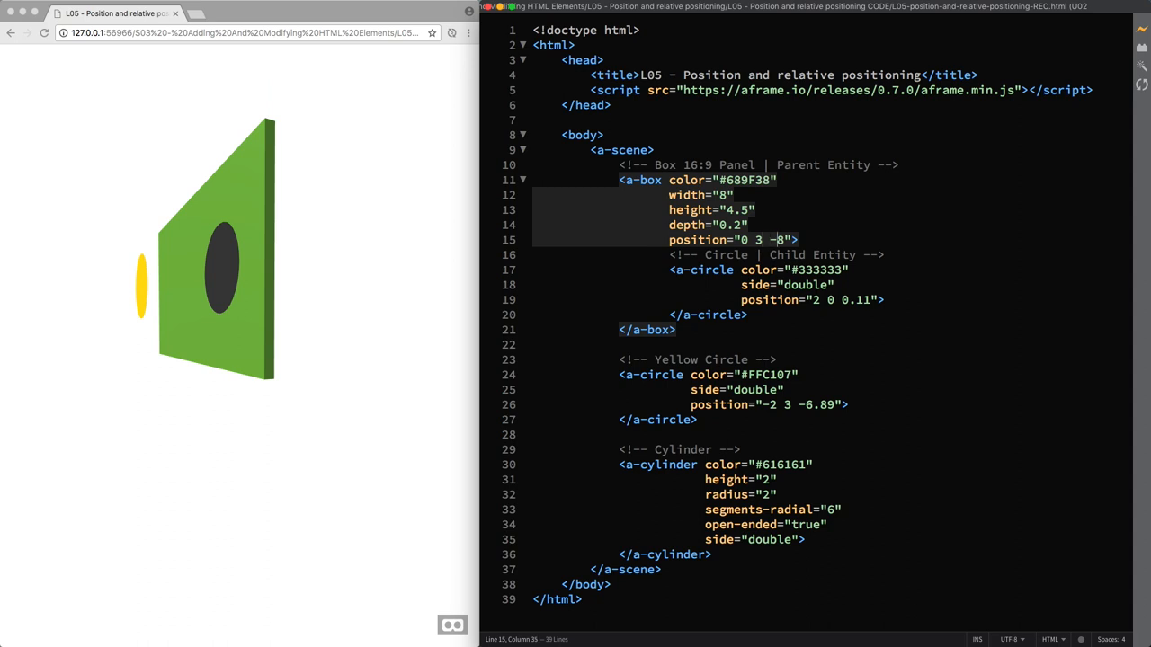
text(7)
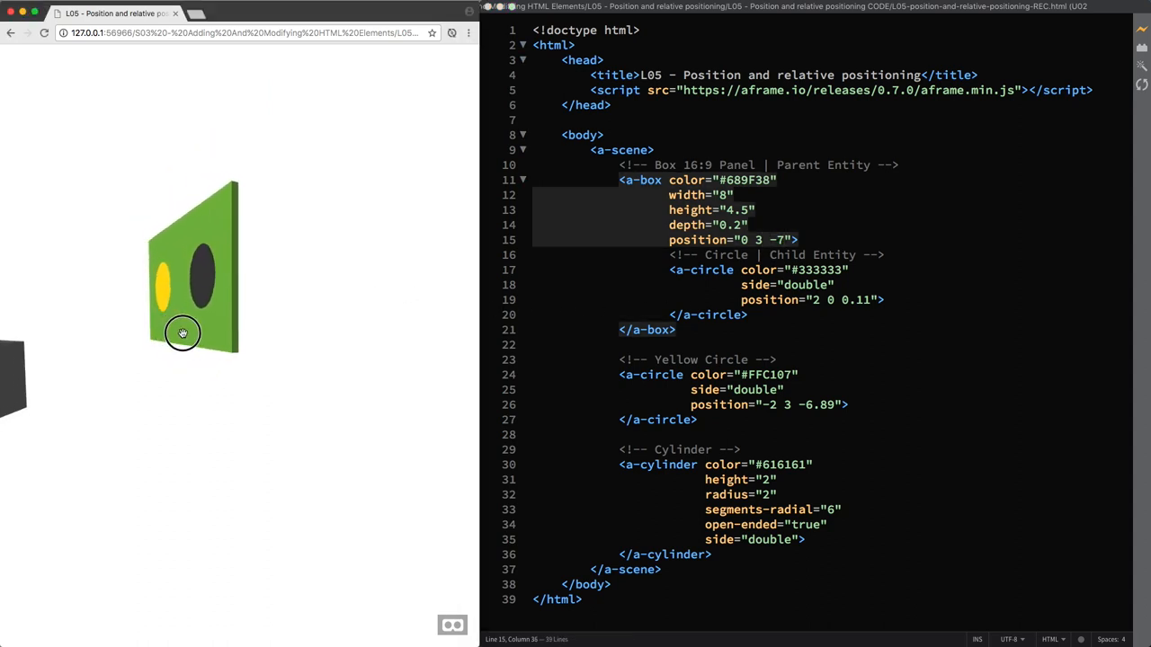
drag(182, 333, 257, 332)
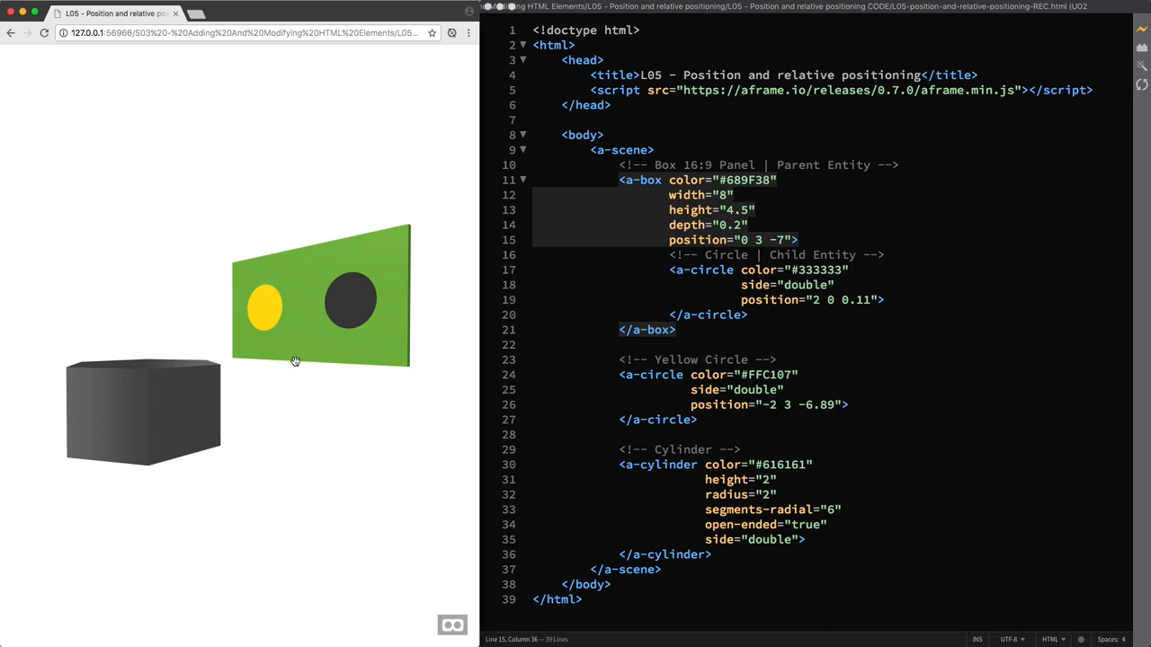
mouse_move(300, 394)
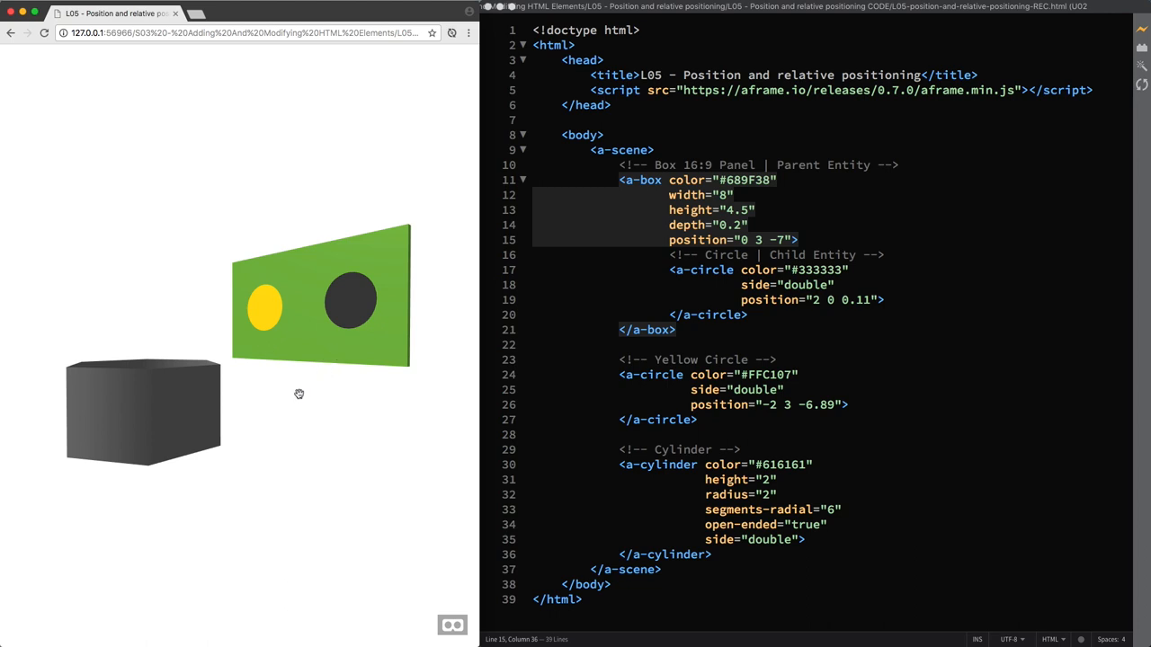
mouse_move(312, 415)
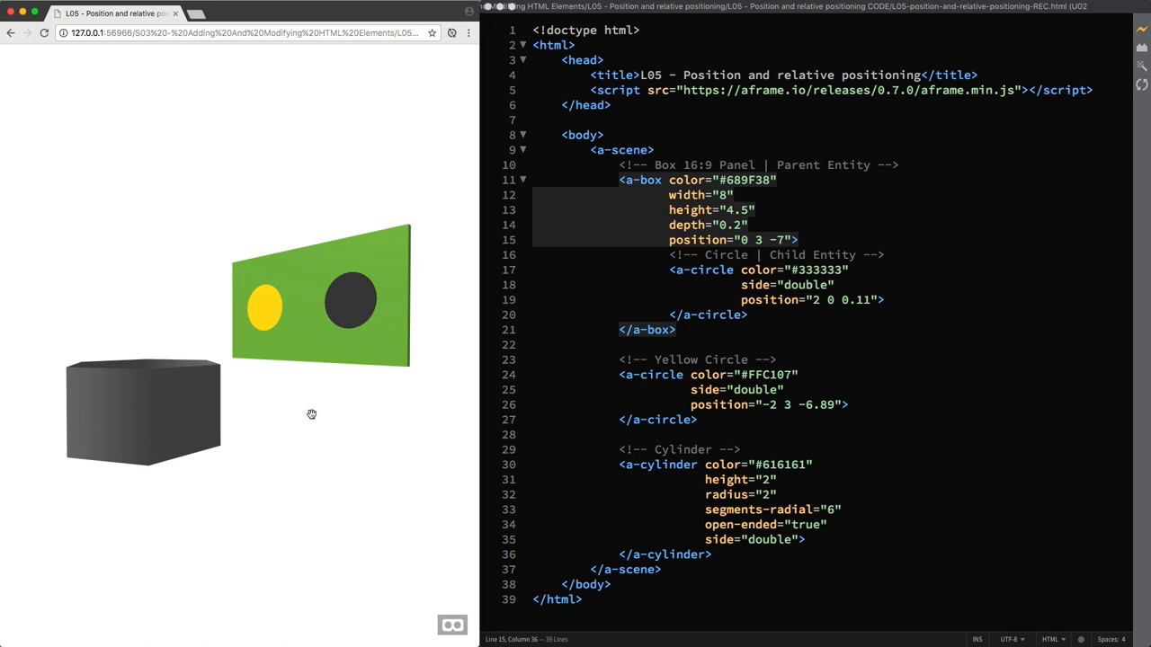
mouse_move(323, 424)
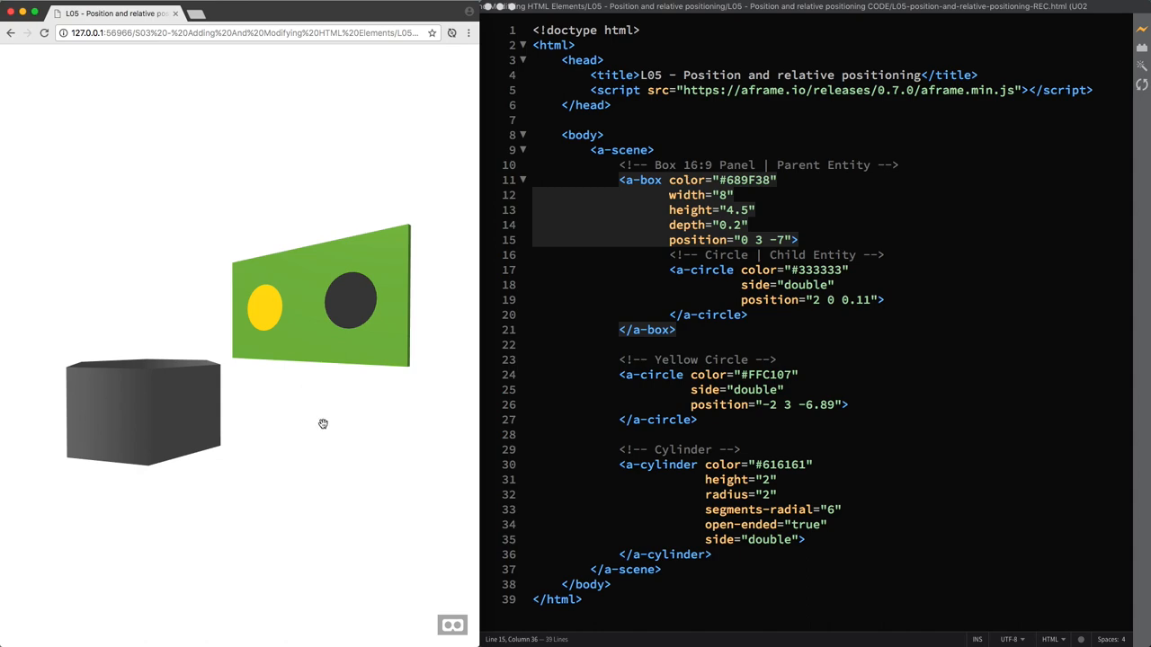